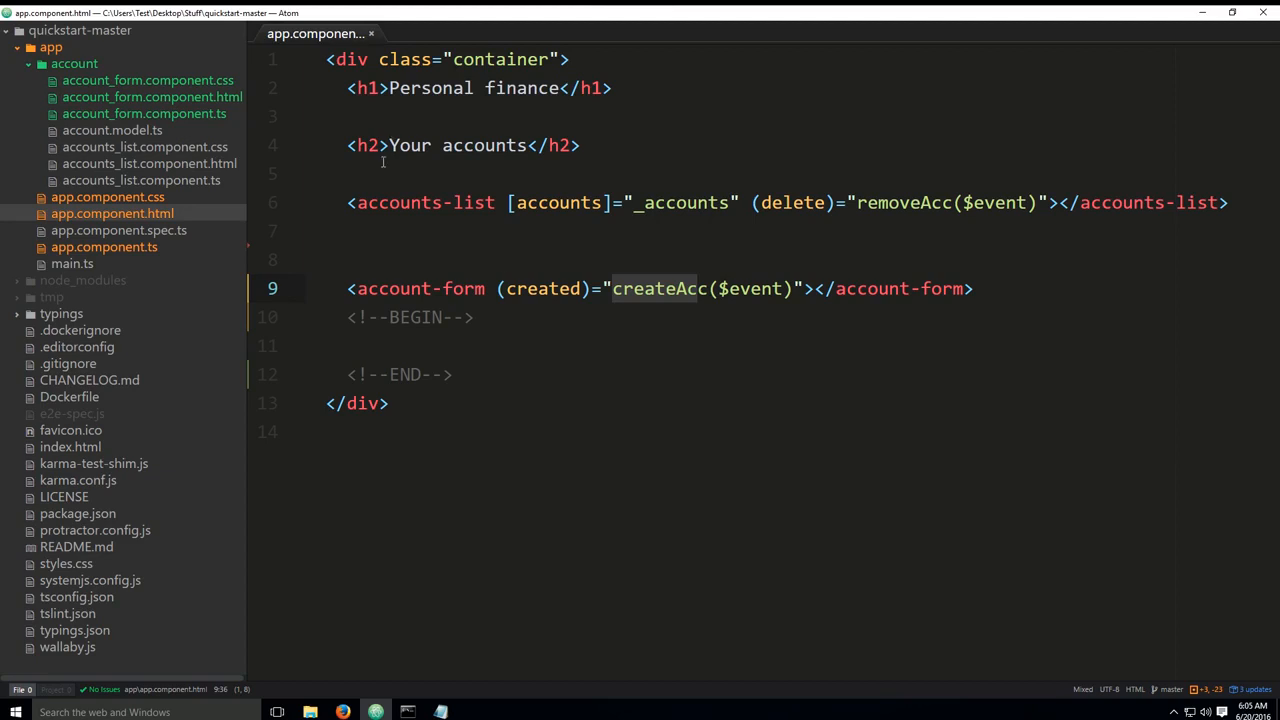
pyautogui.moveTo(197, 185)
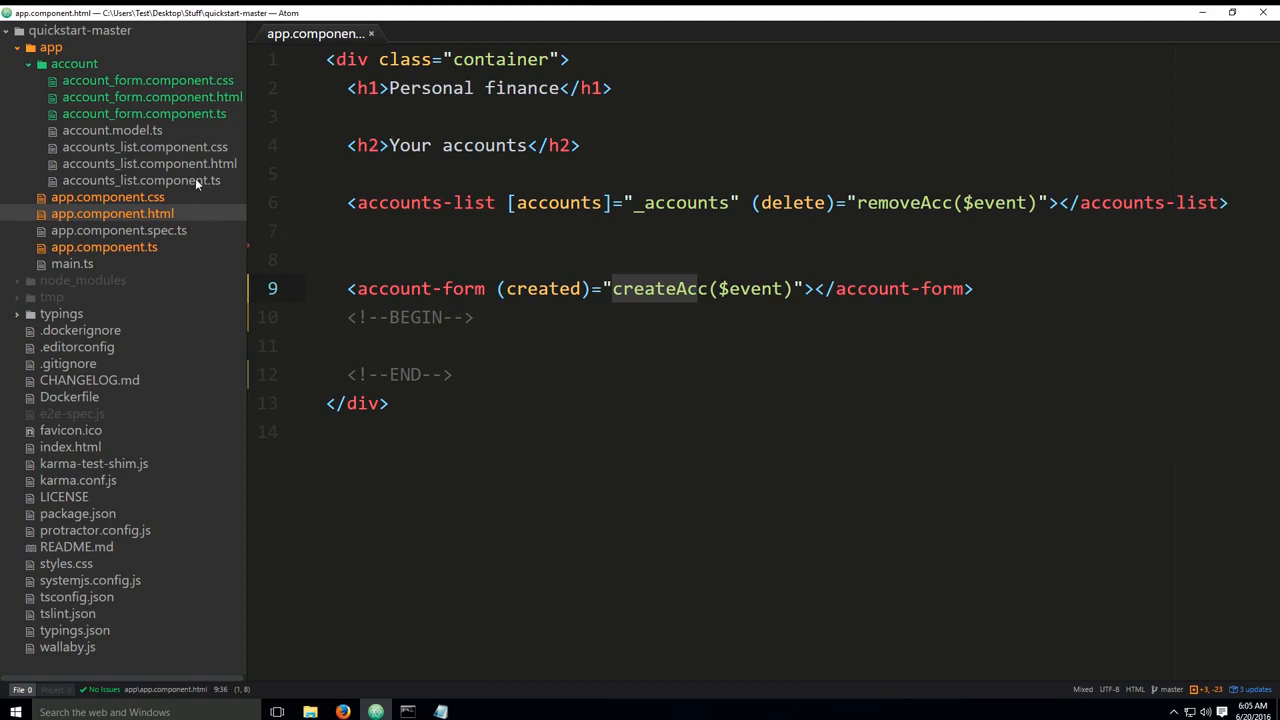
pyautogui.moveTo(197, 280)
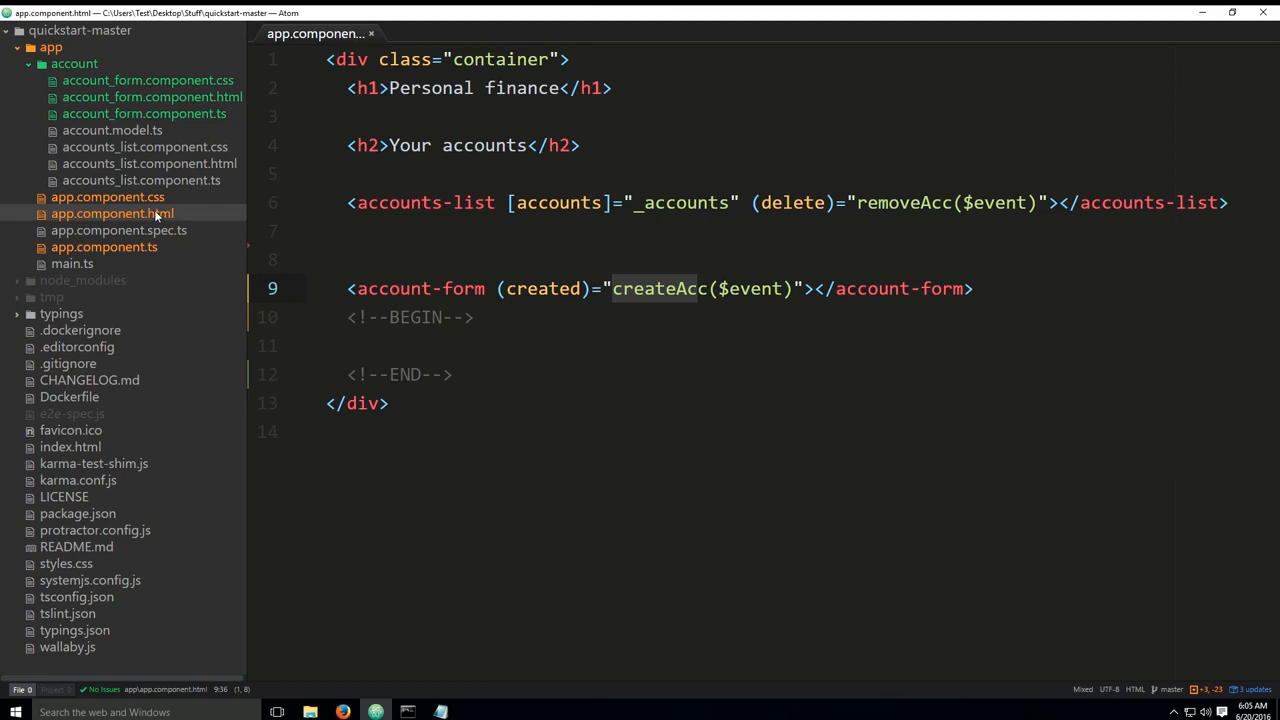
pyautogui.moveTo(112, 213)
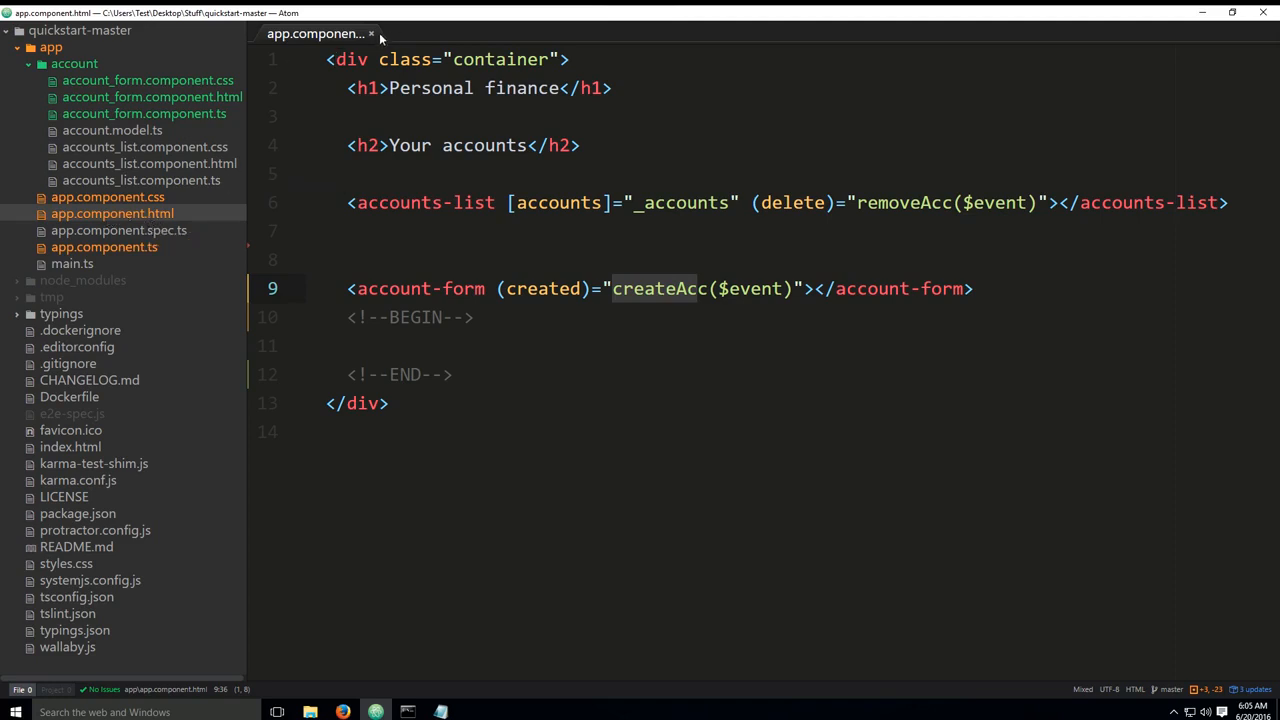
# - Close the app.component.html tab so the editor is empty
pyautogui.click(371, 33)
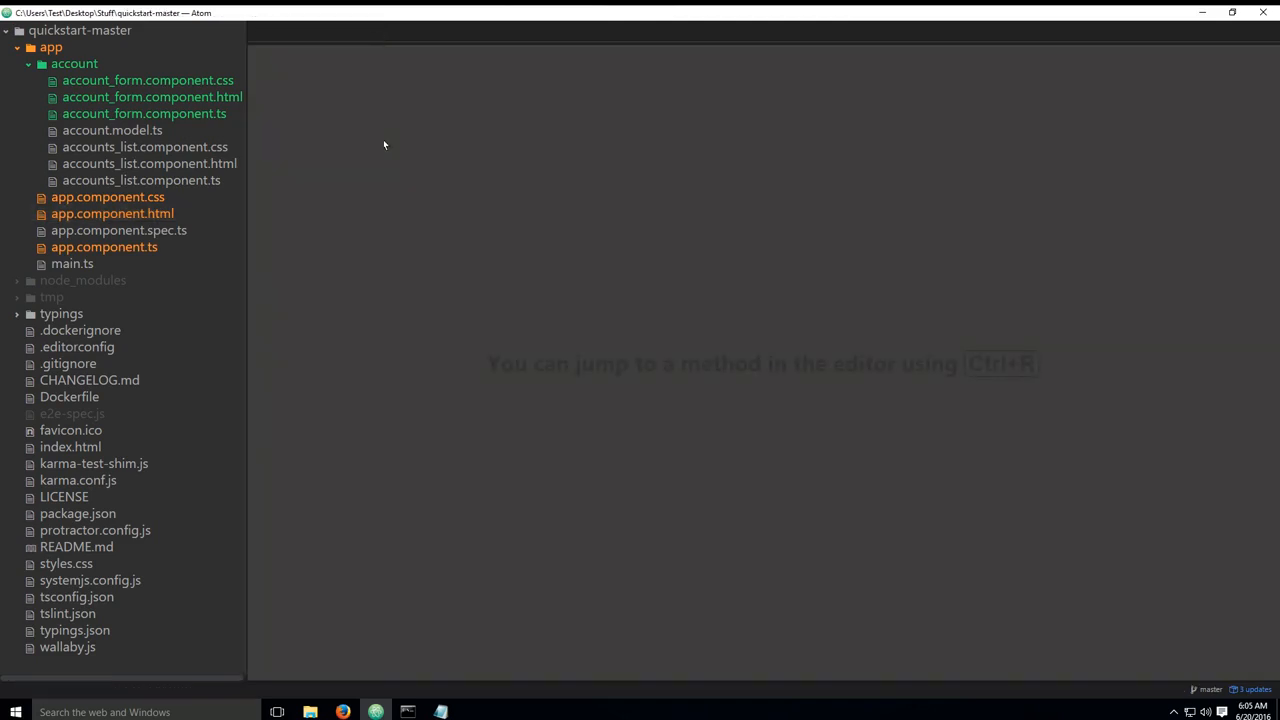
pyautogui.moveTo(391, 540)
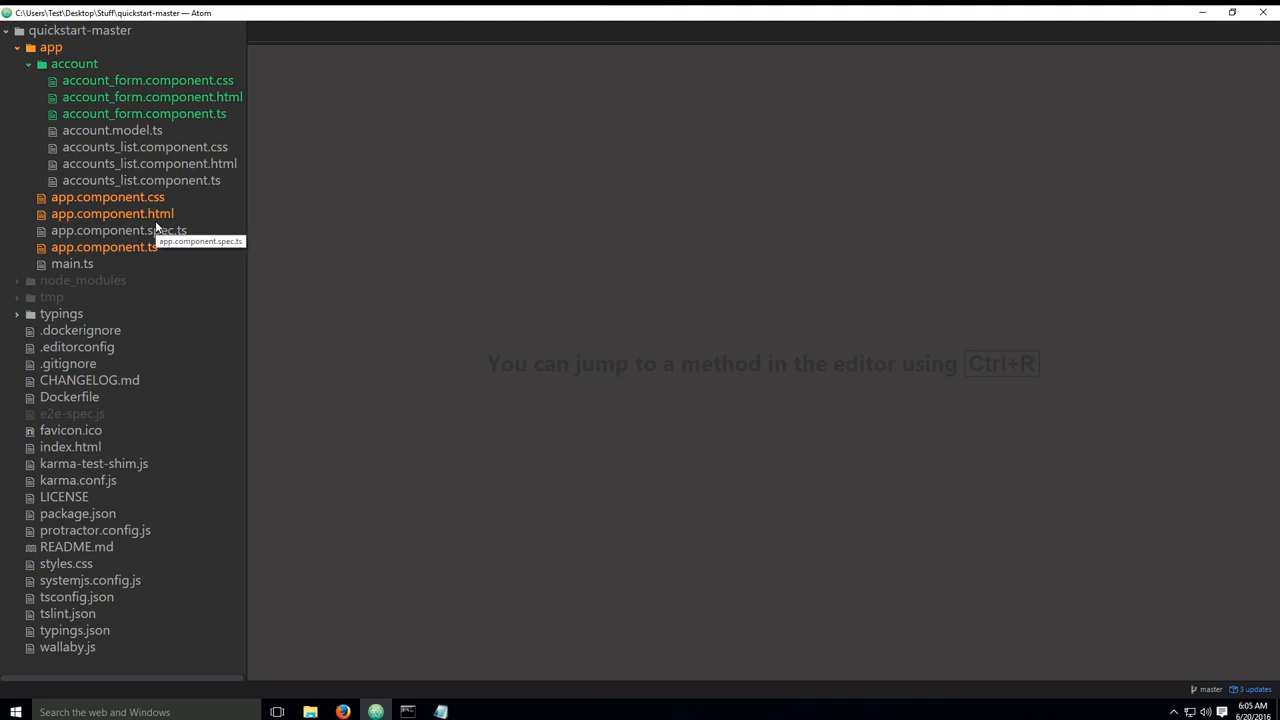
pyautogui.moveTo(79, 214)
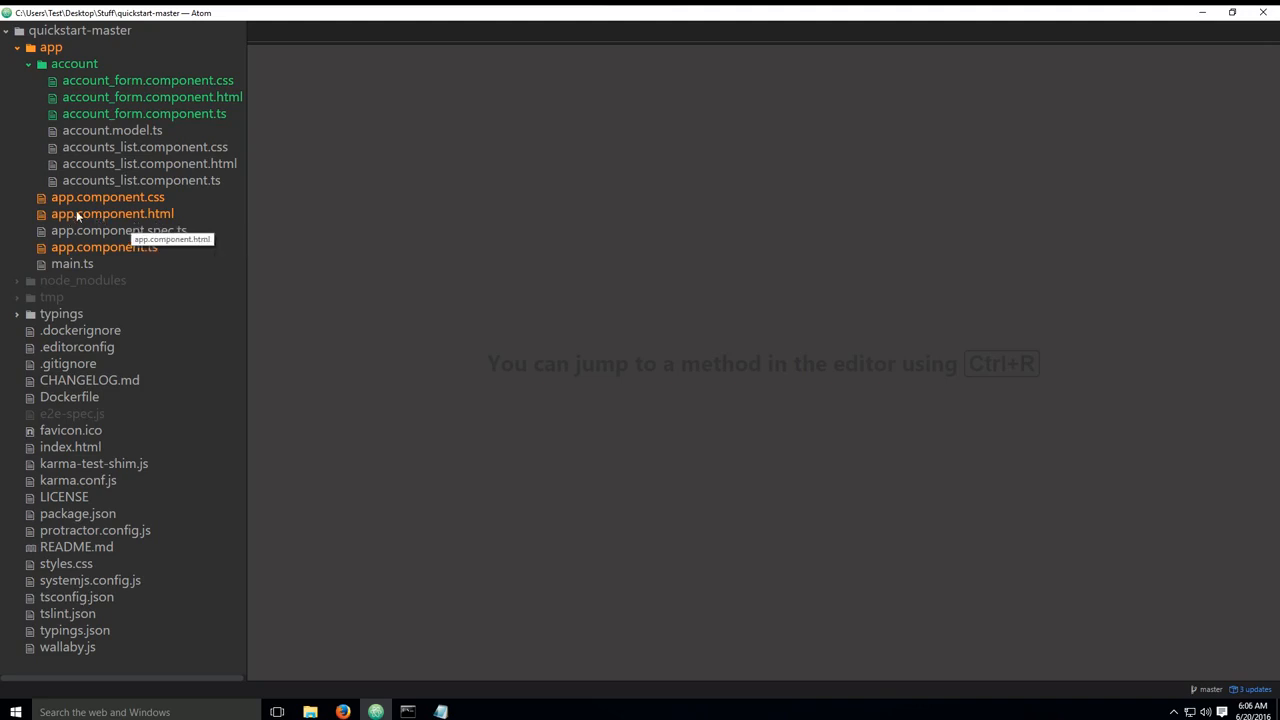
# - Reopen app.component.html and highlight account-form, created, createAcc and $event on line 9
pyautogui.click(112, 213)
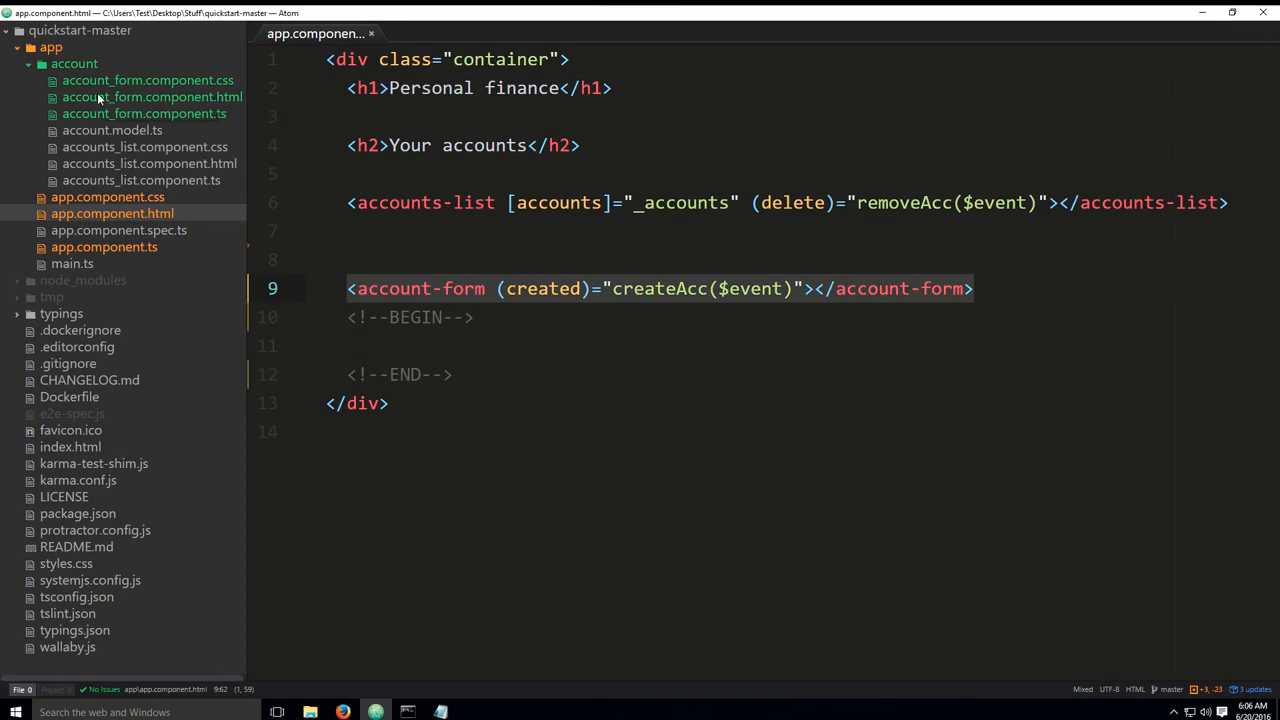
pyautogui.click(385, 288)
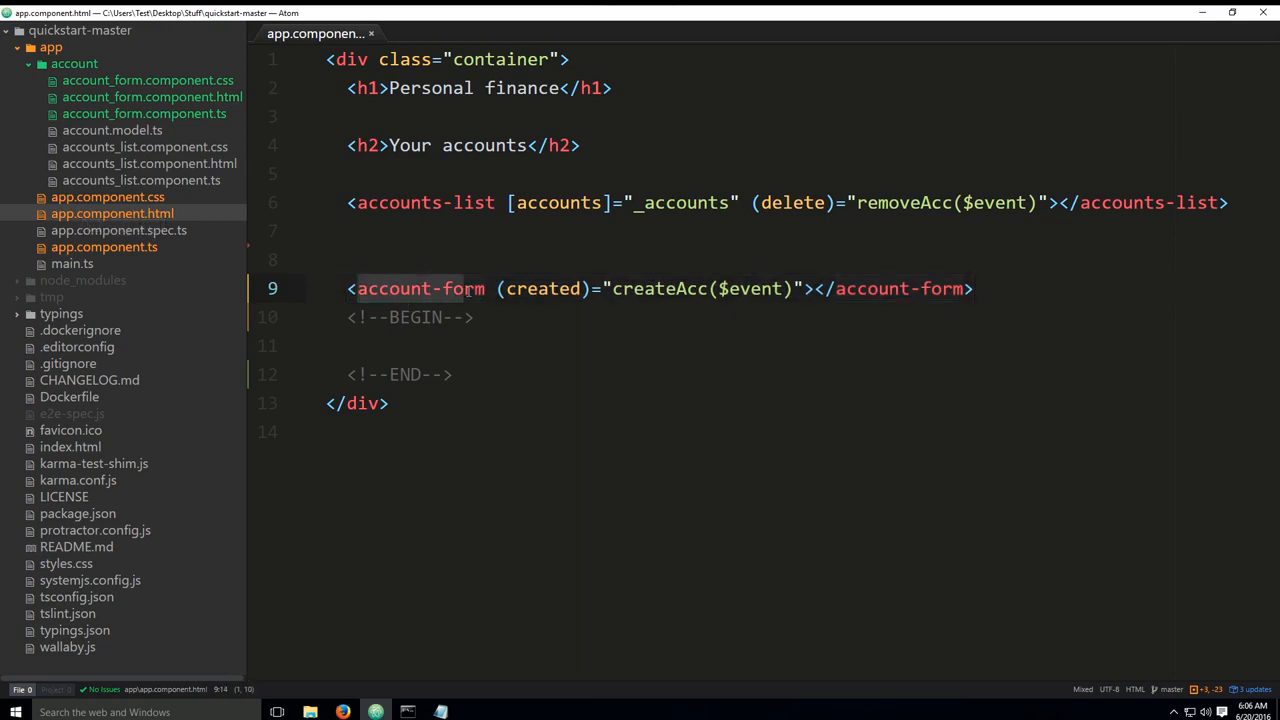
pyautogui.moveTo(641, 430)
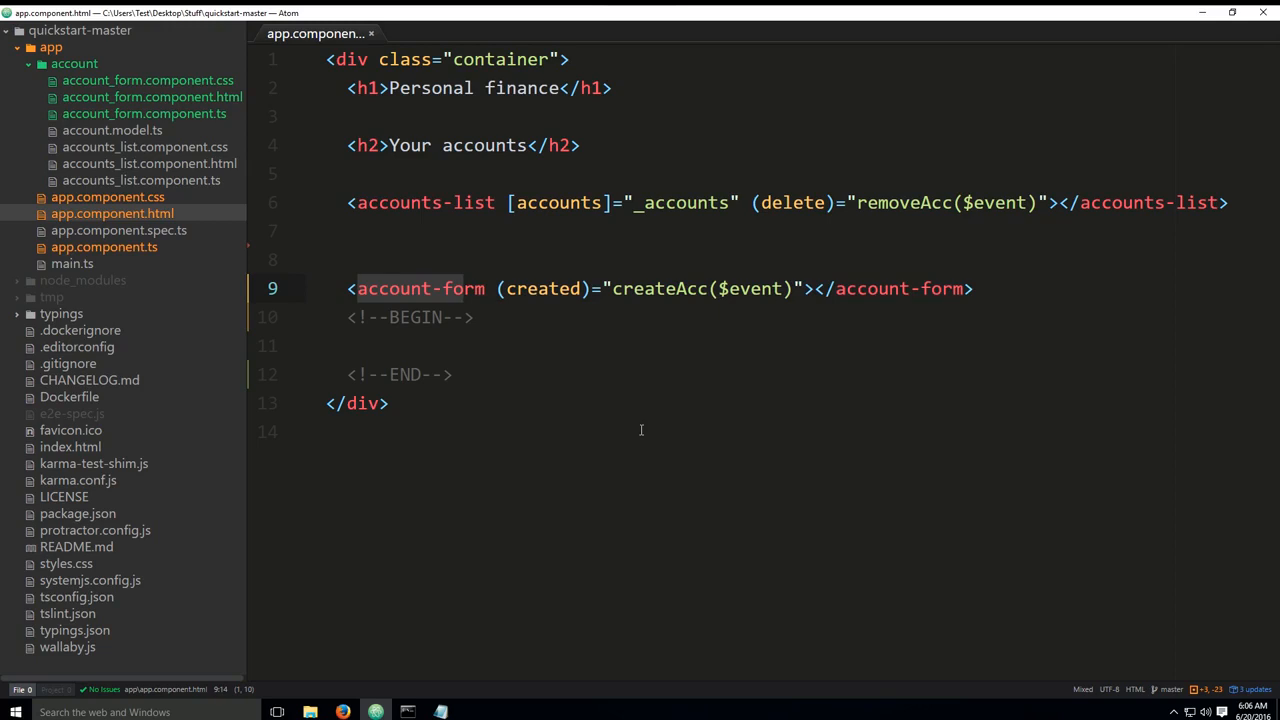
pyautogui.moveTo(696, 428)
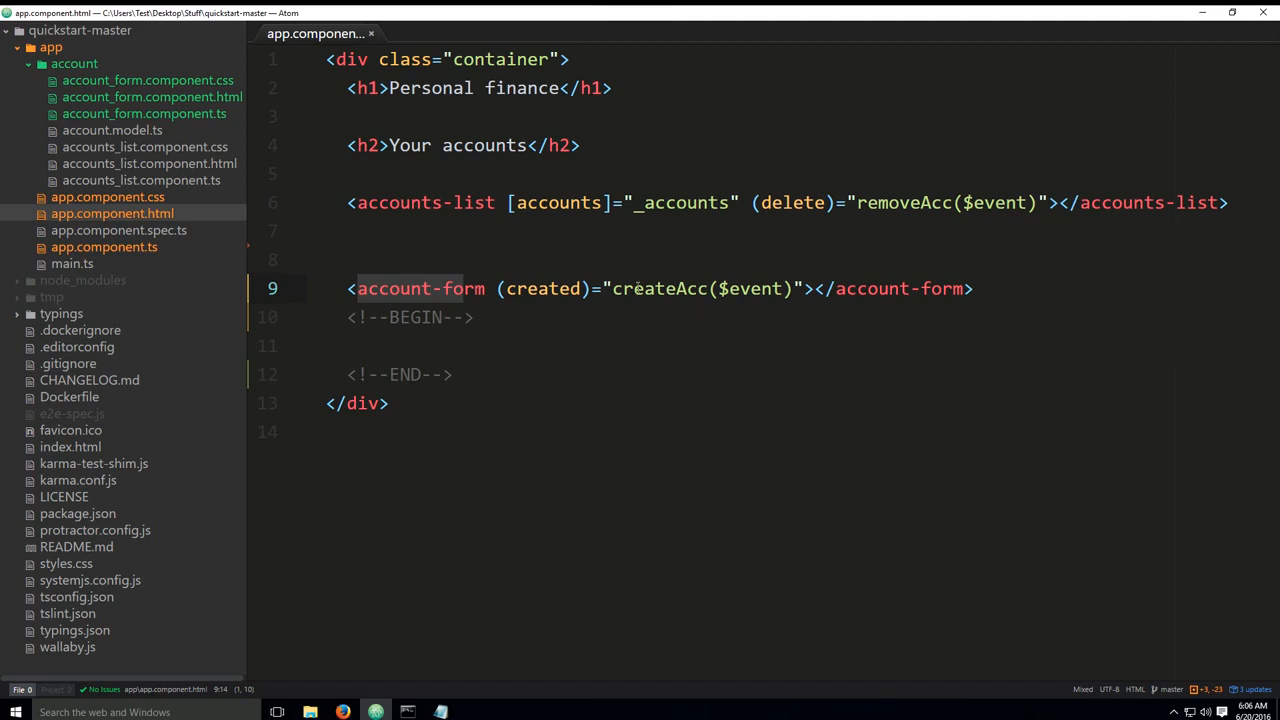
pyautogui.doubleClick(542, 288)
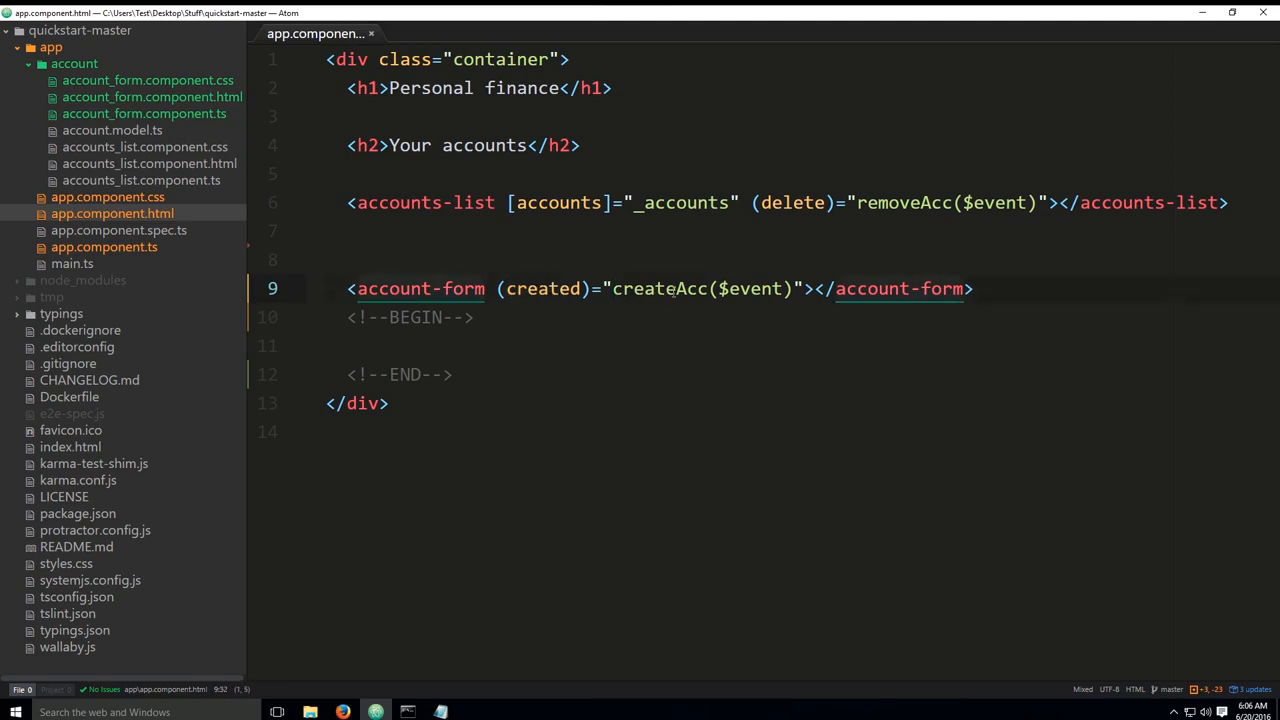
pyautogui.doubleClick(658, 288)
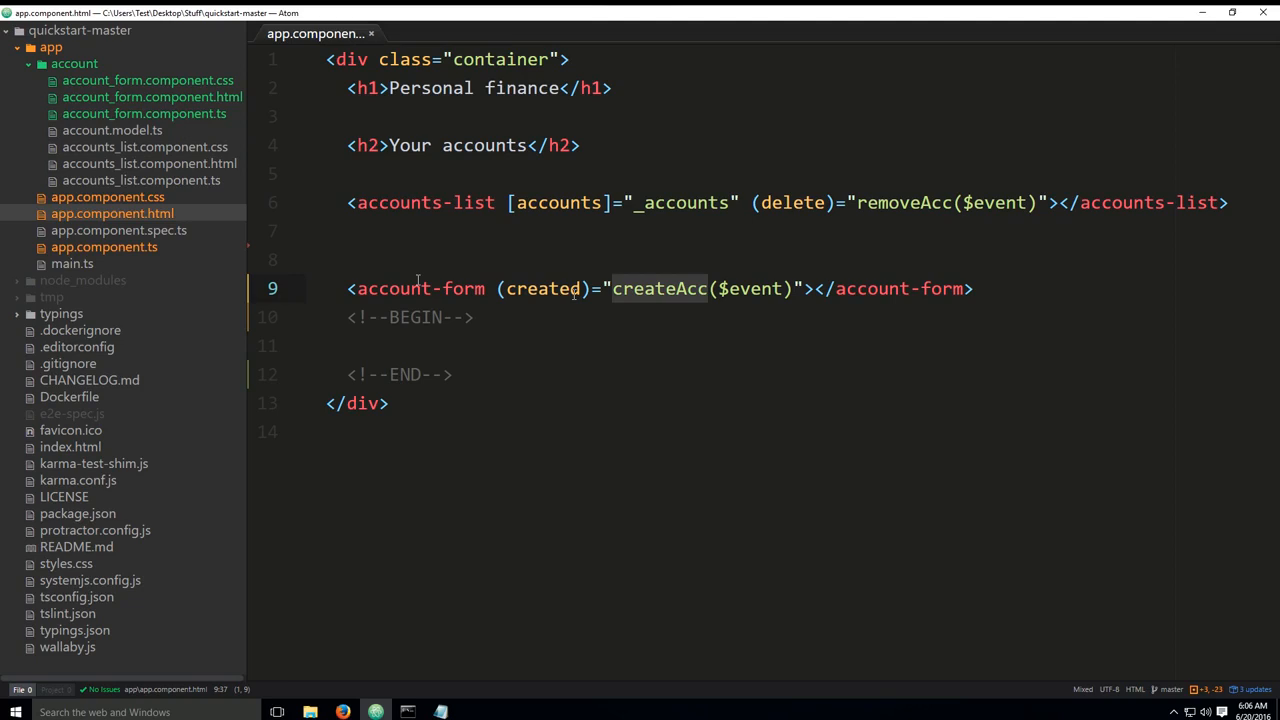
pyautogui.moveTo(135, 255)
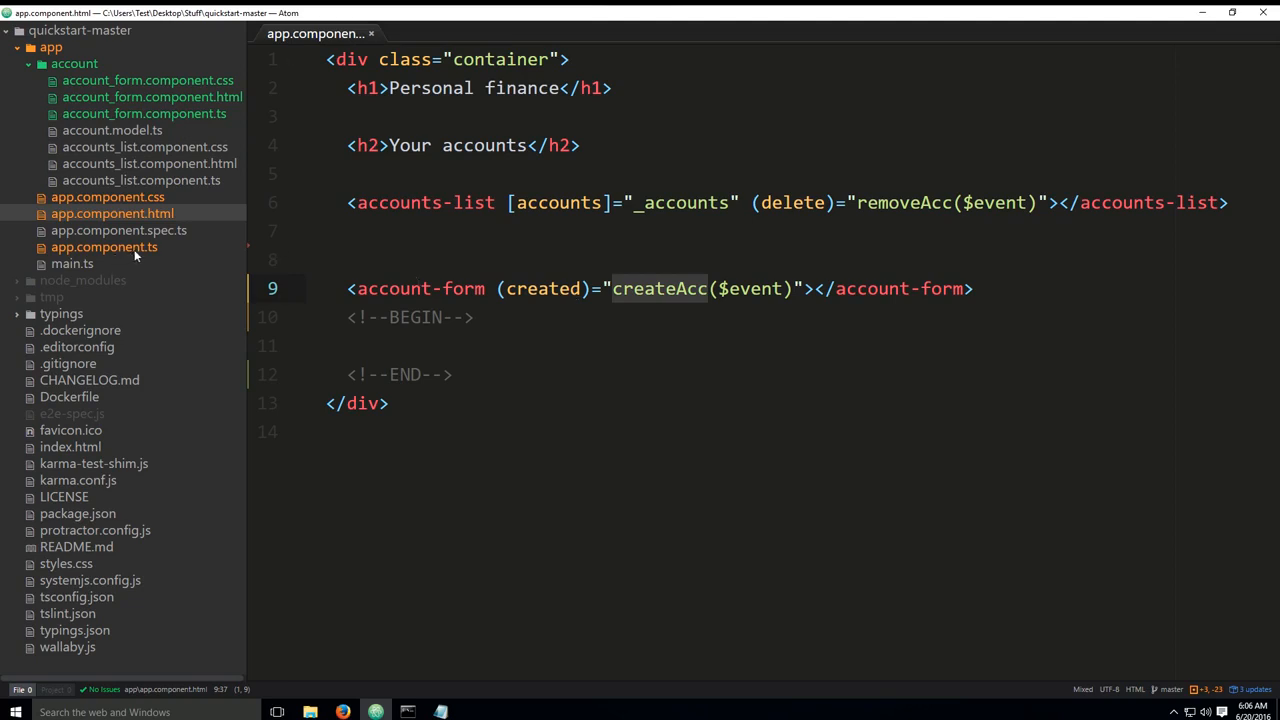
pyautogui.moveTo(622, 327)
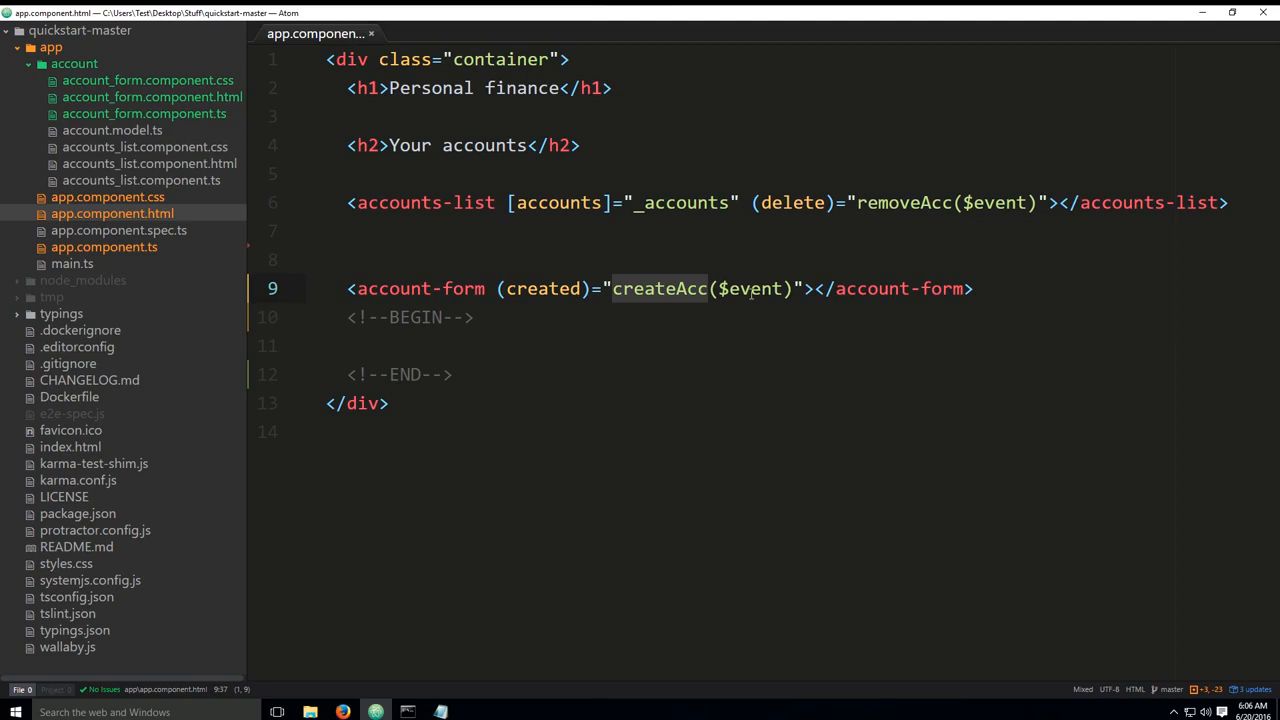
pyautogui.doubleClick(755, 288)
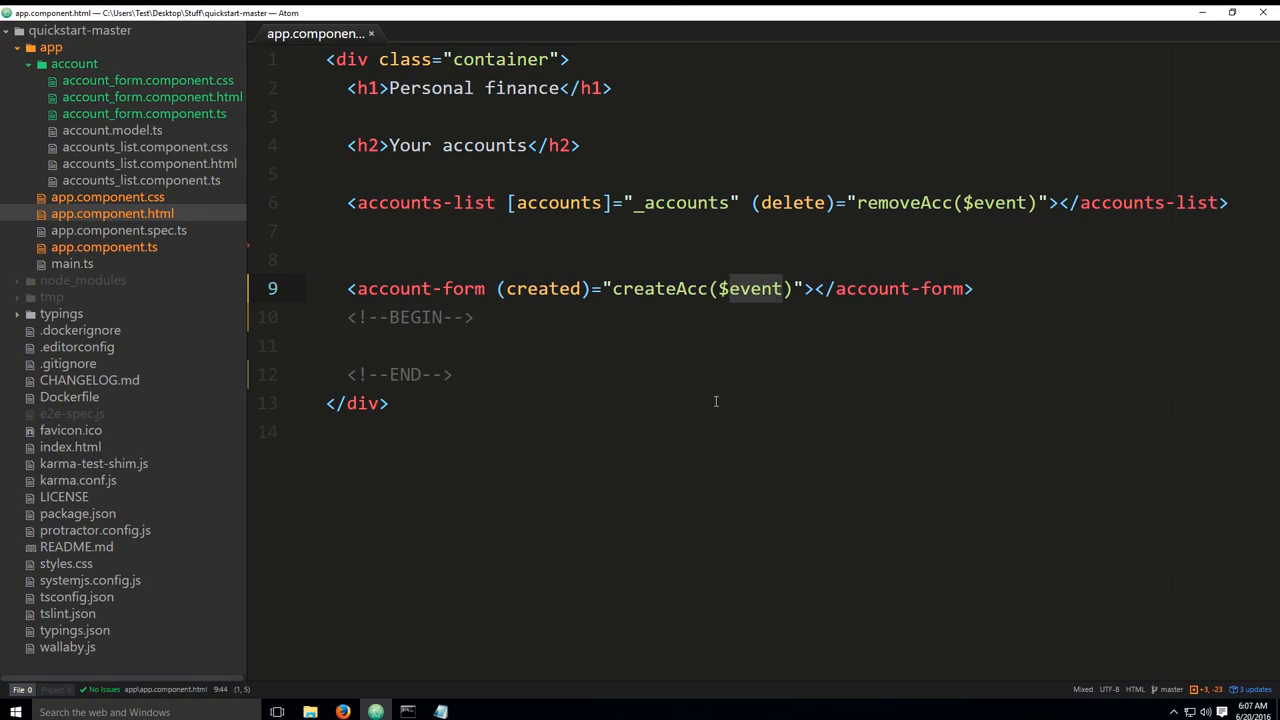
pyautogui.moveTo(594, 459)
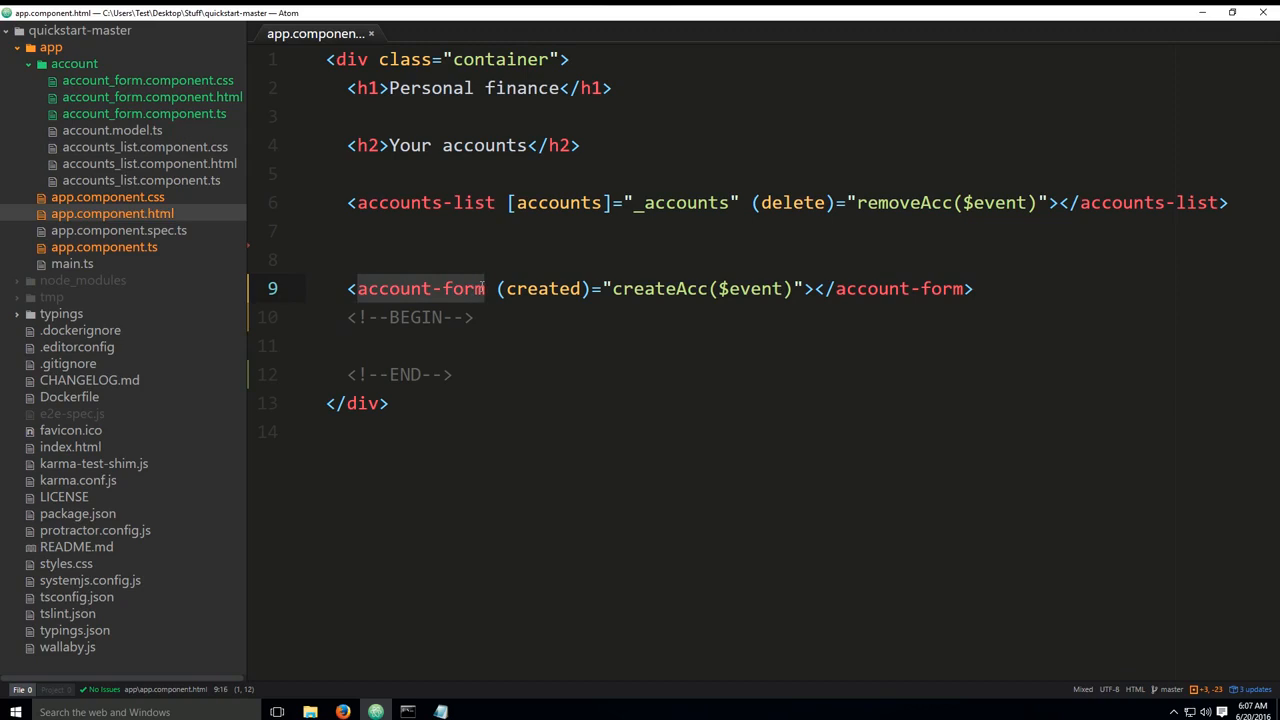
pyautogui.moveTo(452, 270)
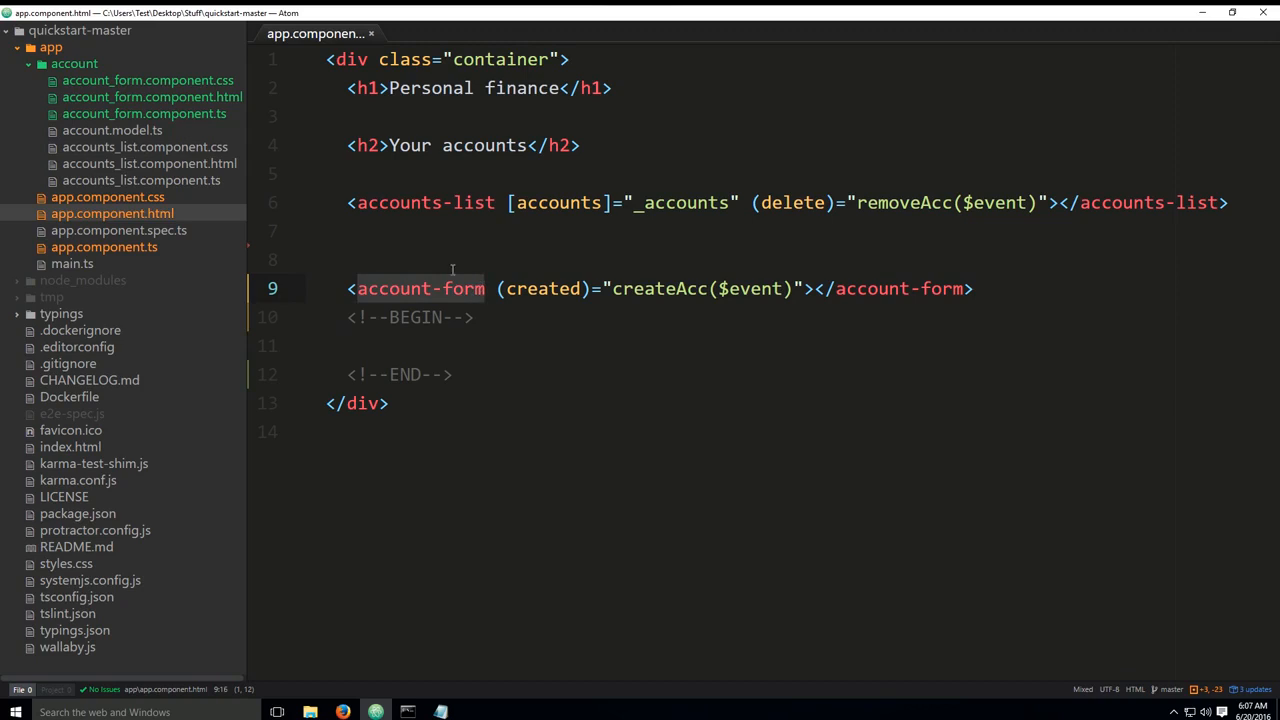
# - Compare account_form.component.html's Create button and createAcc click handler with app.component.html
pyautogui.click(152, 96)
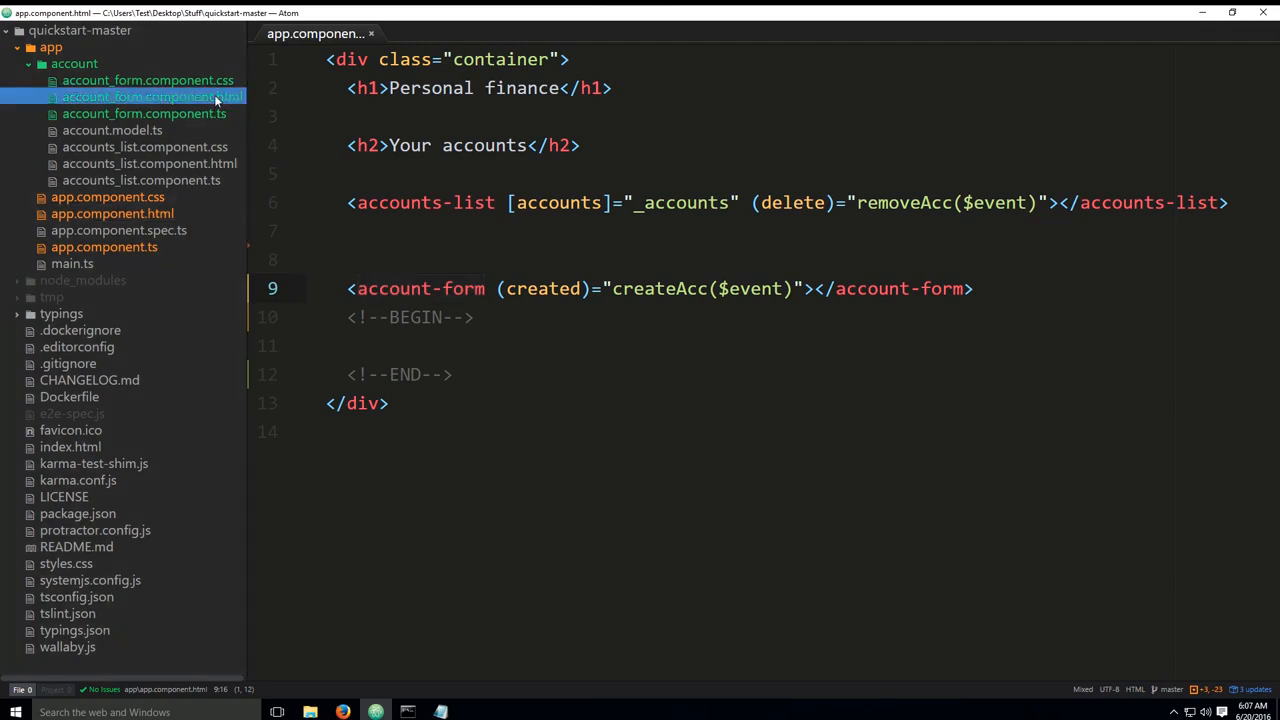
pyautogui.click(152, 96)
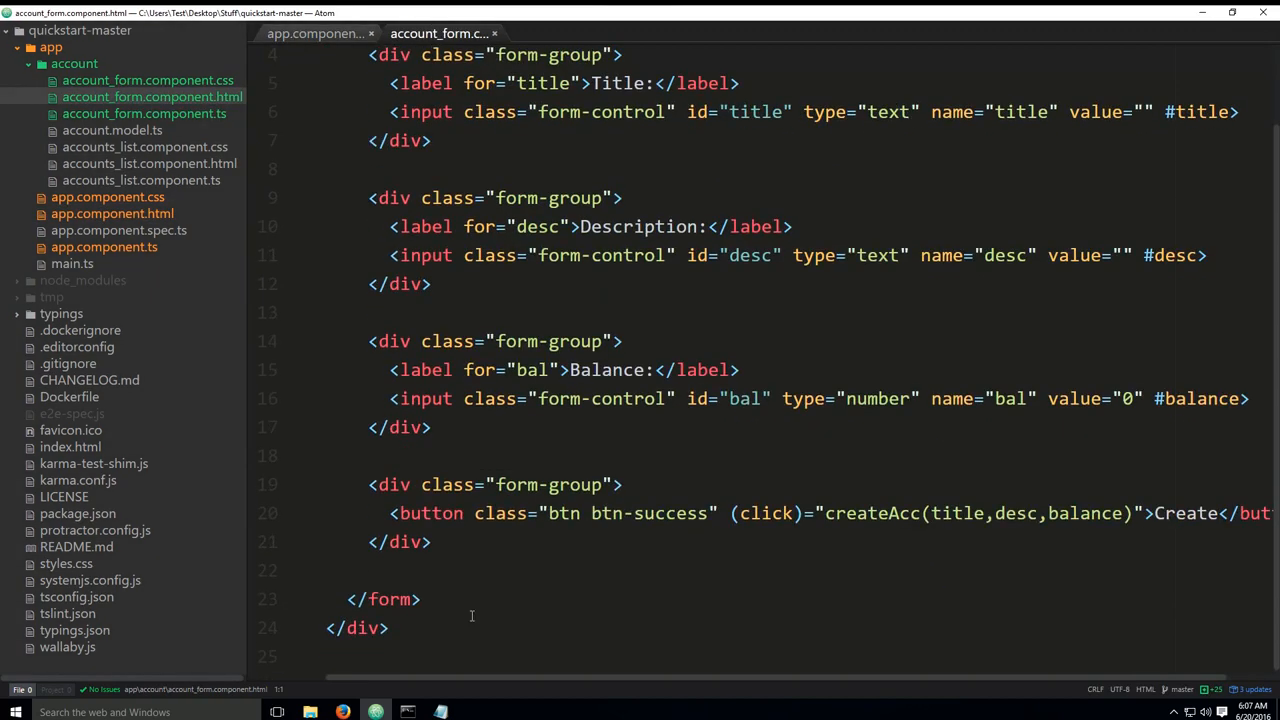
pyautogui.moveTo(504, 468)
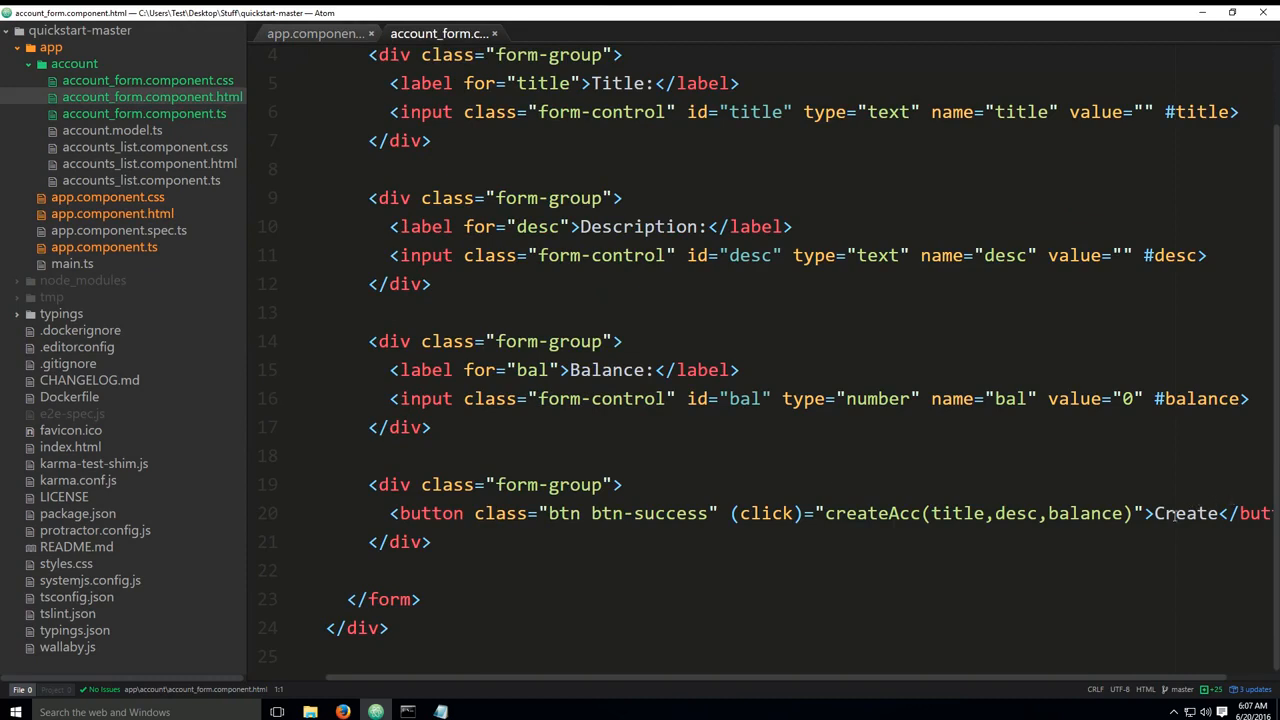
pyautogui.click(1183, 513)
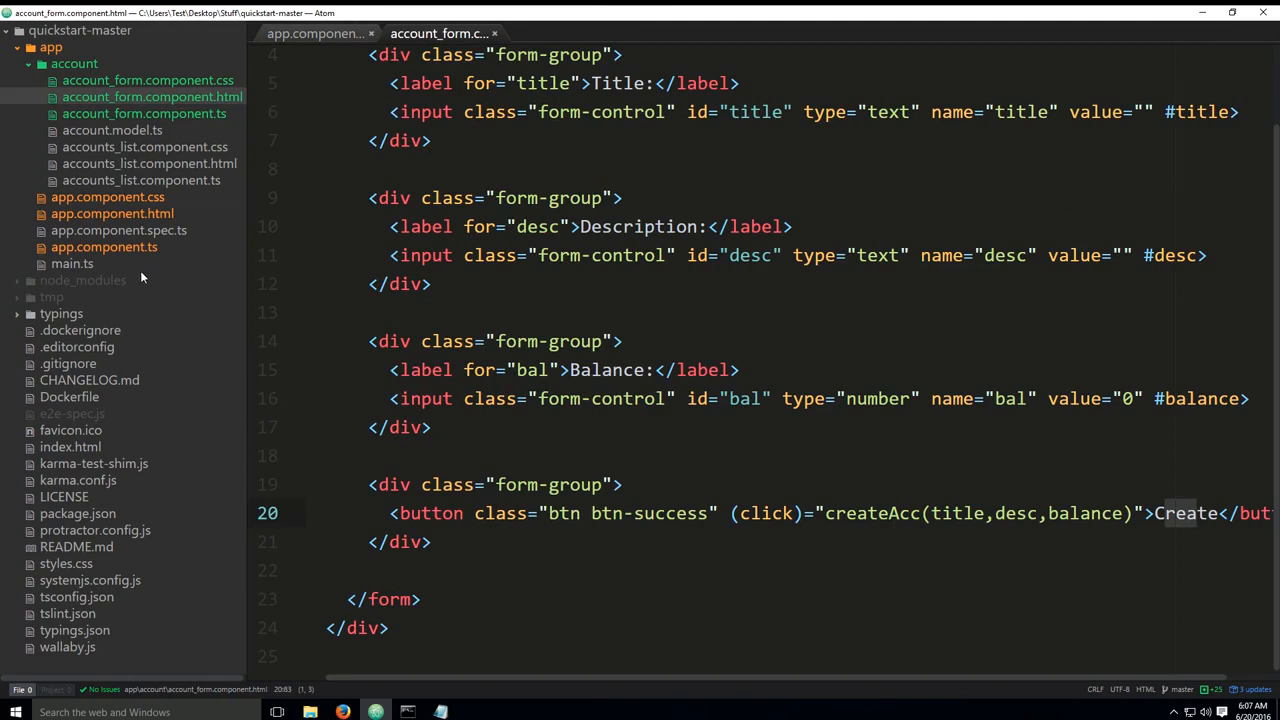
pyautogui.click(315, 33)
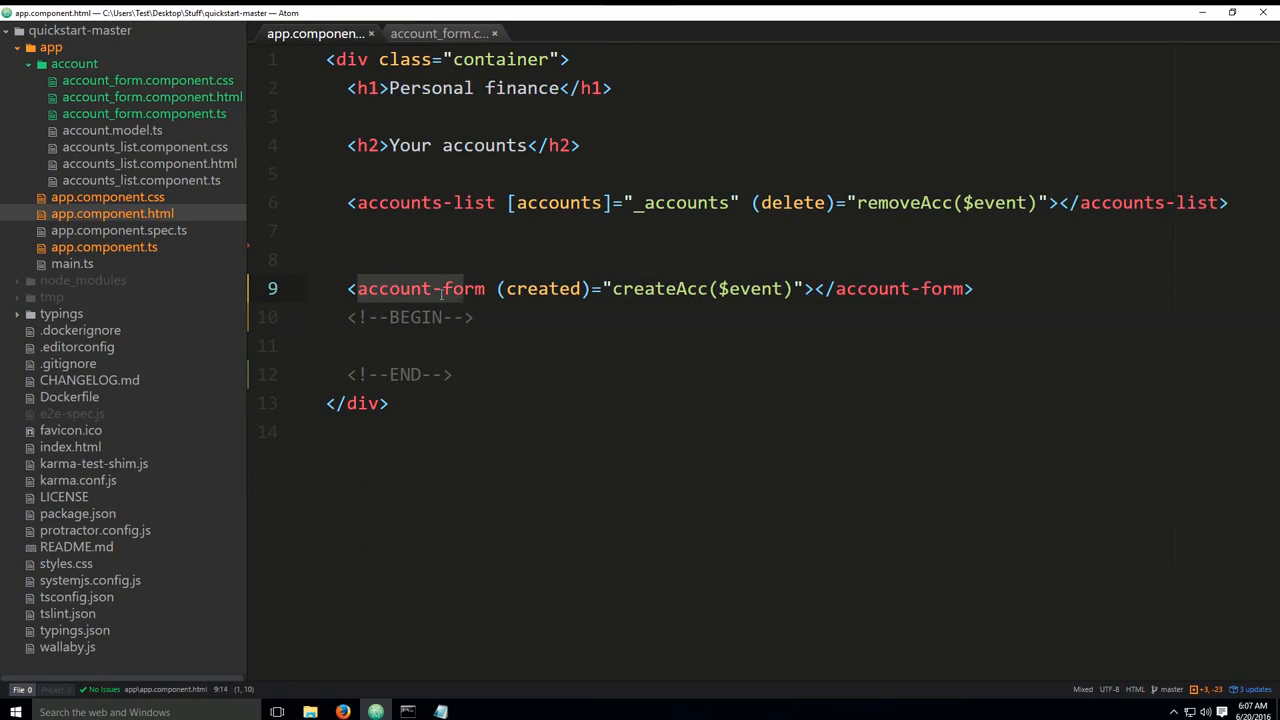
pyautogui.click(152, 96)
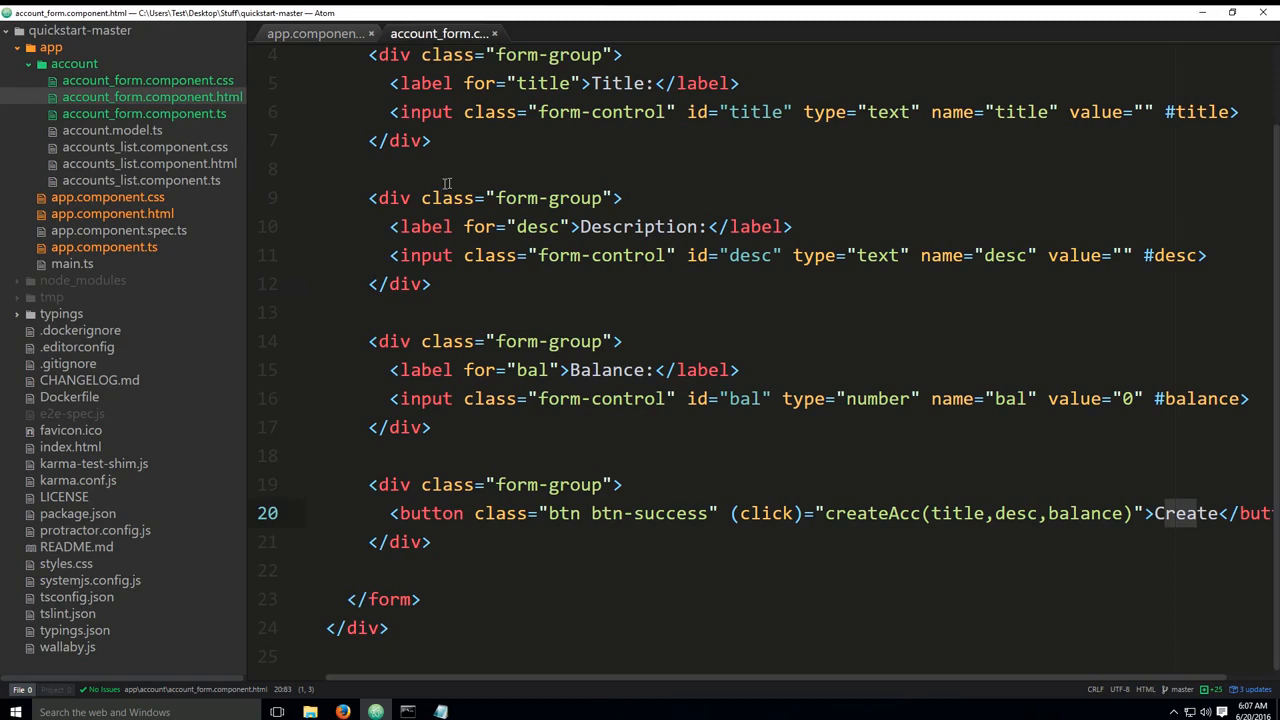
pyautogui.moveTo(686, 482)
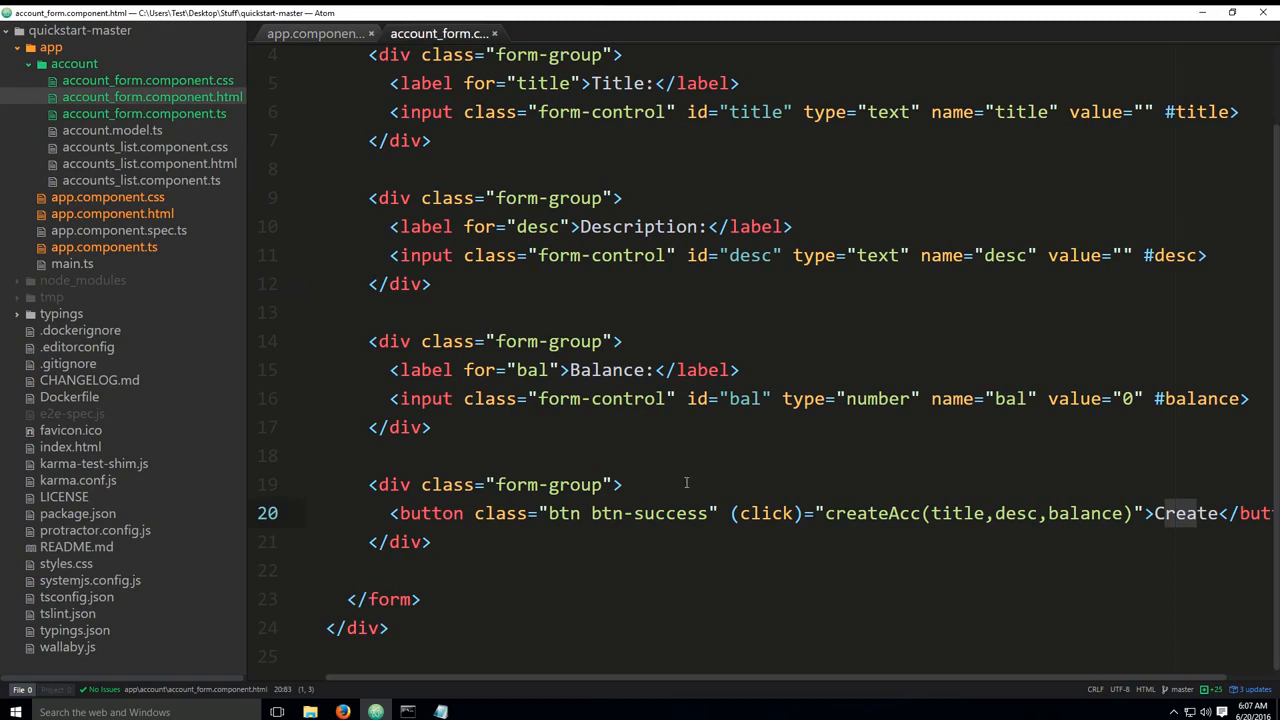
pyautogui.moveTo(1146, 503)
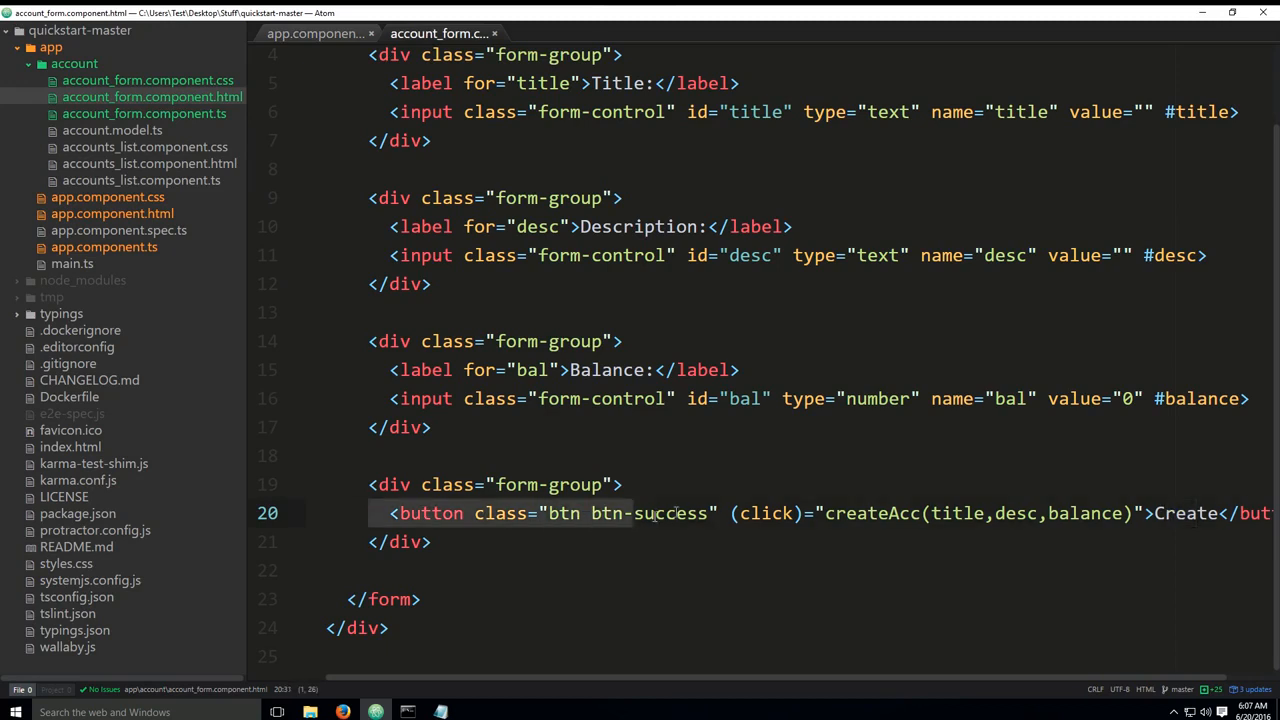
pyautogui.click(824, 513)
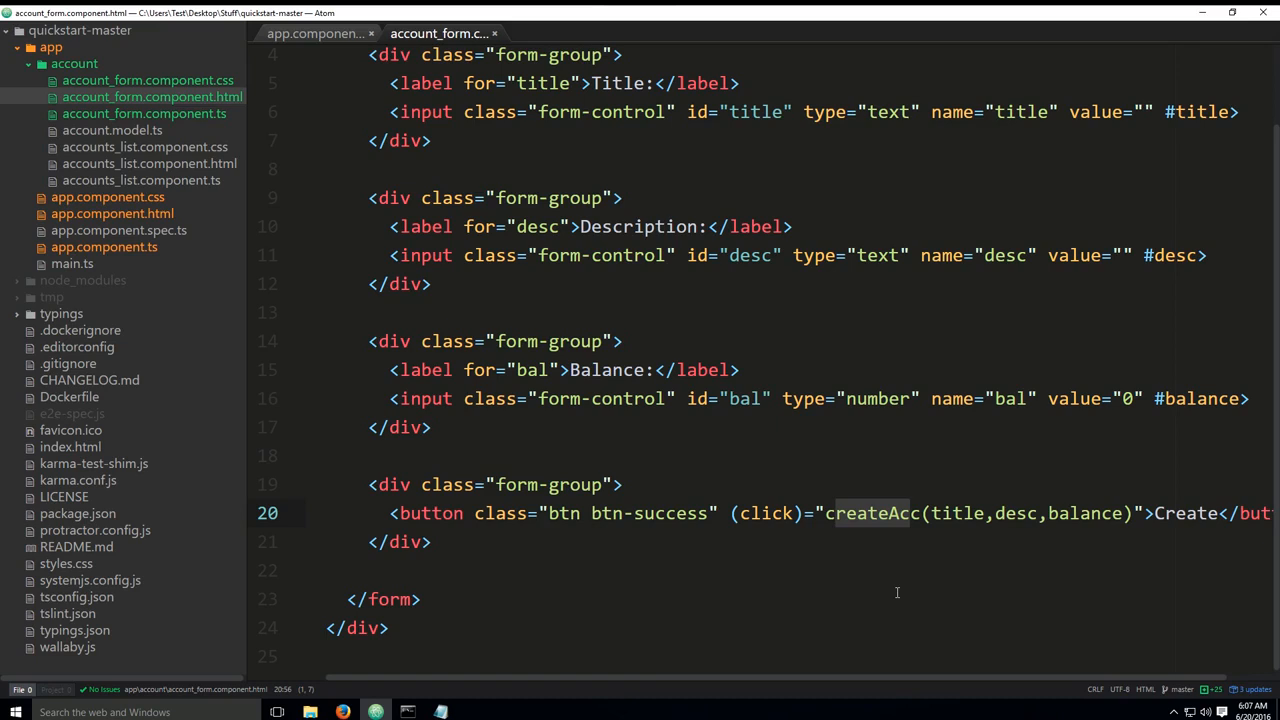
pyautogui.moveTo(877, 520)
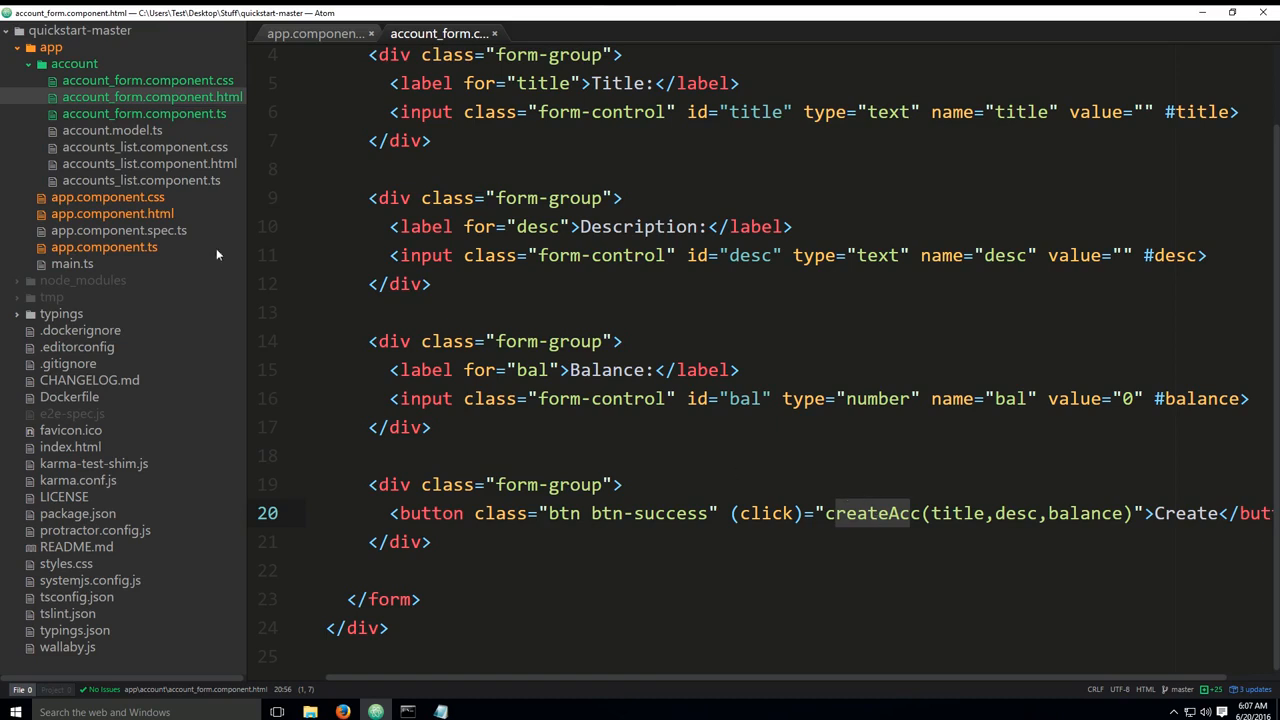
pyautogui.click(315, 33)
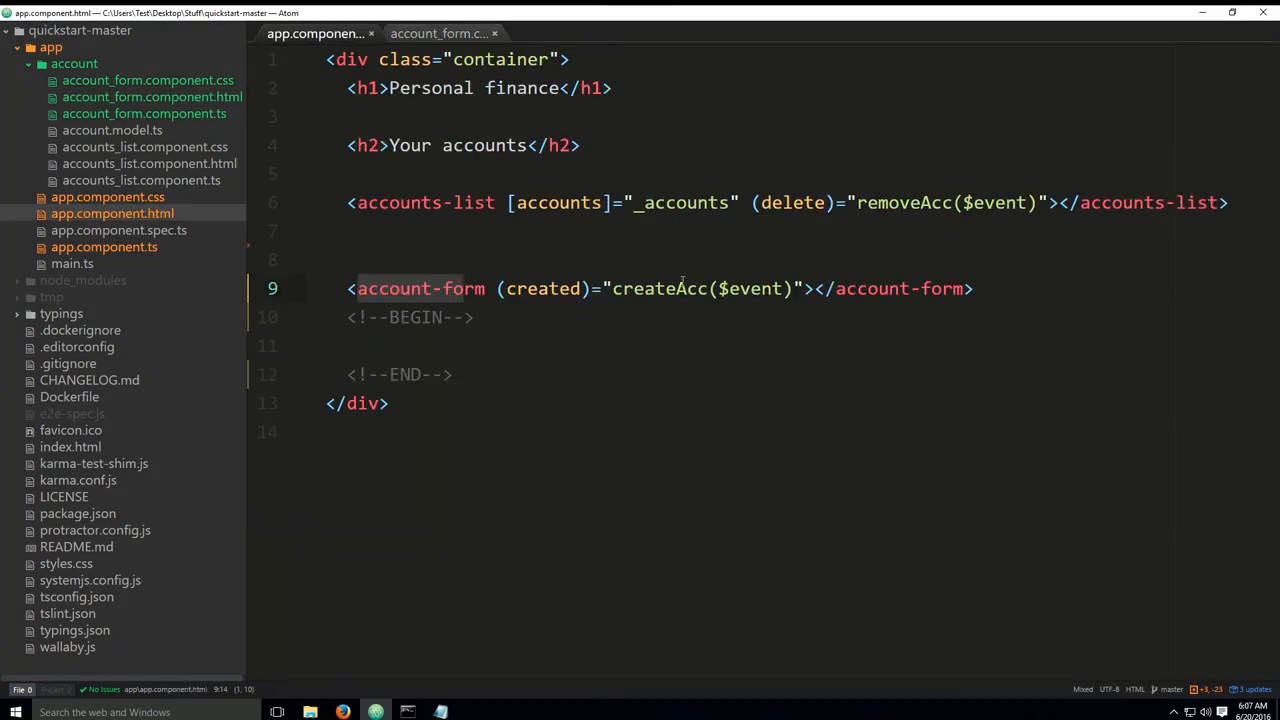
pyautogui.moveTo(285, 265)
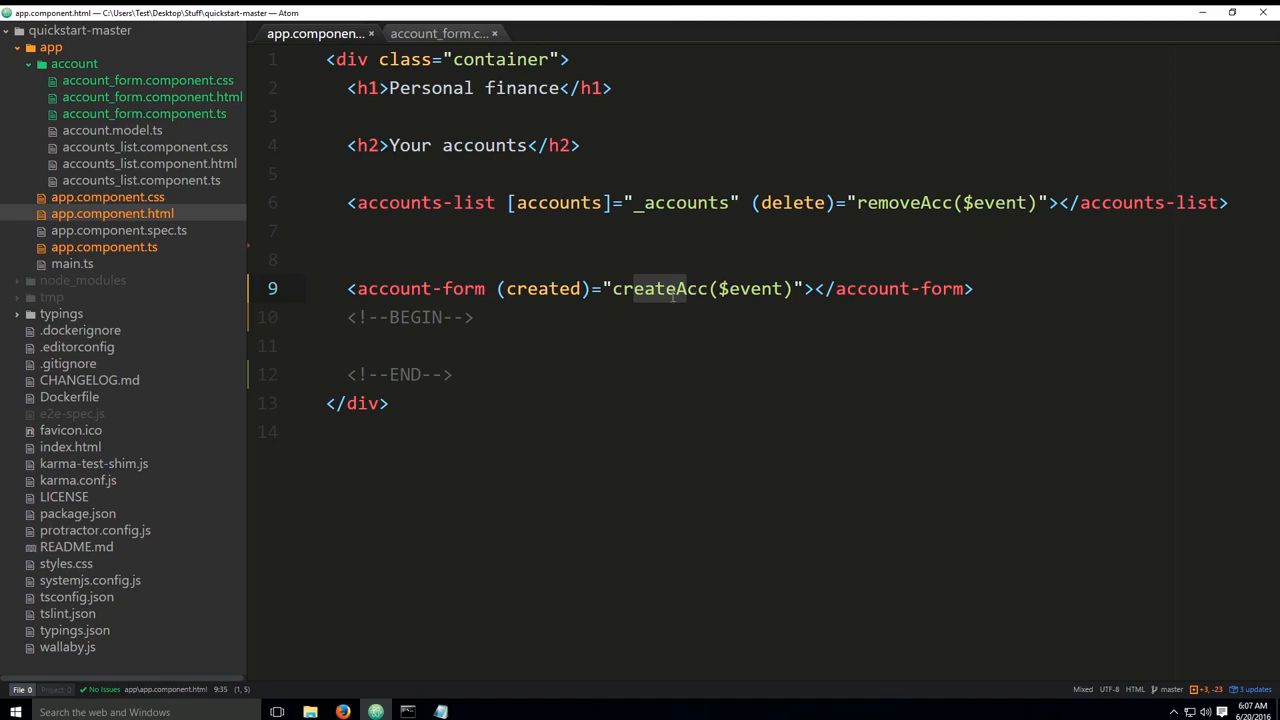
pyautogui.moveTo(557, 305)
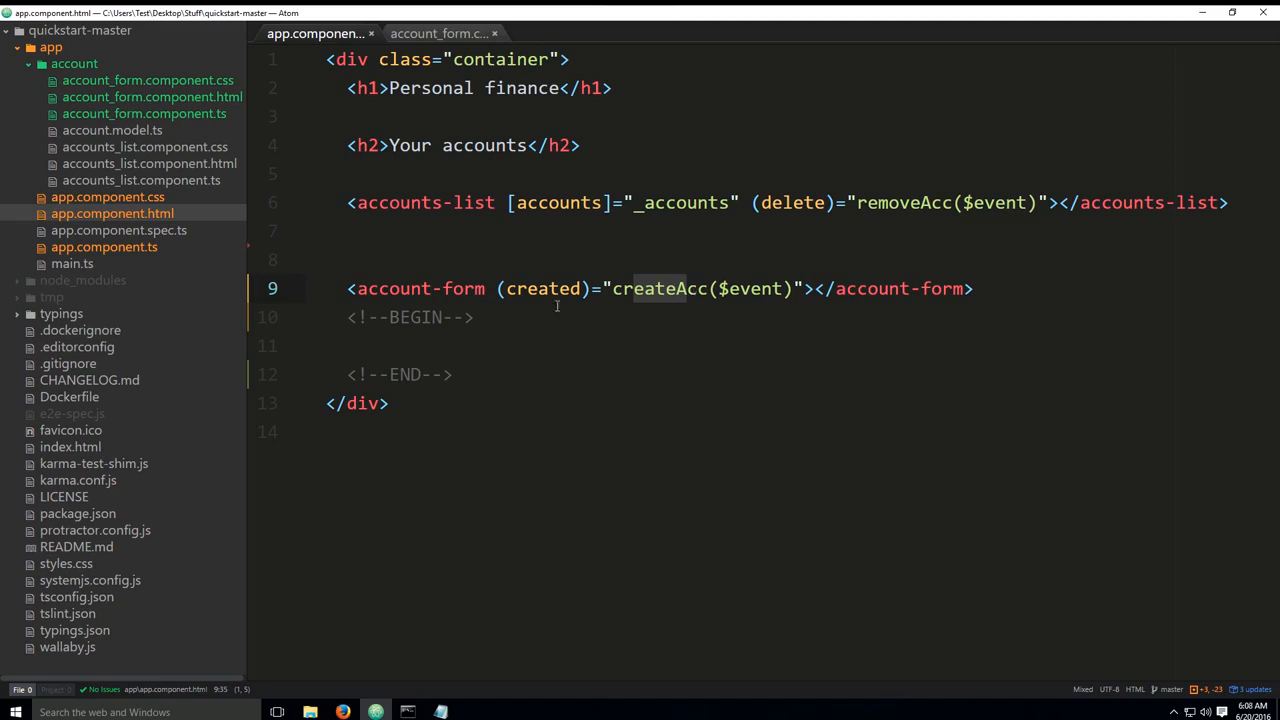
pyautogui.moveTo(144, 113)
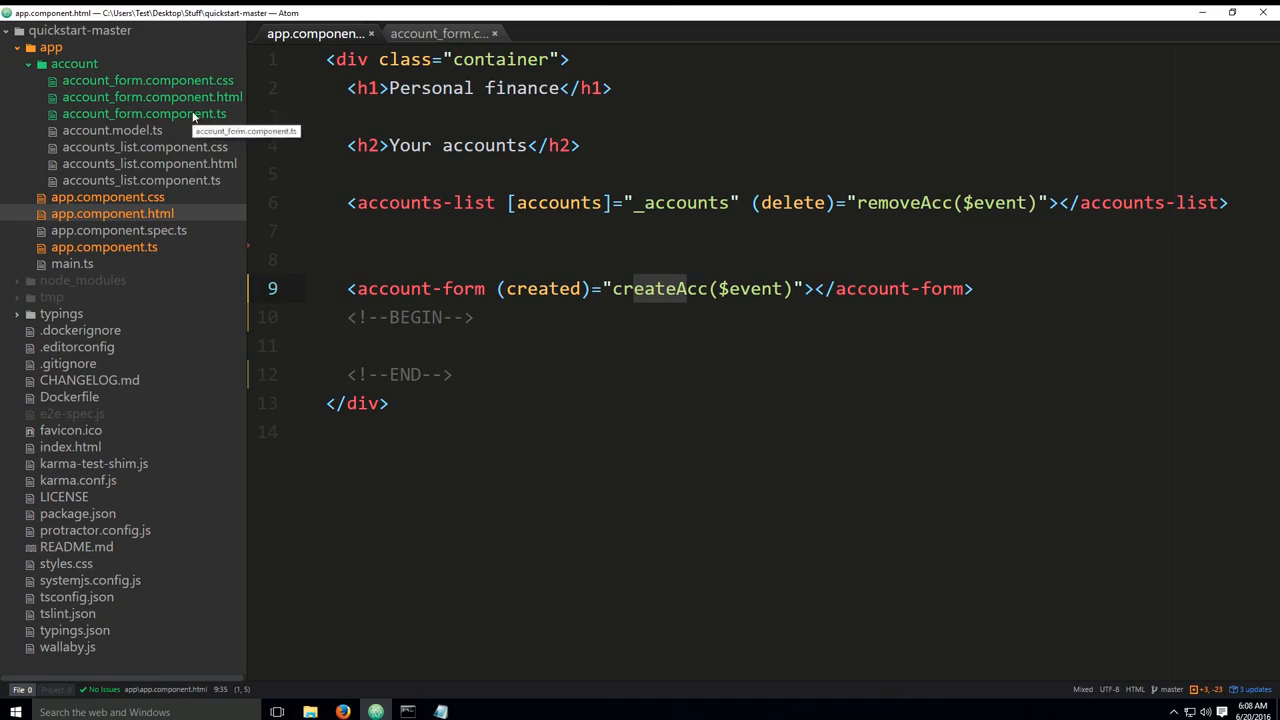
# - Open account_form.component.ts from the tree view
pyautogui.click(144, 113)
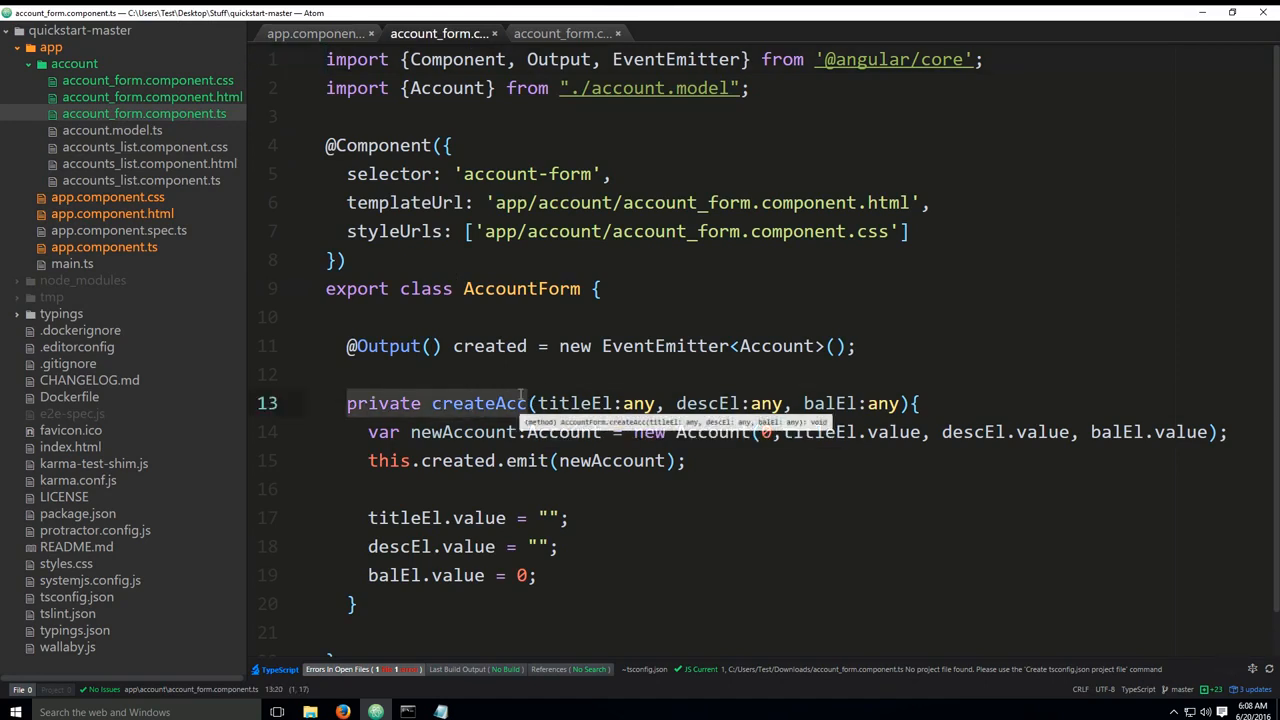
# - Open app.component.ts and scroll down to createAcc(newAccount:Account)
pyautogui.click(563, 33)
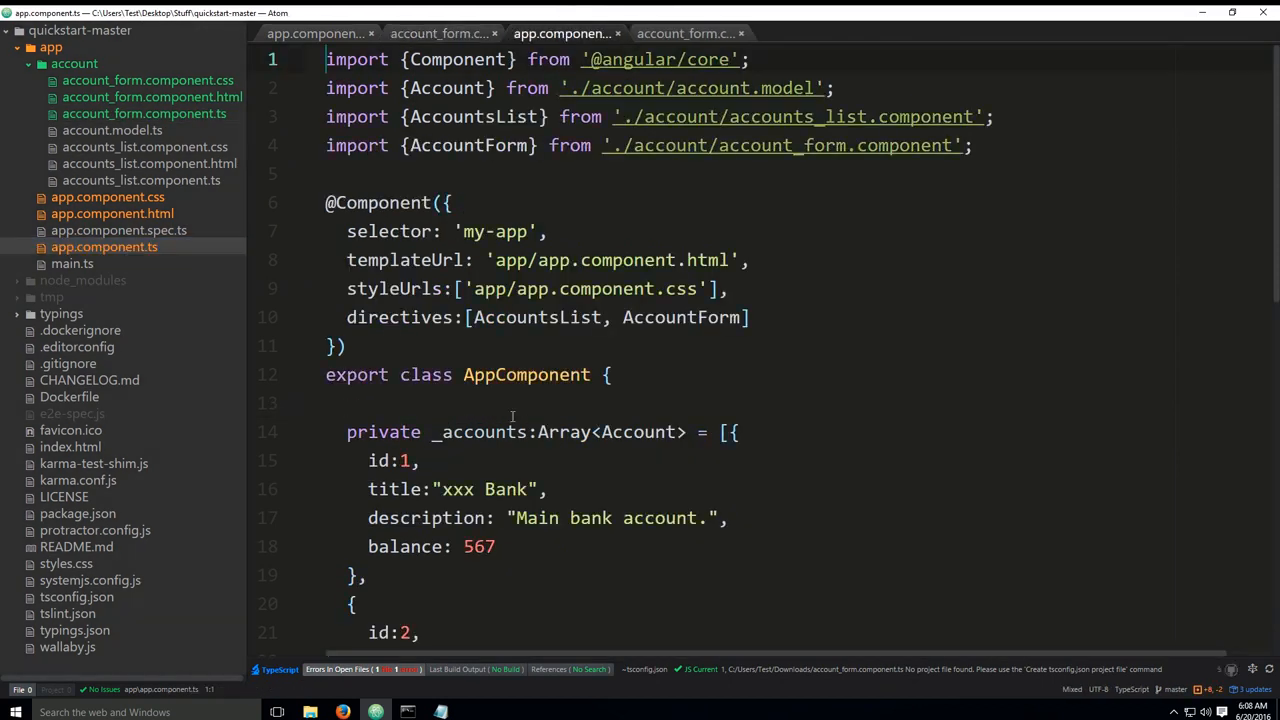
pyautogui.scroll(-3)
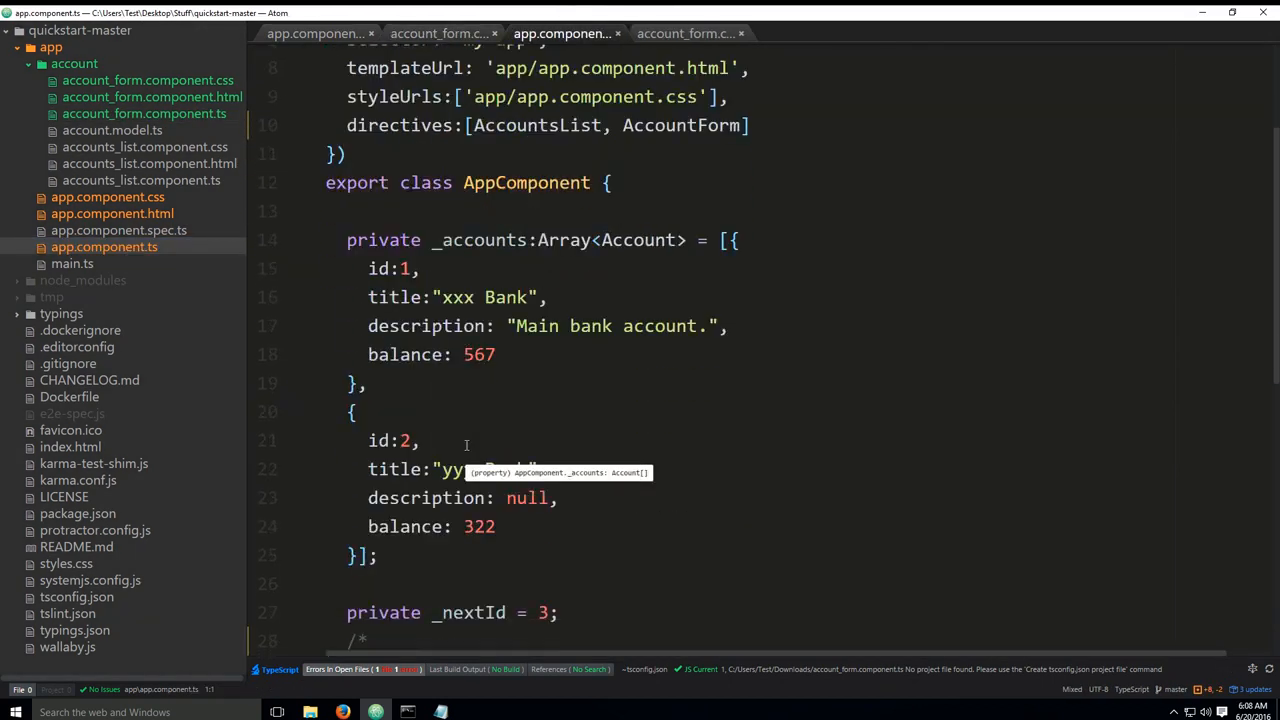
pyautogui.scroll(-3)
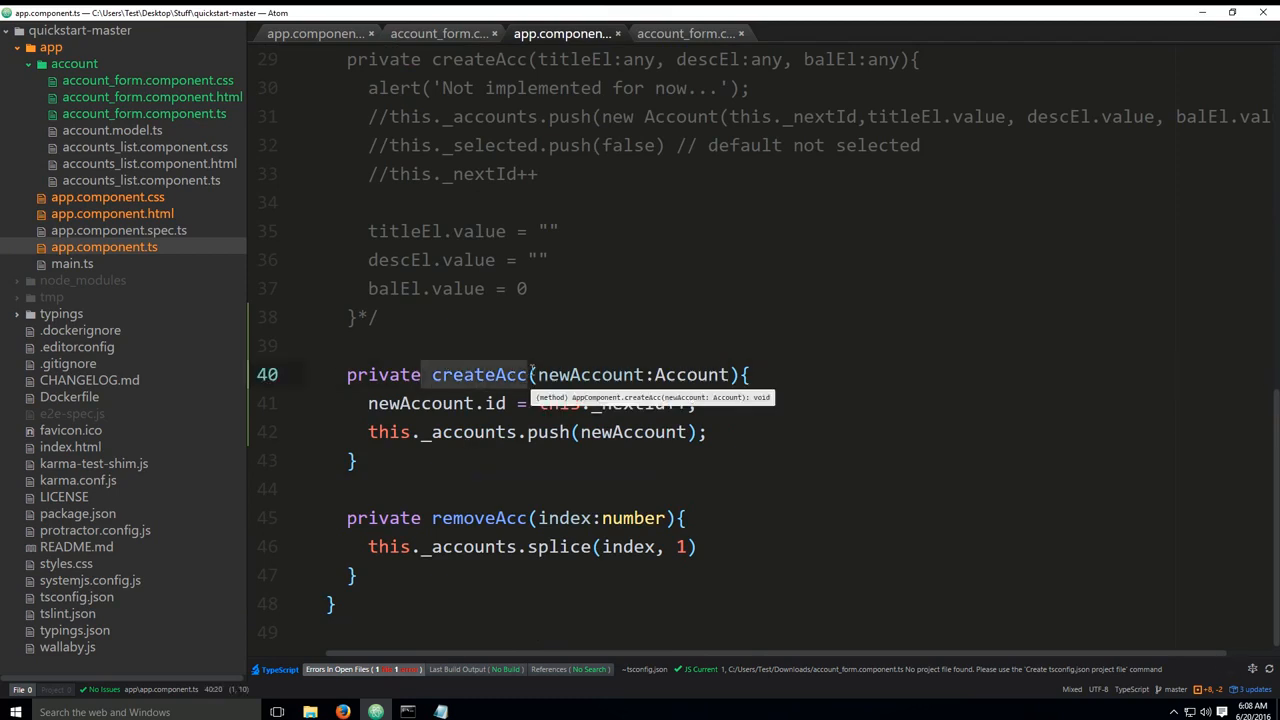
pyautogui.moveTo(556, 374)
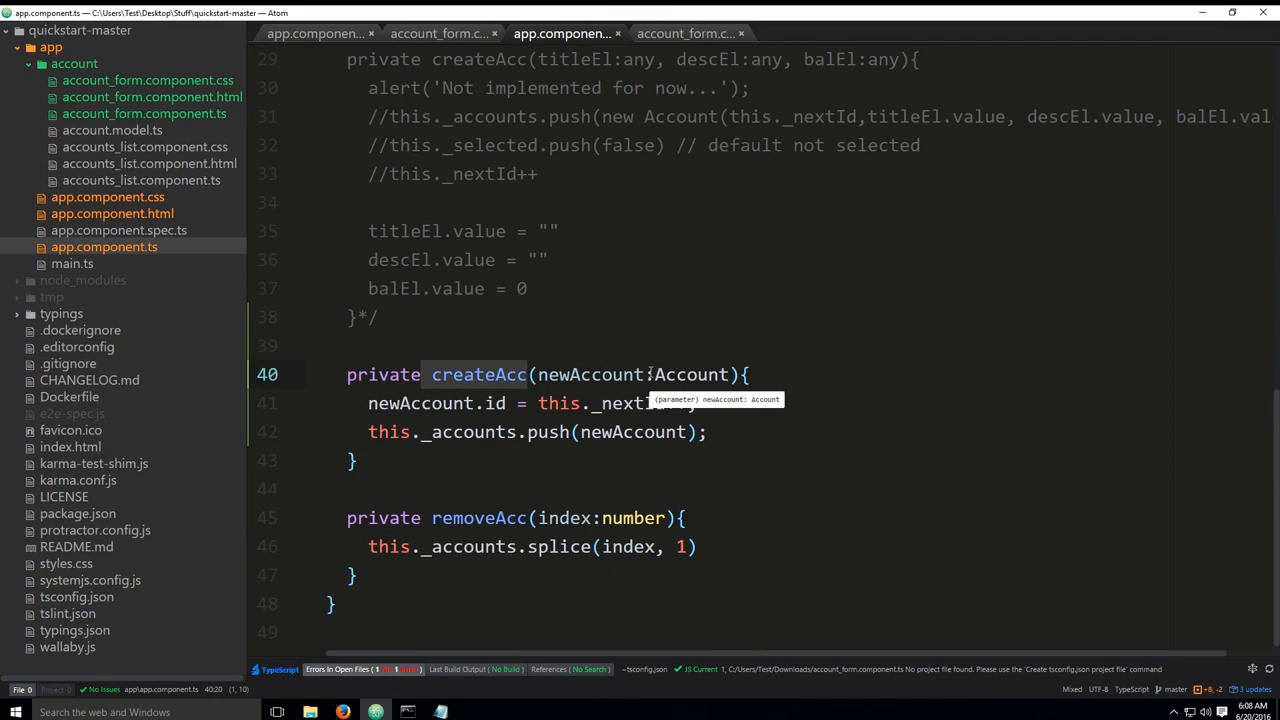
pyautogui.moveTo(1182, 361)
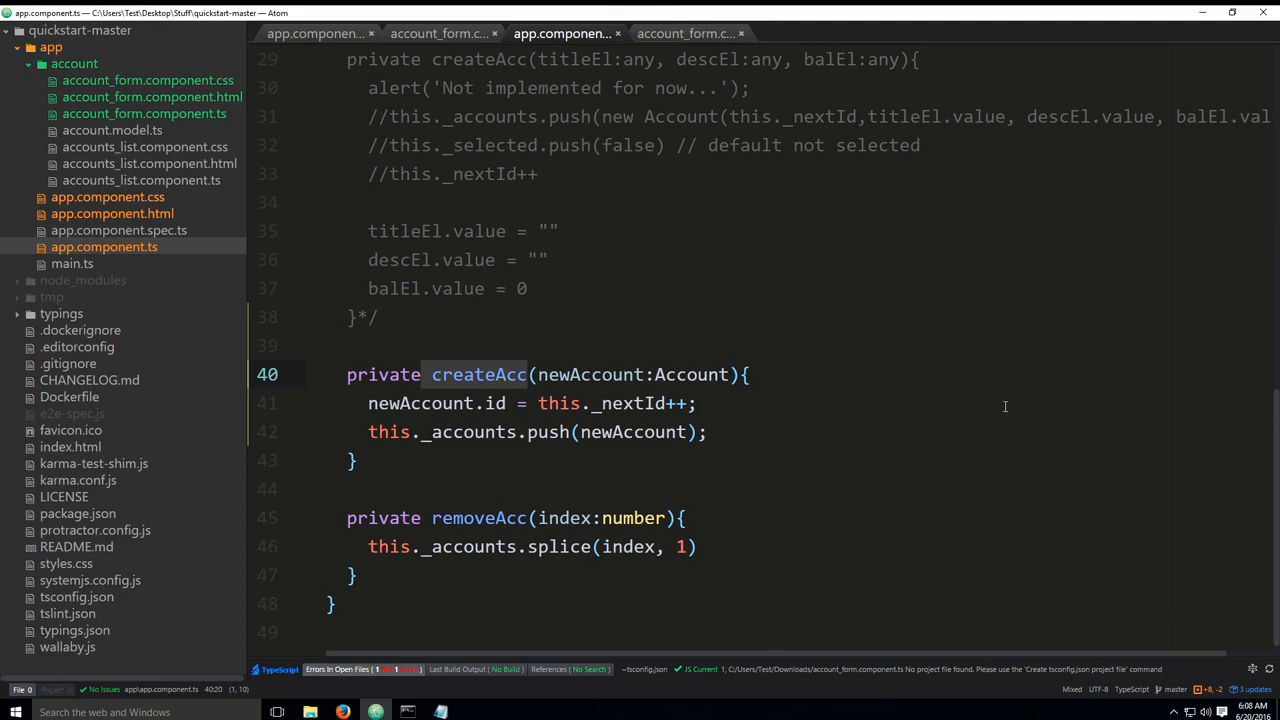
pyautogui.moveTo(145, 224)
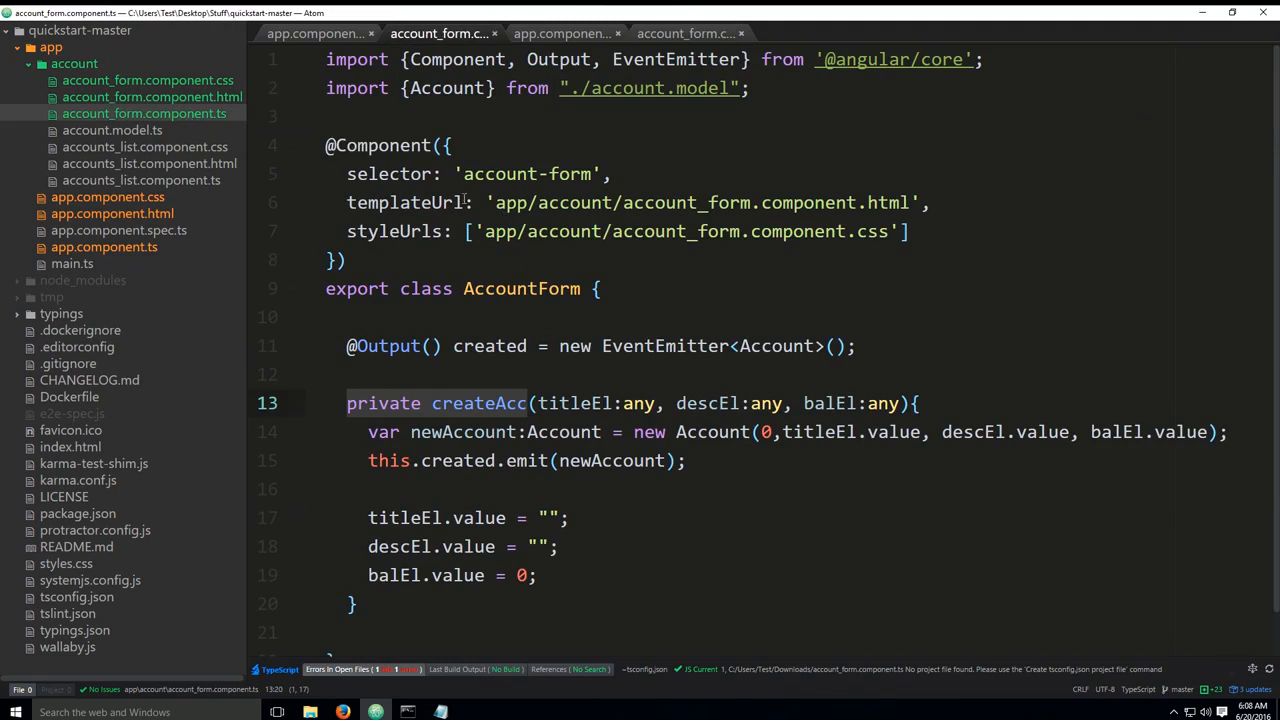
pyautogui.moveTo(521, 289)
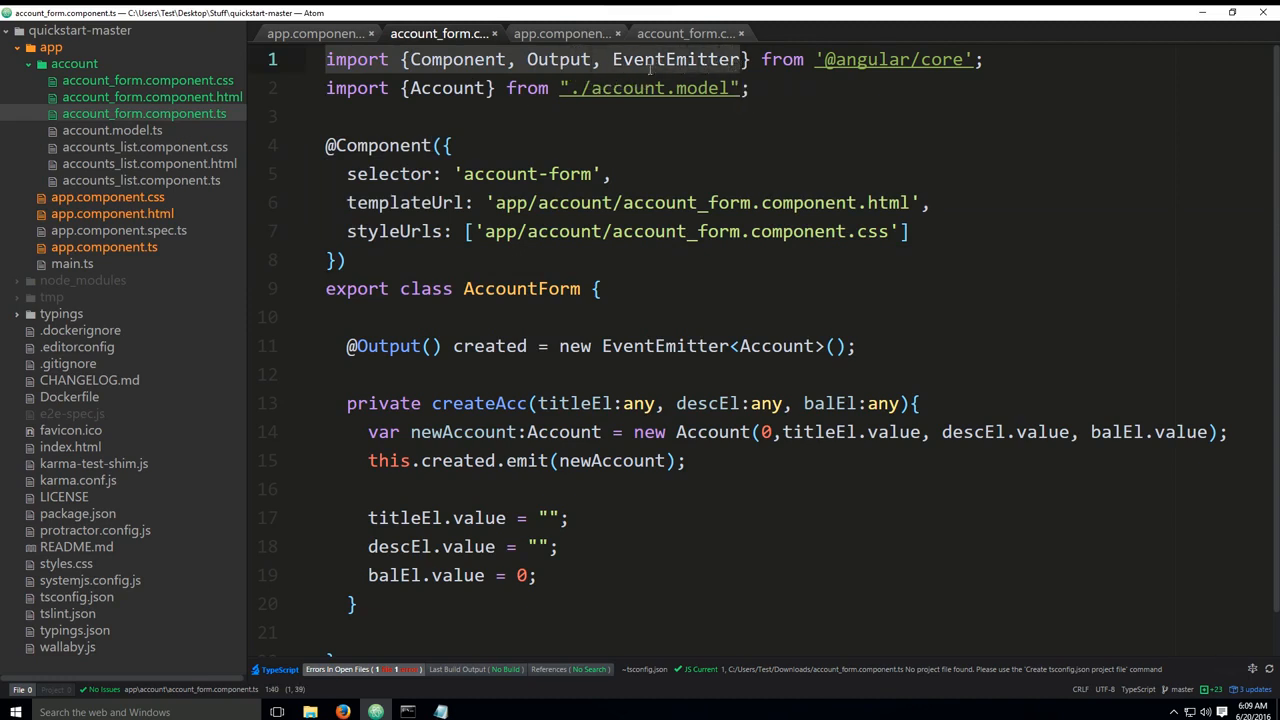
pyautogui.moveTo(477, 147)
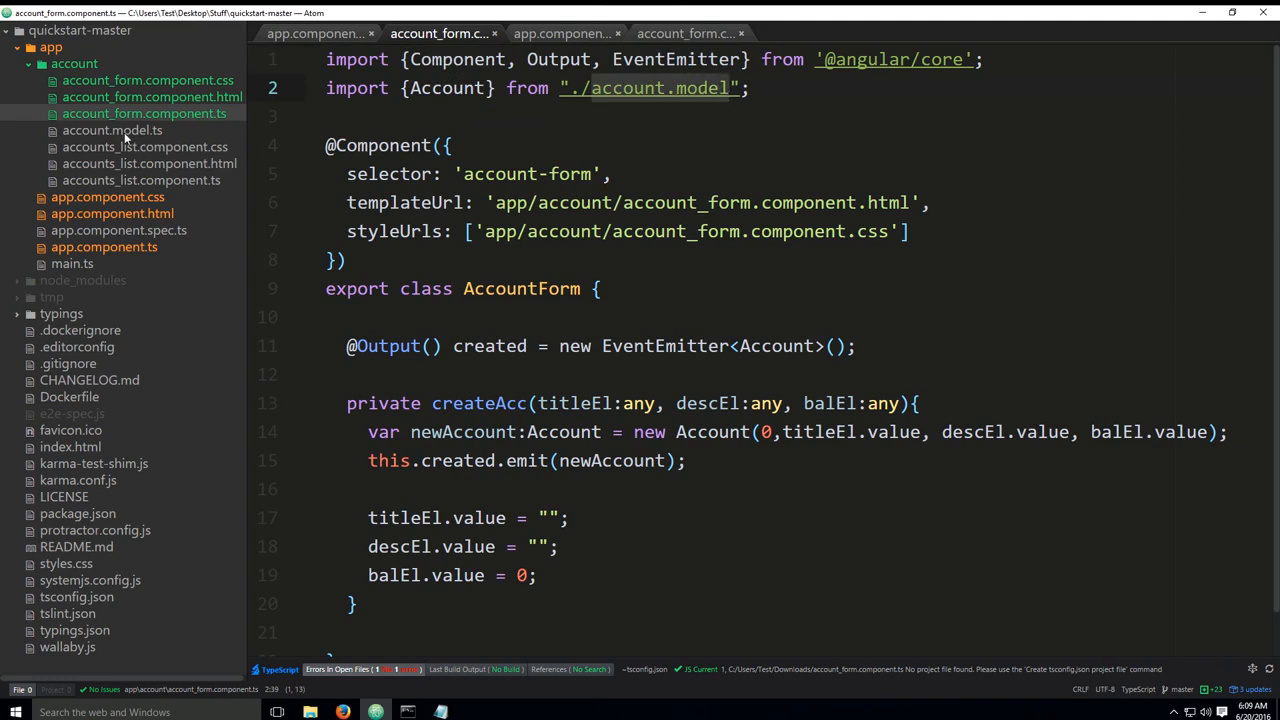
# - Open account.model.ts, then revisit the app and account-form files
pyautogui.click(112, 130)
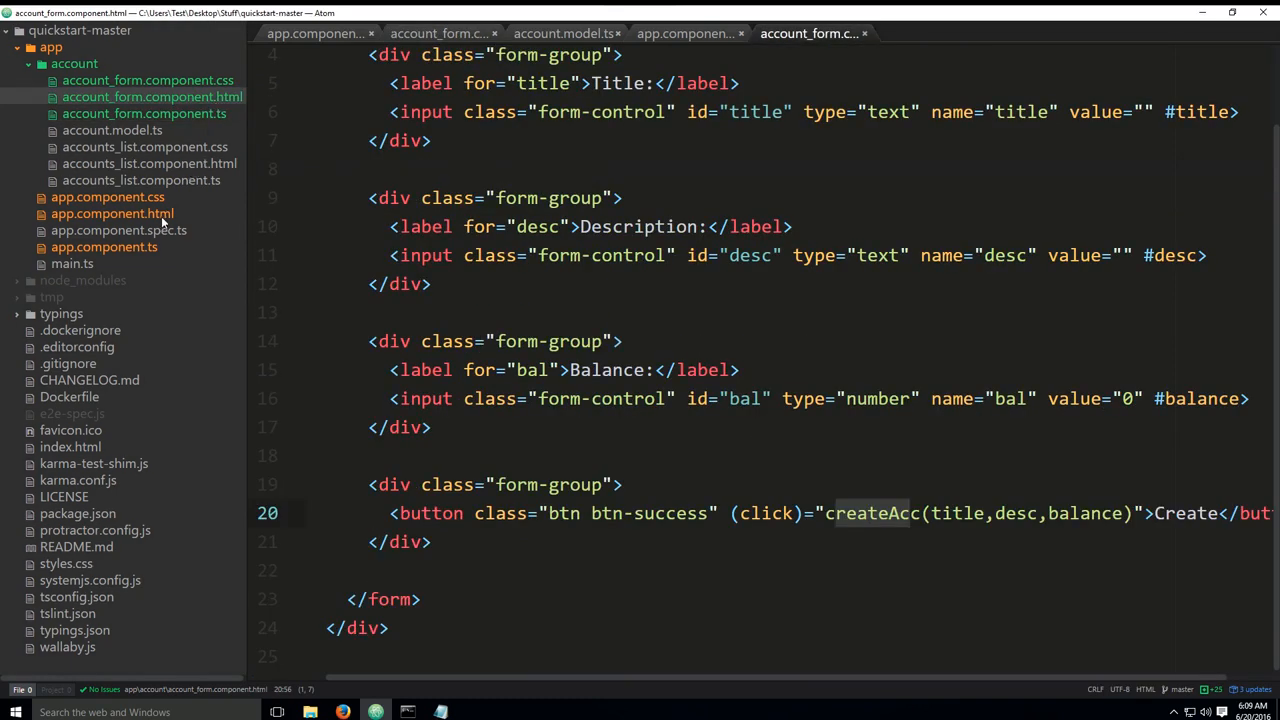
pyautogui.click(112, 213)
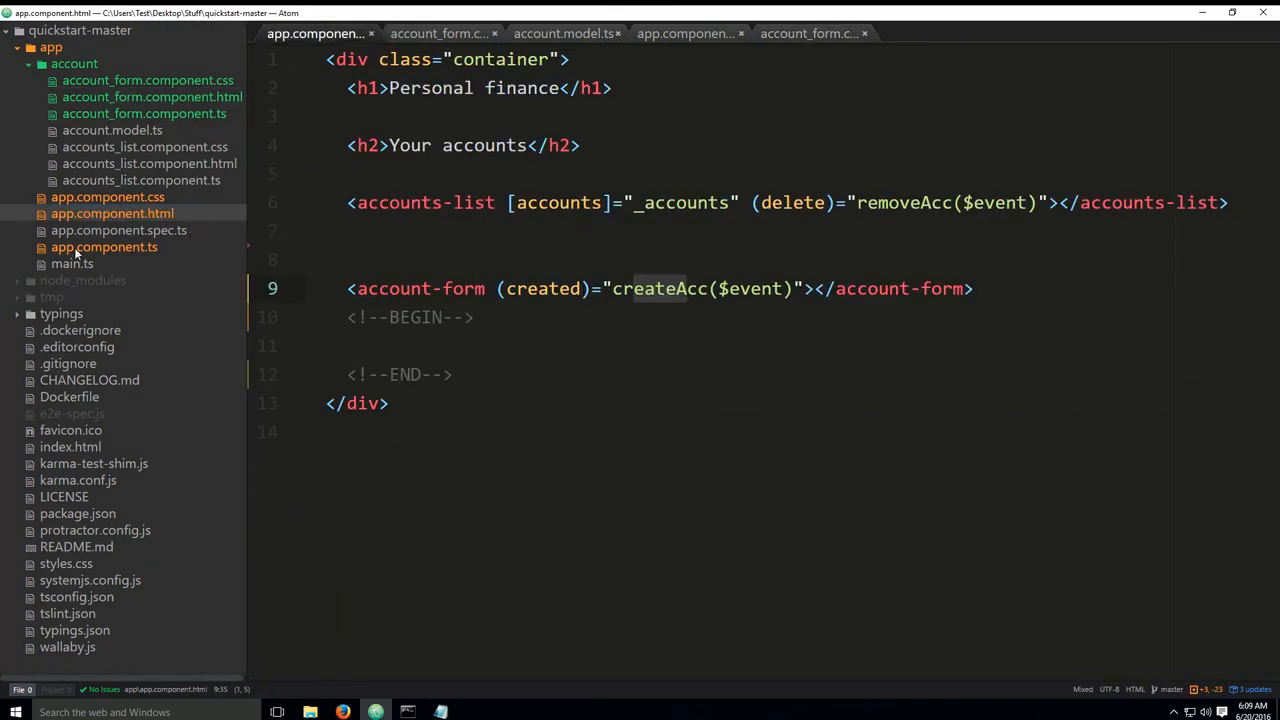
pyautogui.click(152, 97)
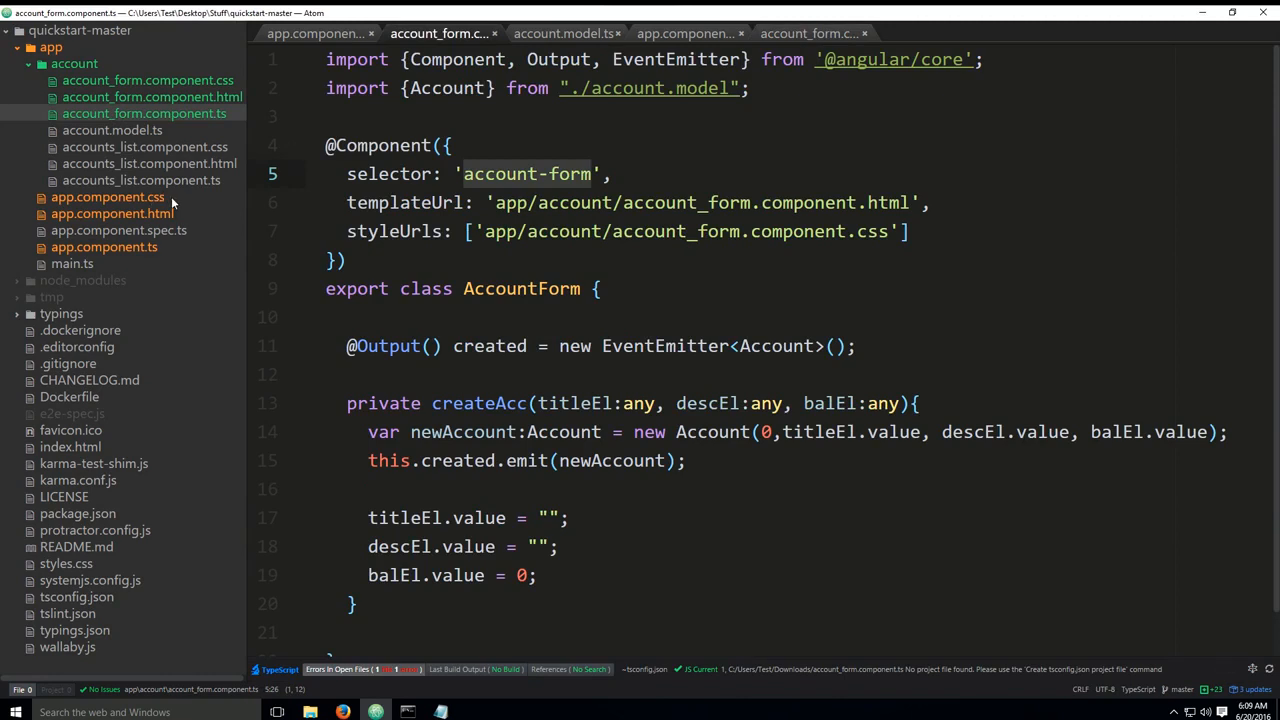
# - Select accounts-list on line 6 and point to account-form on line 9
pyautogui.click(112, 213)
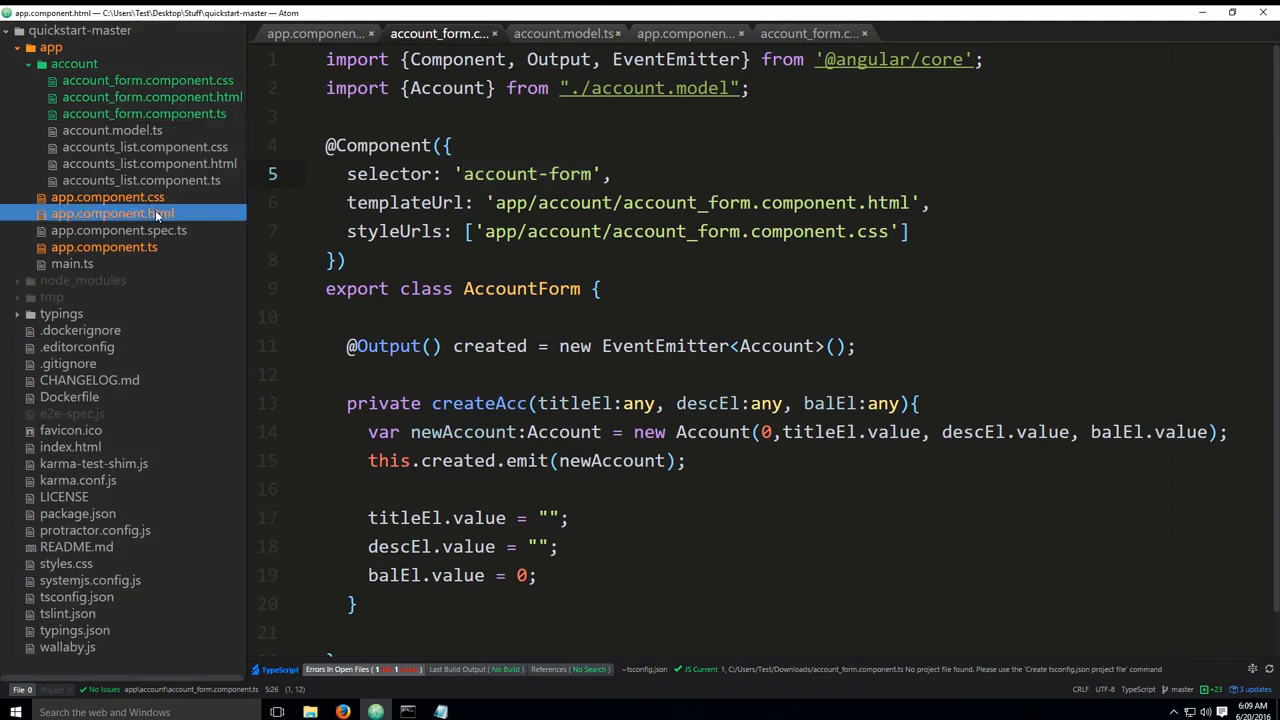
pyautogui.click(112, 213)
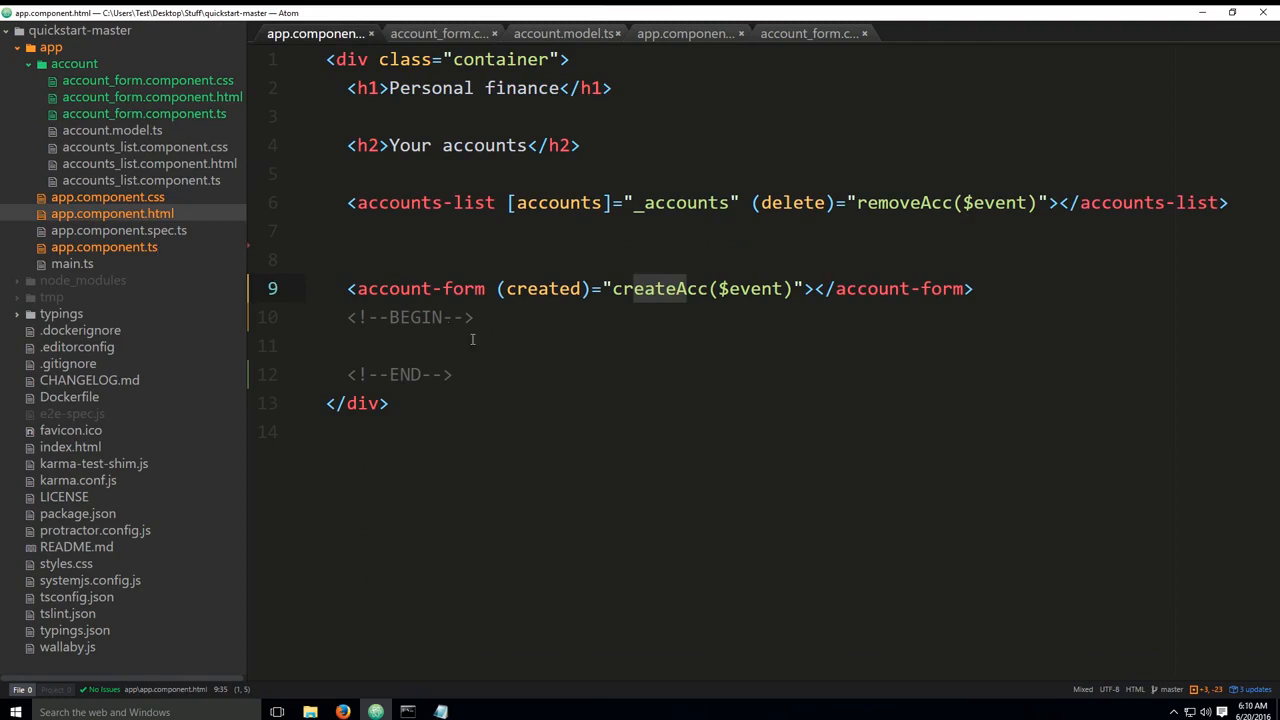
pyautogui.doubleClick(420, 288)
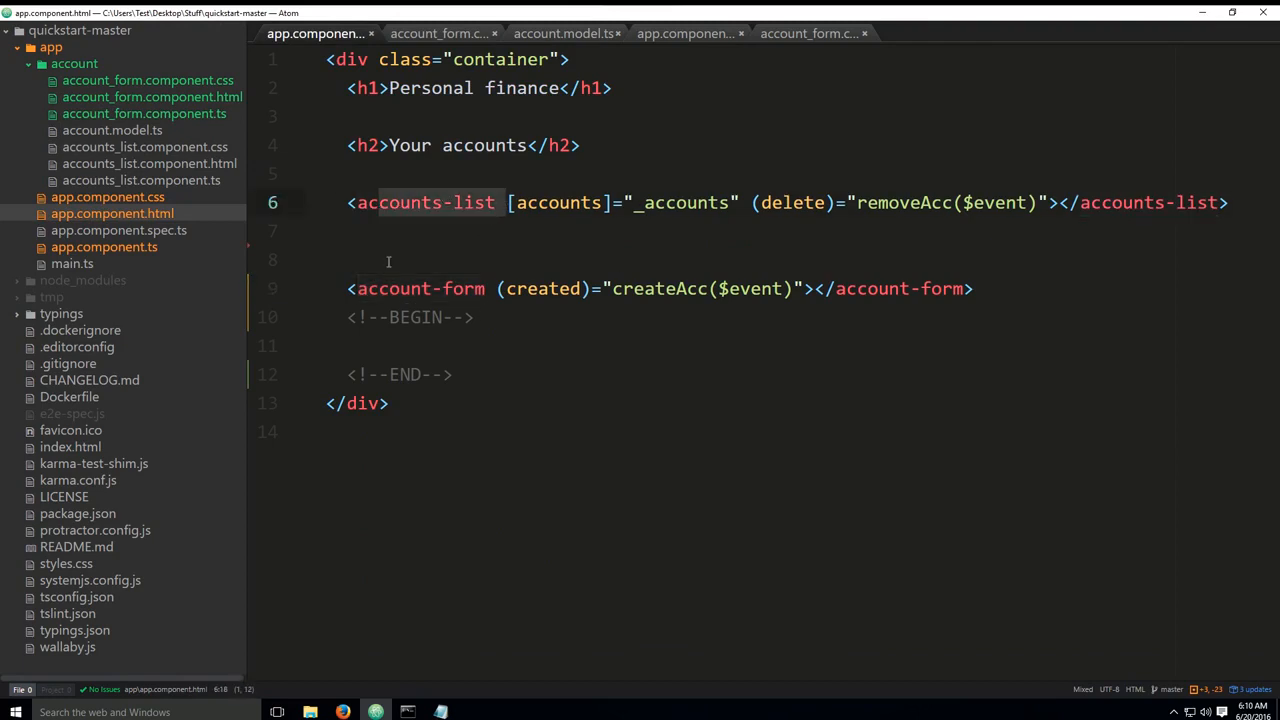
pyautogui.click(440, 33)
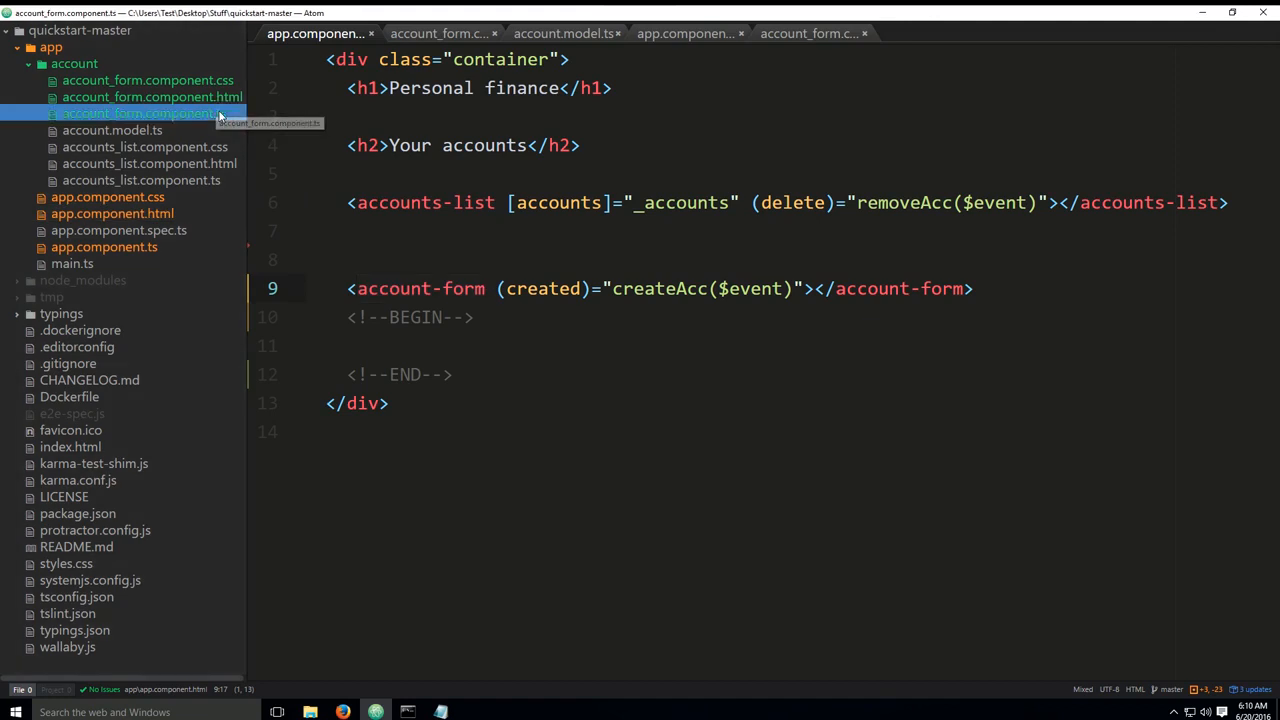
pyautogui.click(144, 113)
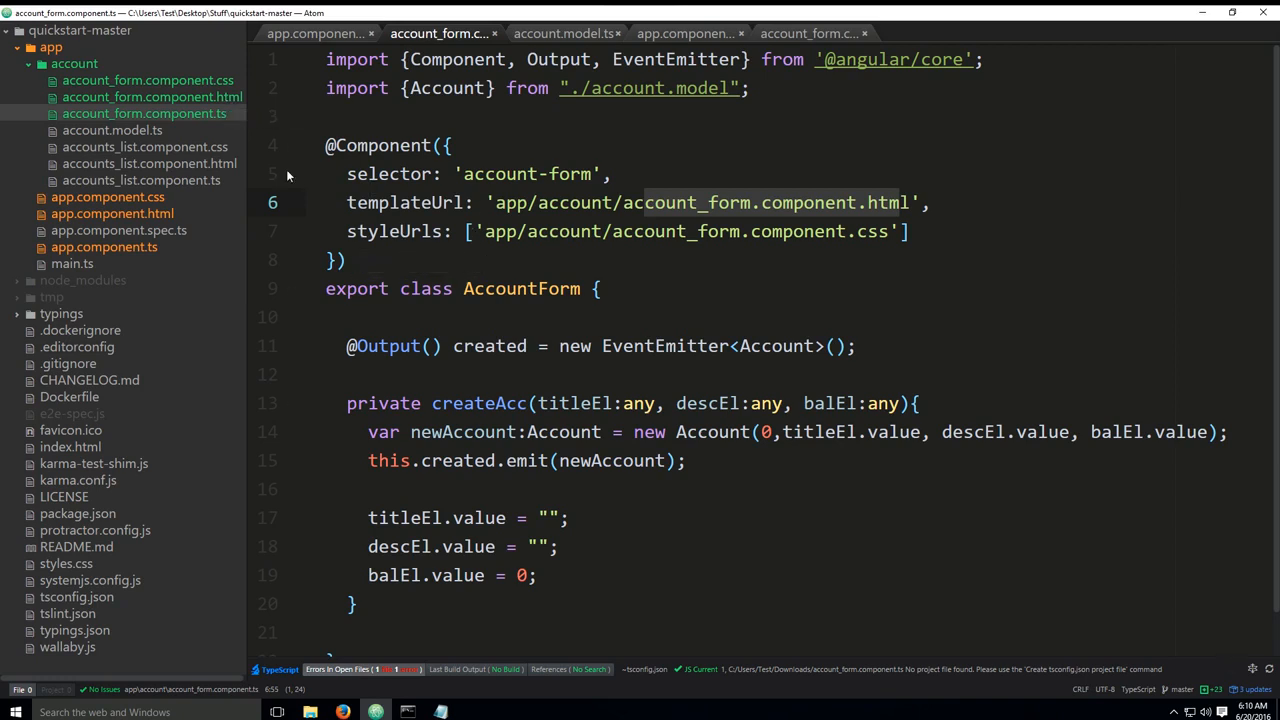
pyautogui.moveTo(684, 300)
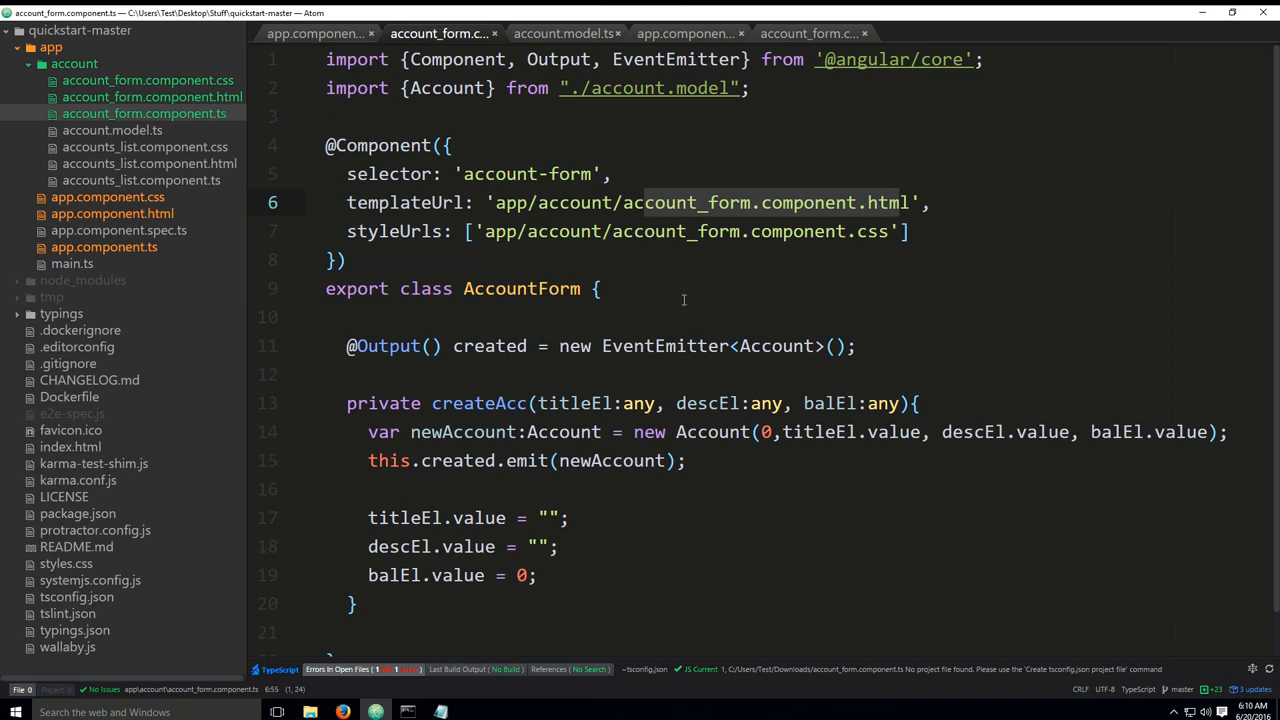
pyautogui.moveTo(383, 346)
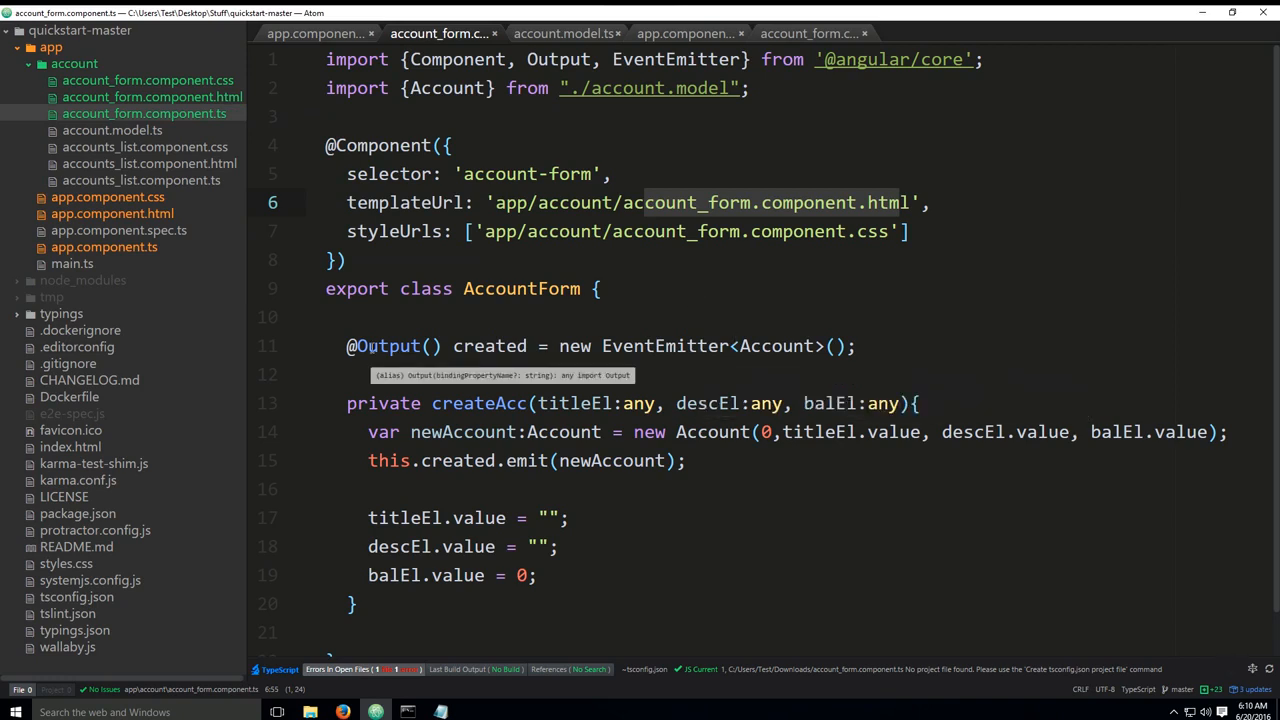
pyautogui.scroll(-3)
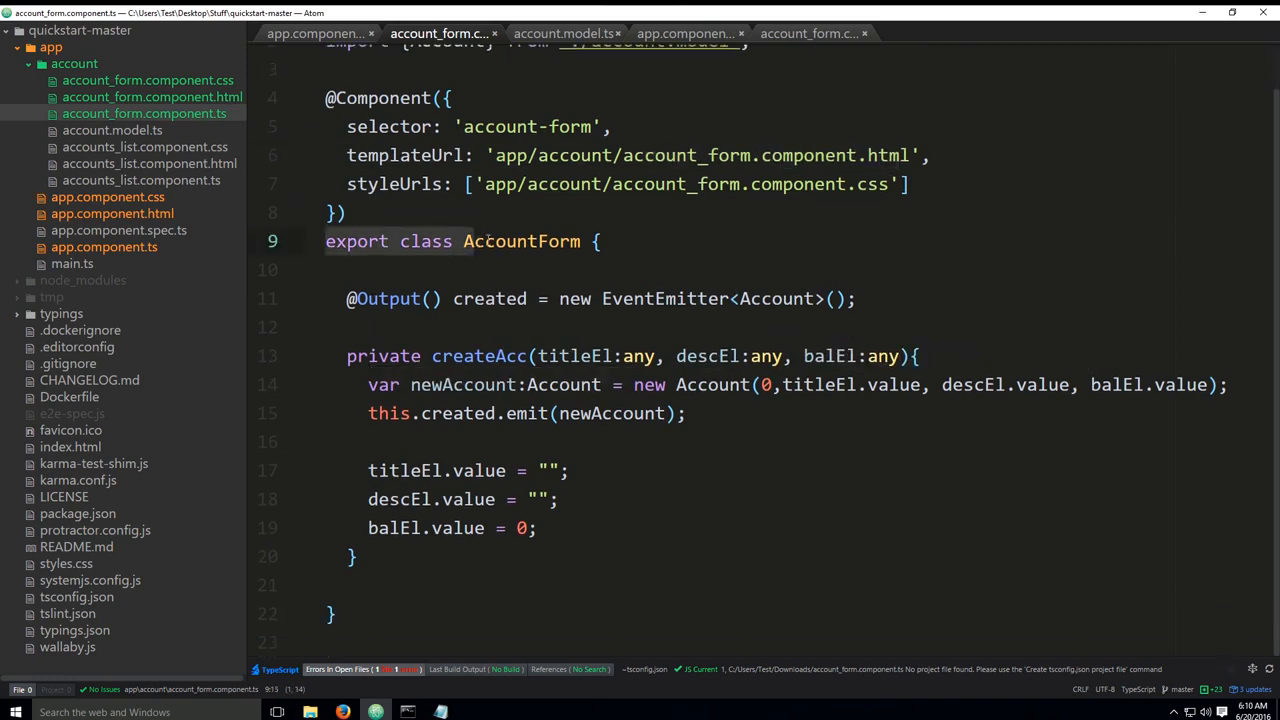
pyautogui.moveTo(522, 241)
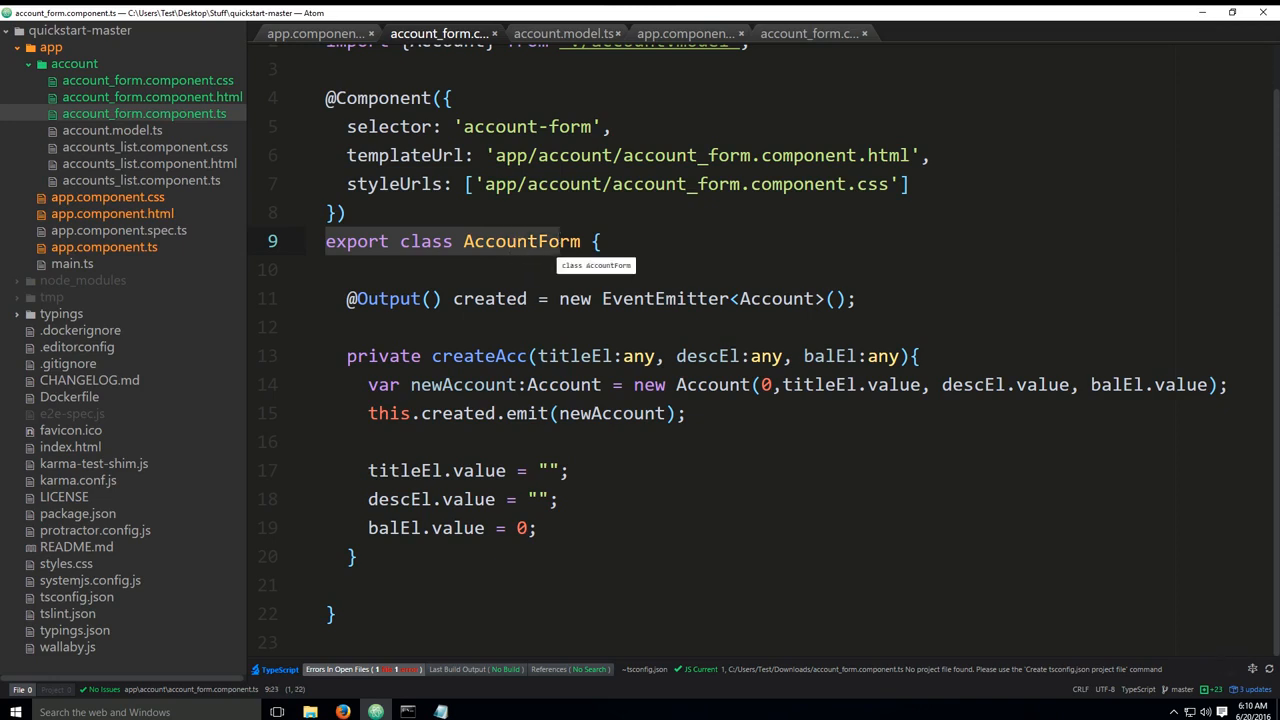
pyautogui.moveTo(489, 298)
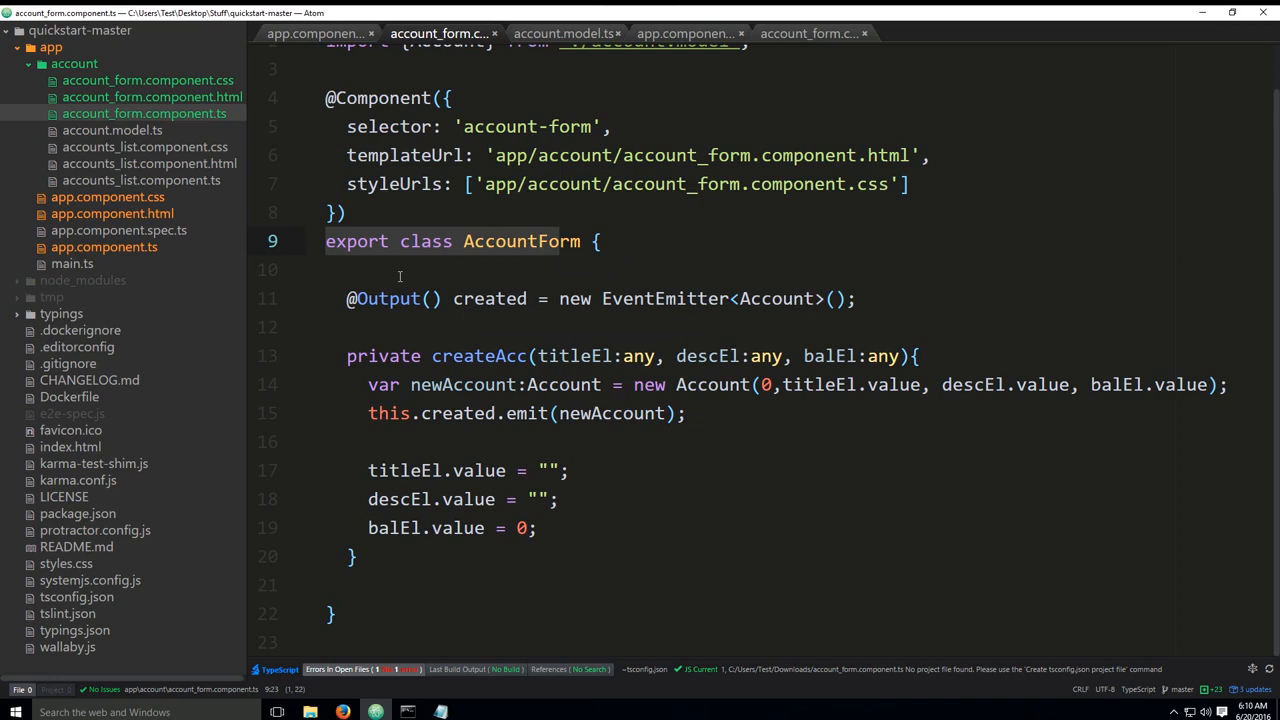
pyautogui.moveTo(391, 286)
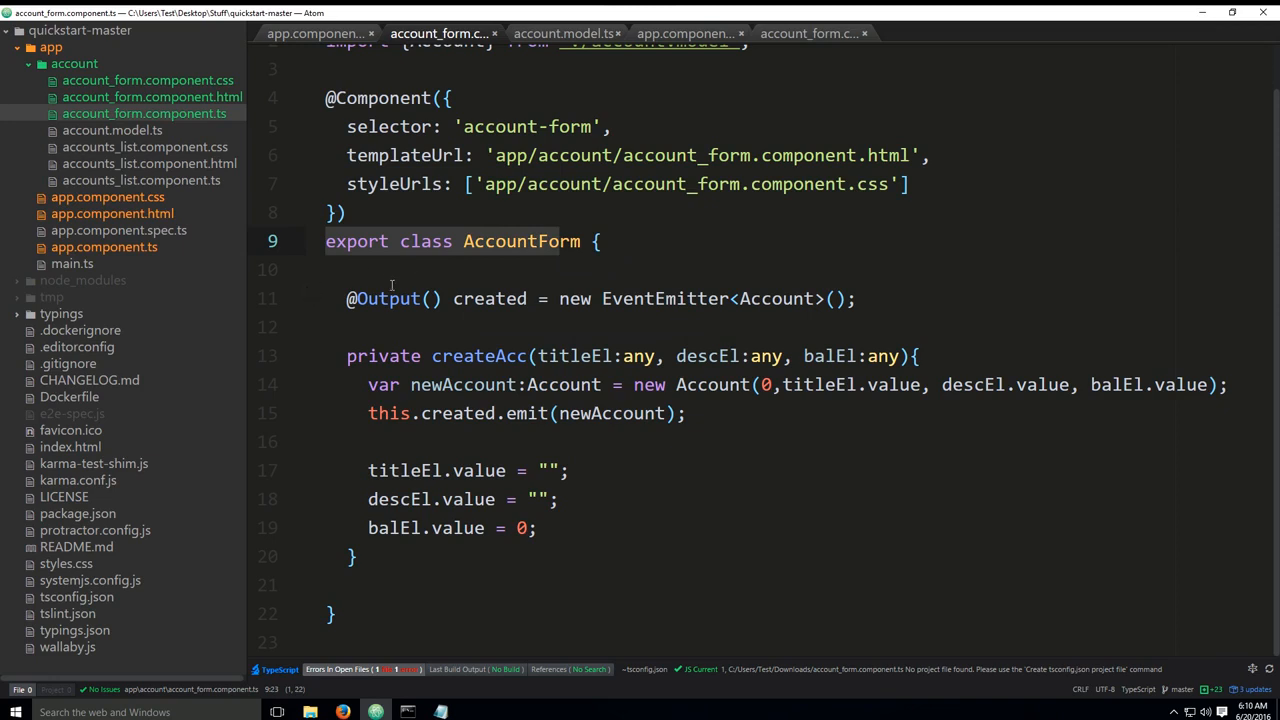
pyautogui.moveTo(385, 298)
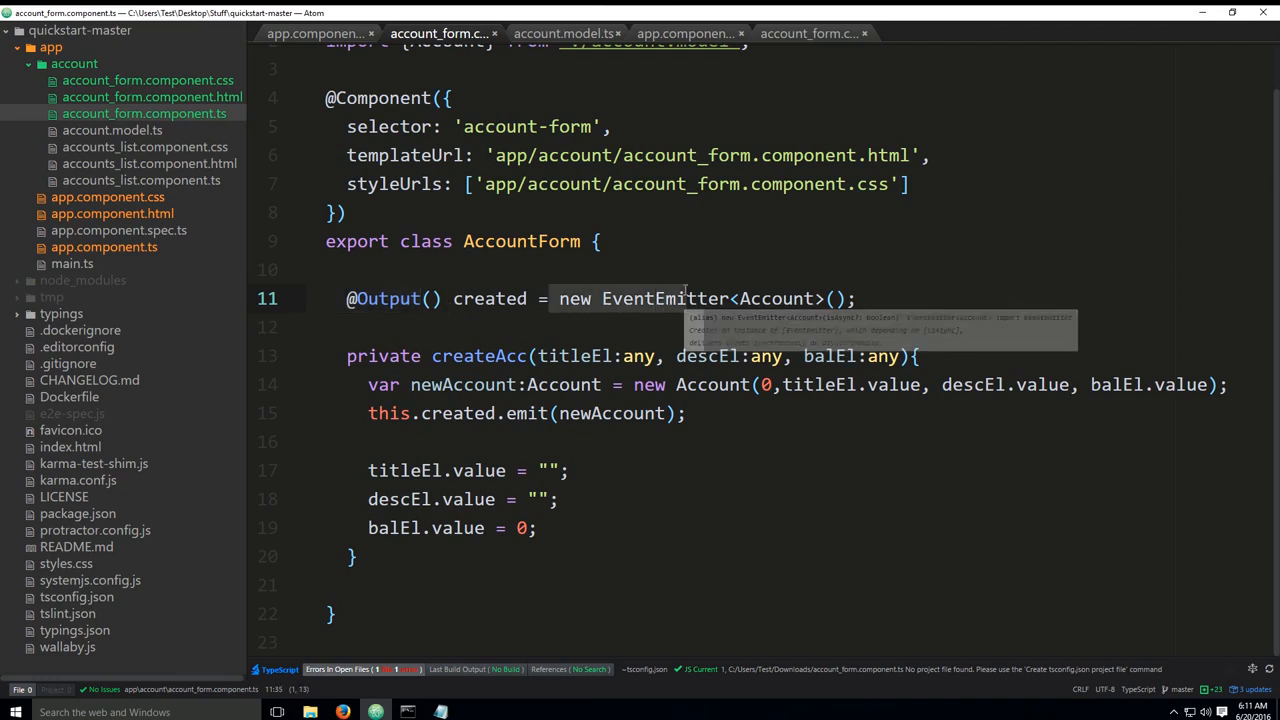
pyautogui.moveTo(775, 298)
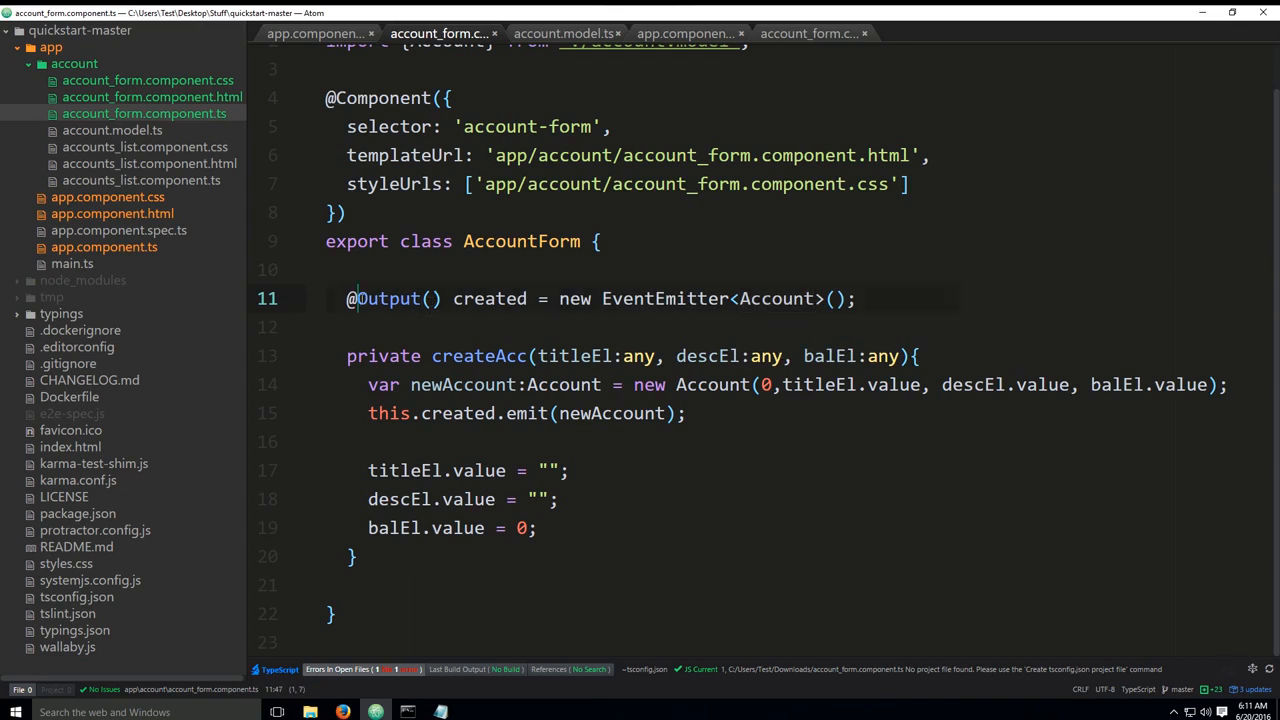
pyautogui.doubleClick(489, 298)
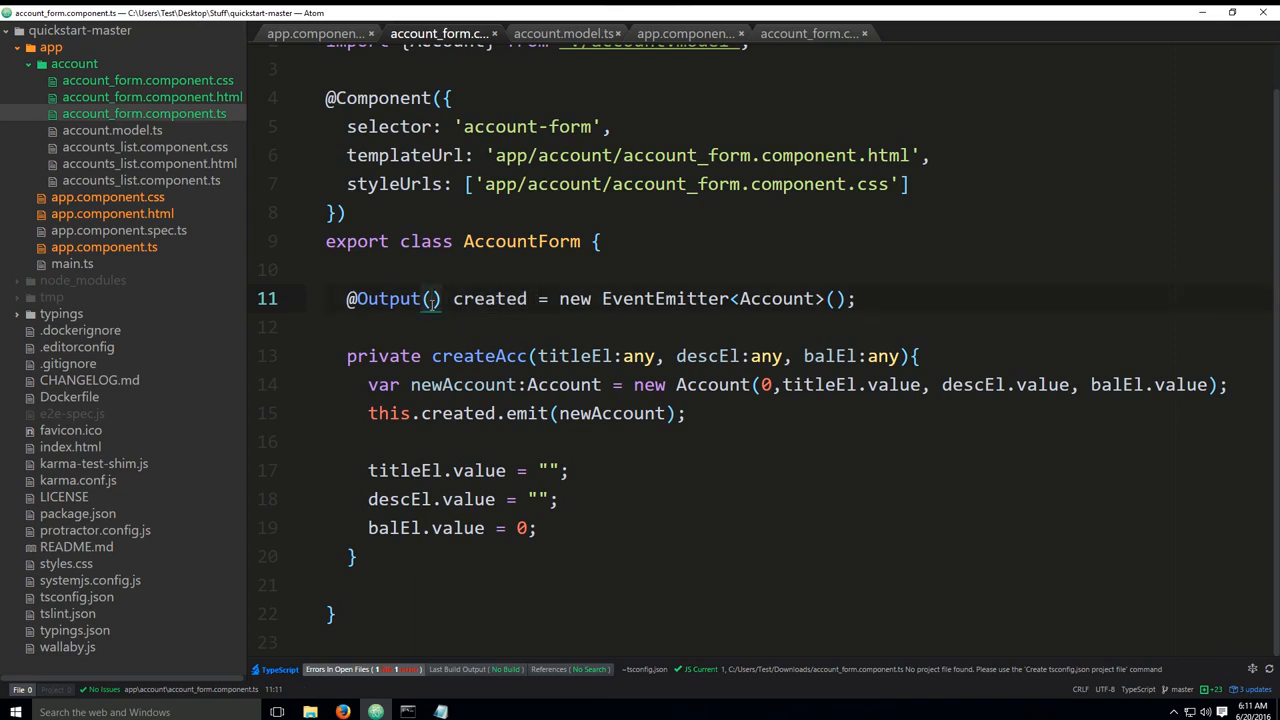
pyautogui.write("'c'")
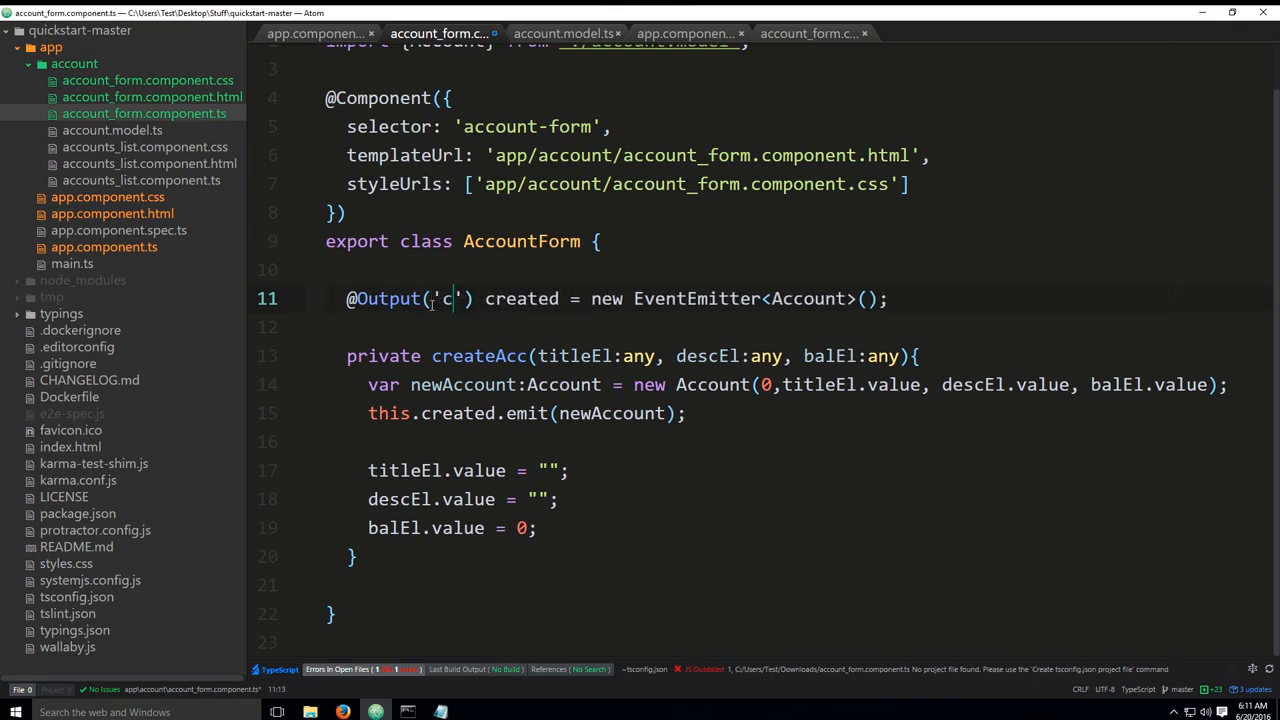
pyautogui.write('reted')
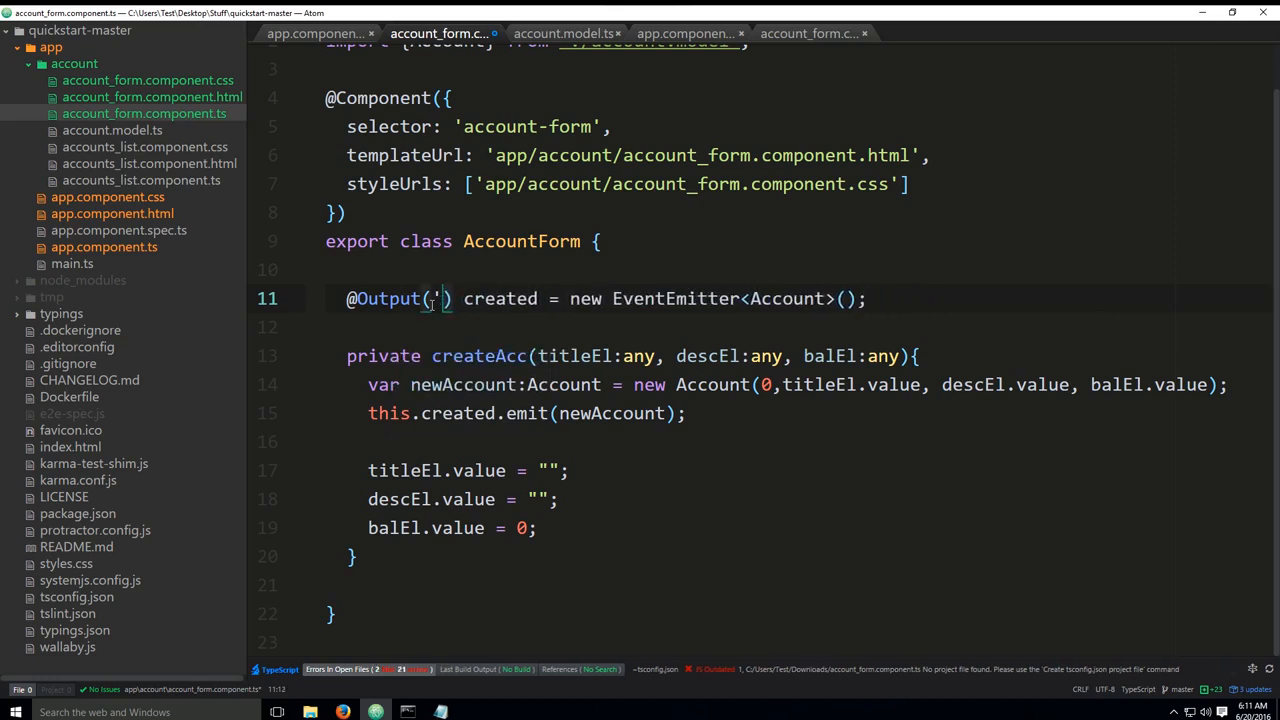
pyautogui.press('Backspace')
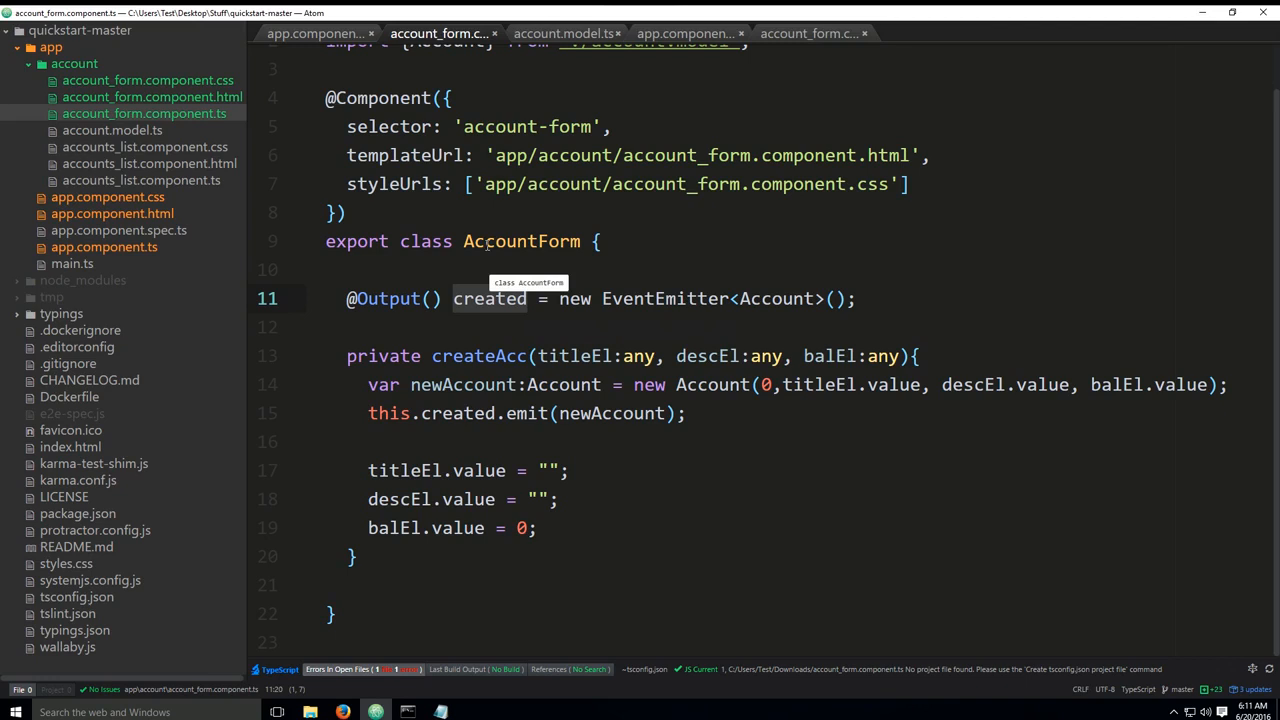
pyautogui.moveTo(495, 308)
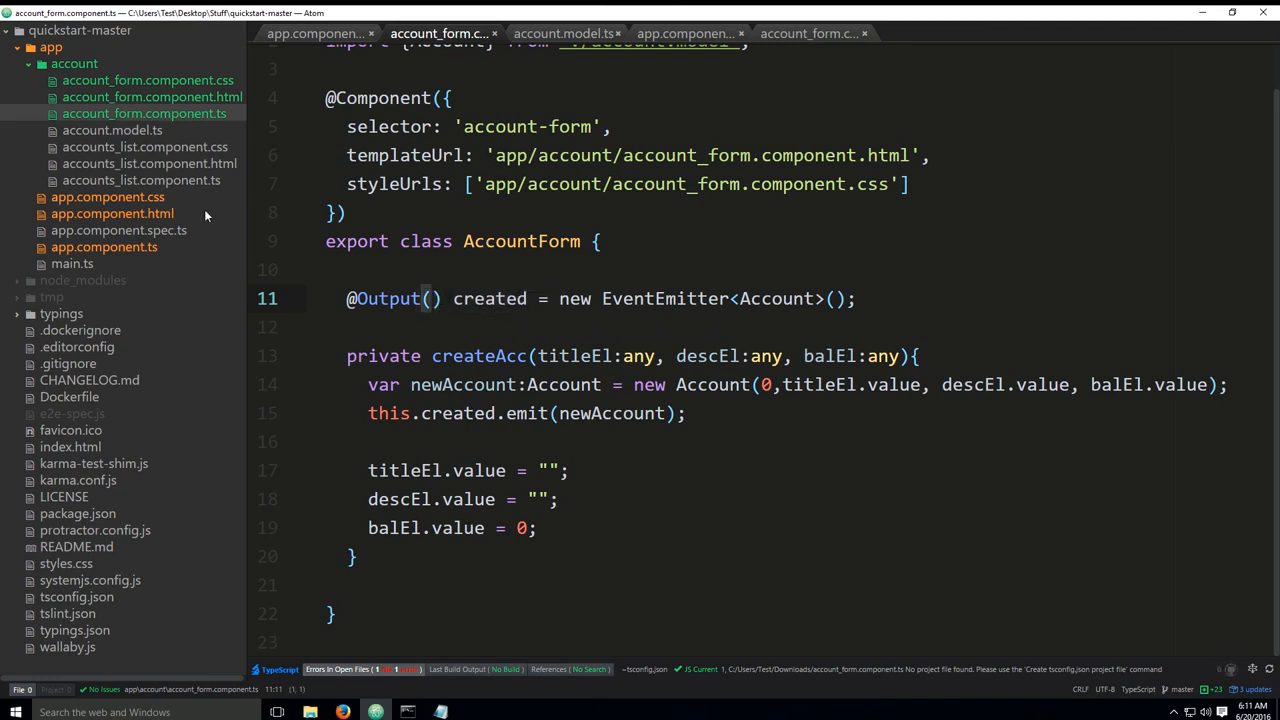
pyautogui.click(316, 33)
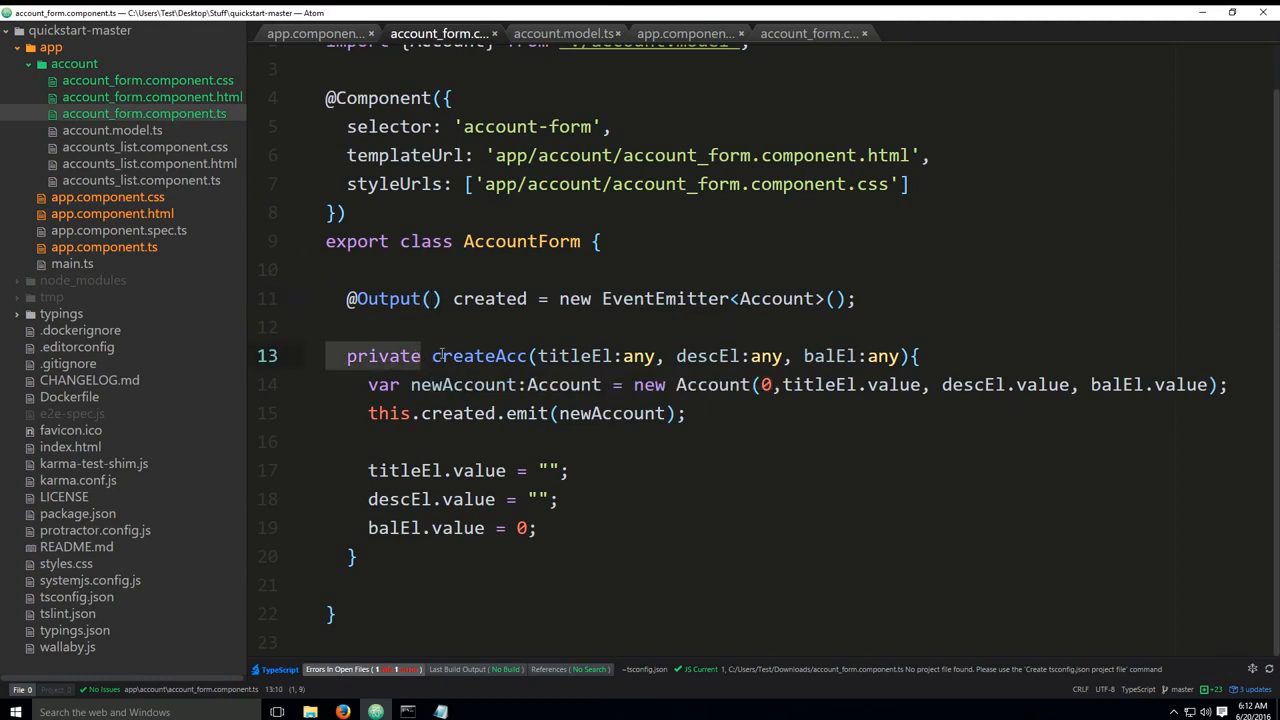
pyautogui.moveTo(480, 355)
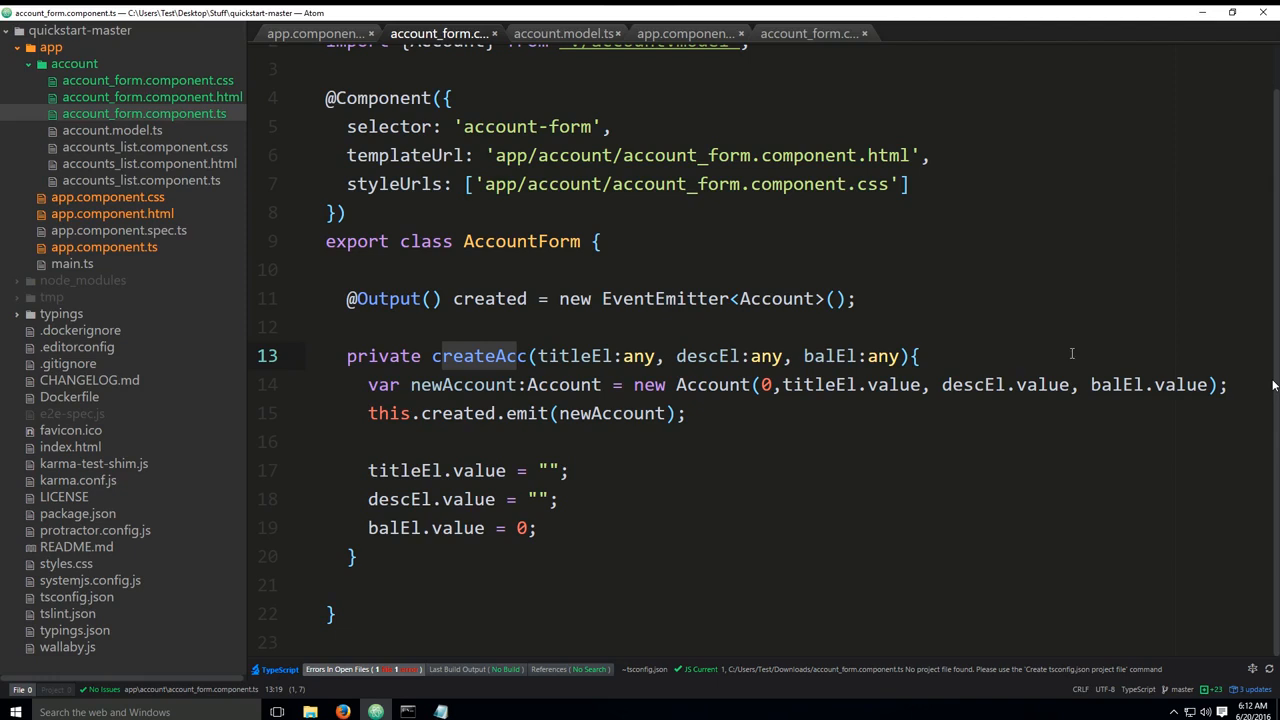
# - Select account_form.component.html in the tree view
pyautogui.click(152, 96)
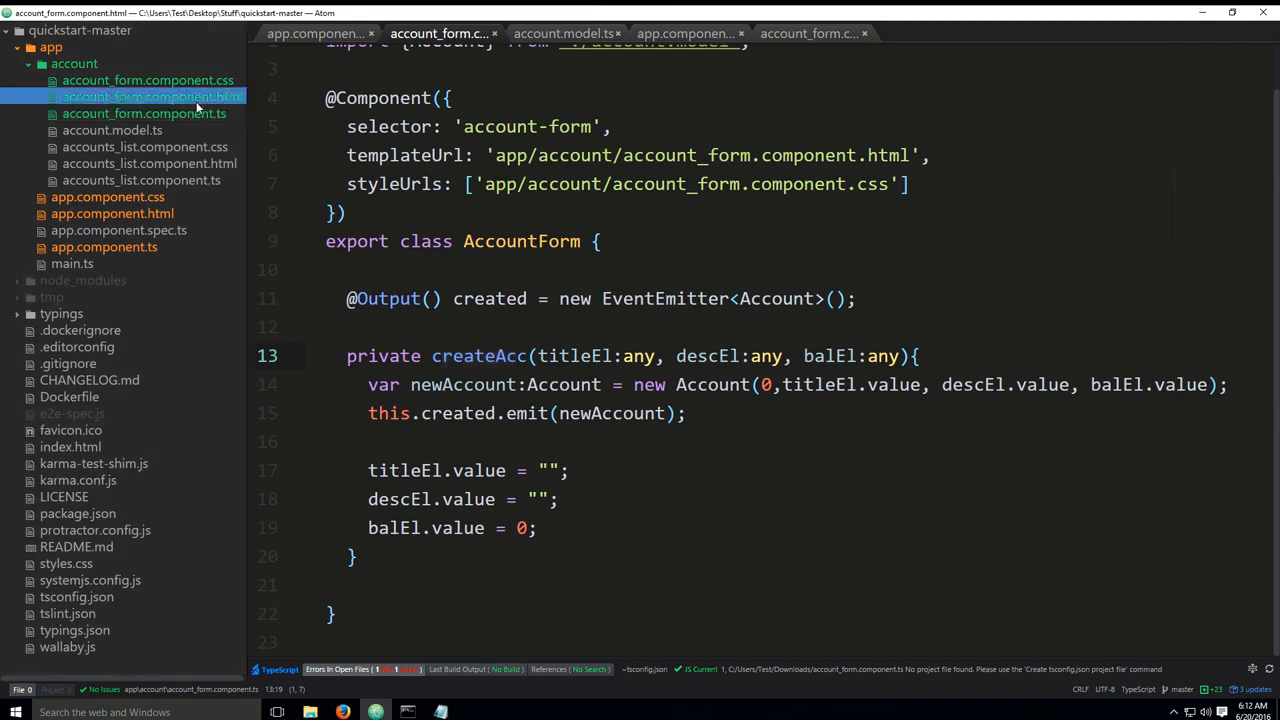
# - Show account_form.component.html with the Create button calling createAcc(title,desc,balance)
pyautogui.click(810, 33)
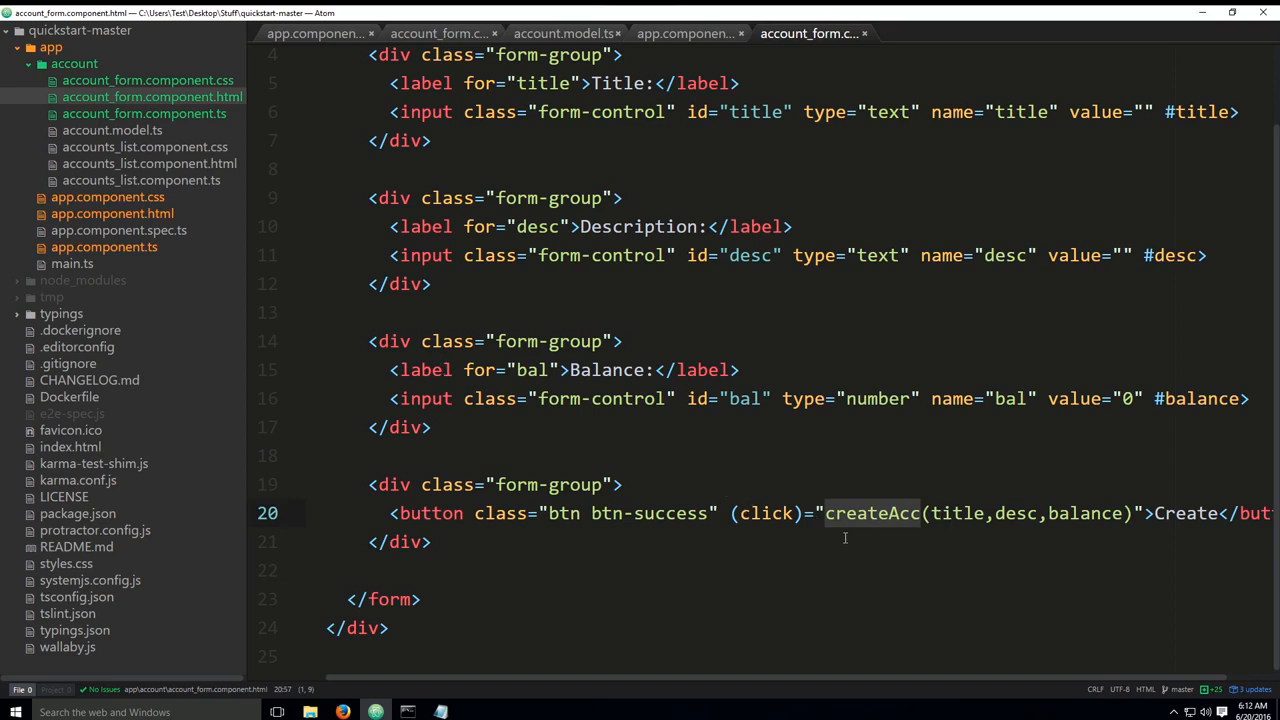
pyautogui.moveTo(913, 526)
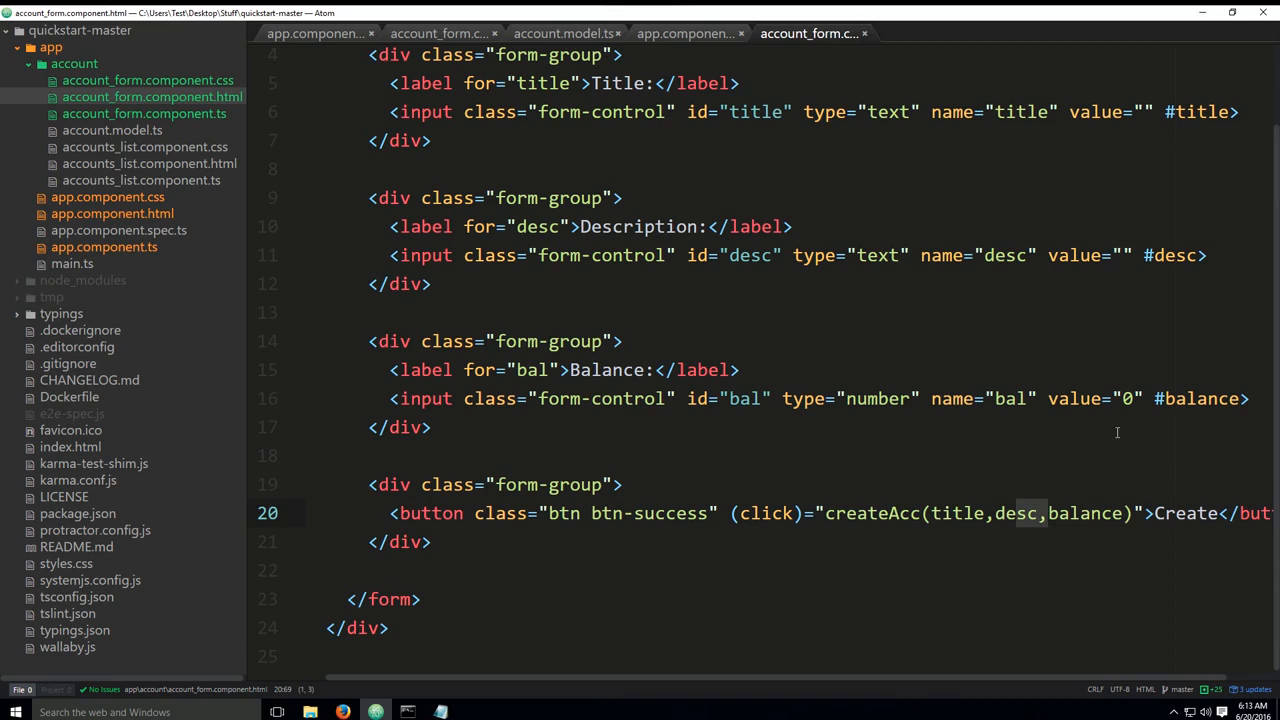
pyautogui.moveTo(898, 311)
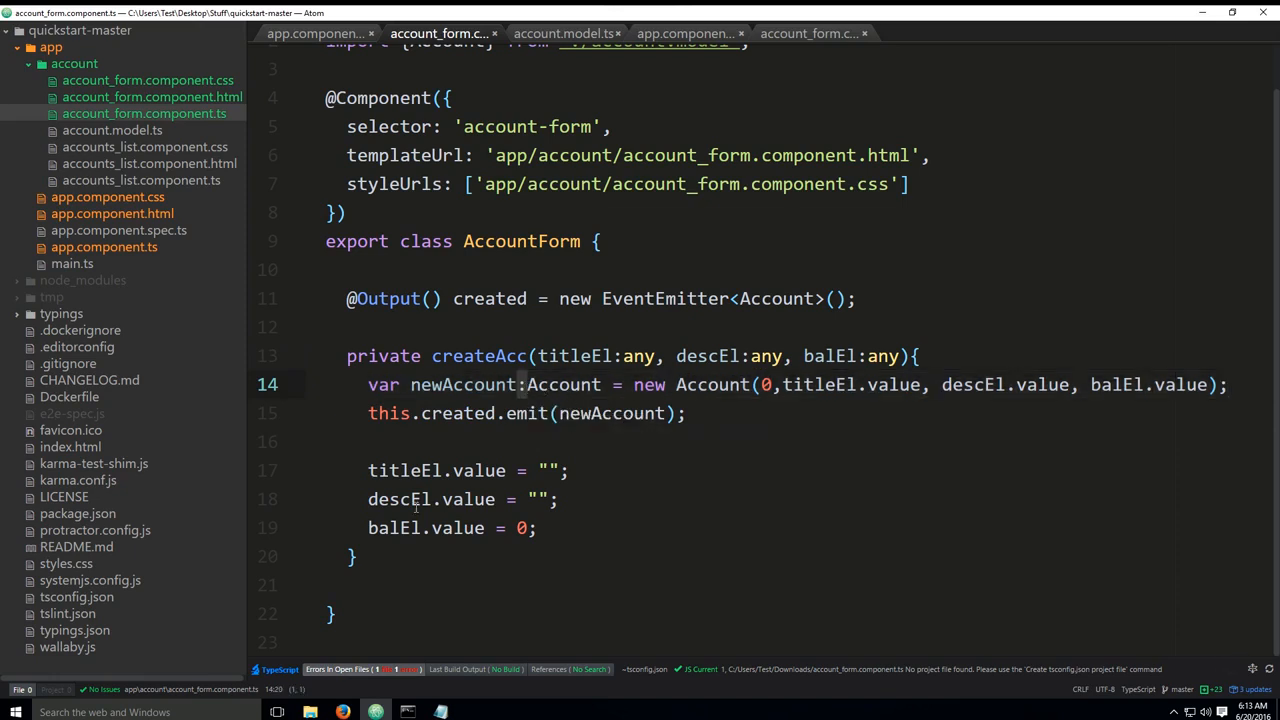
pyautogui.moveTo(399, 527)
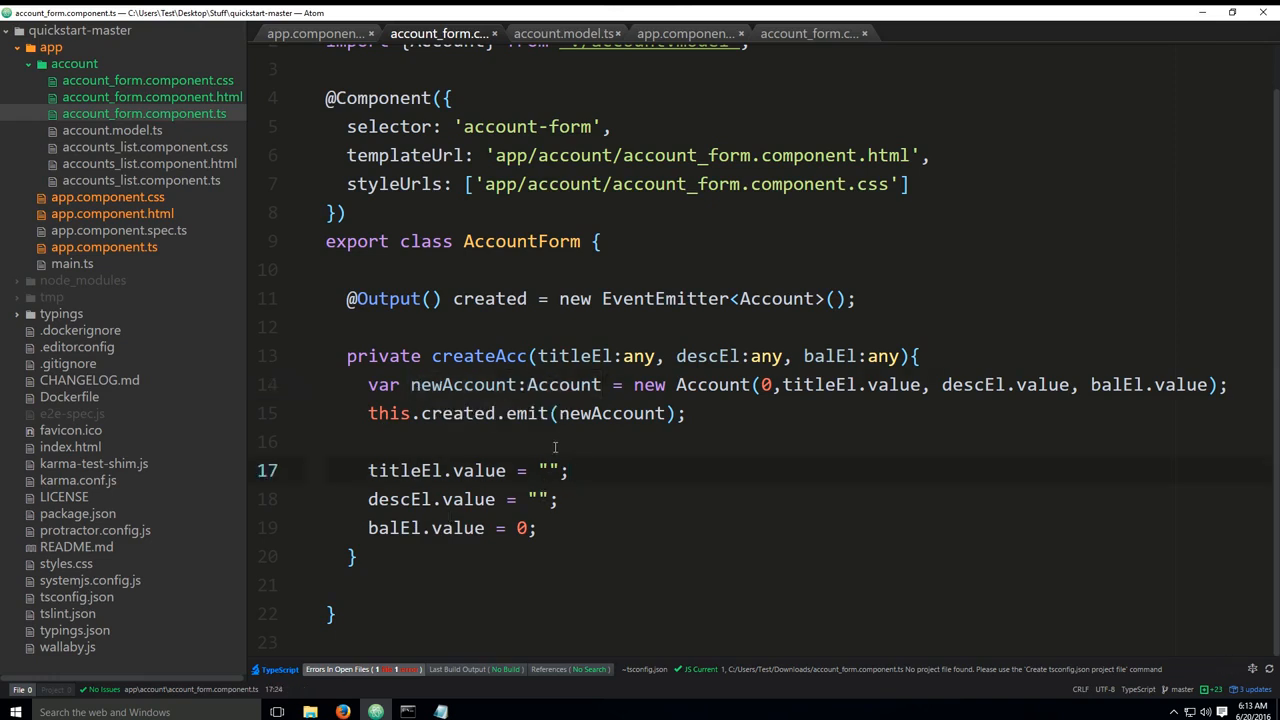
# - Go back to account_form.component.ts at the line where createAcc builds the new Account
pyautogui.click(617, 384)
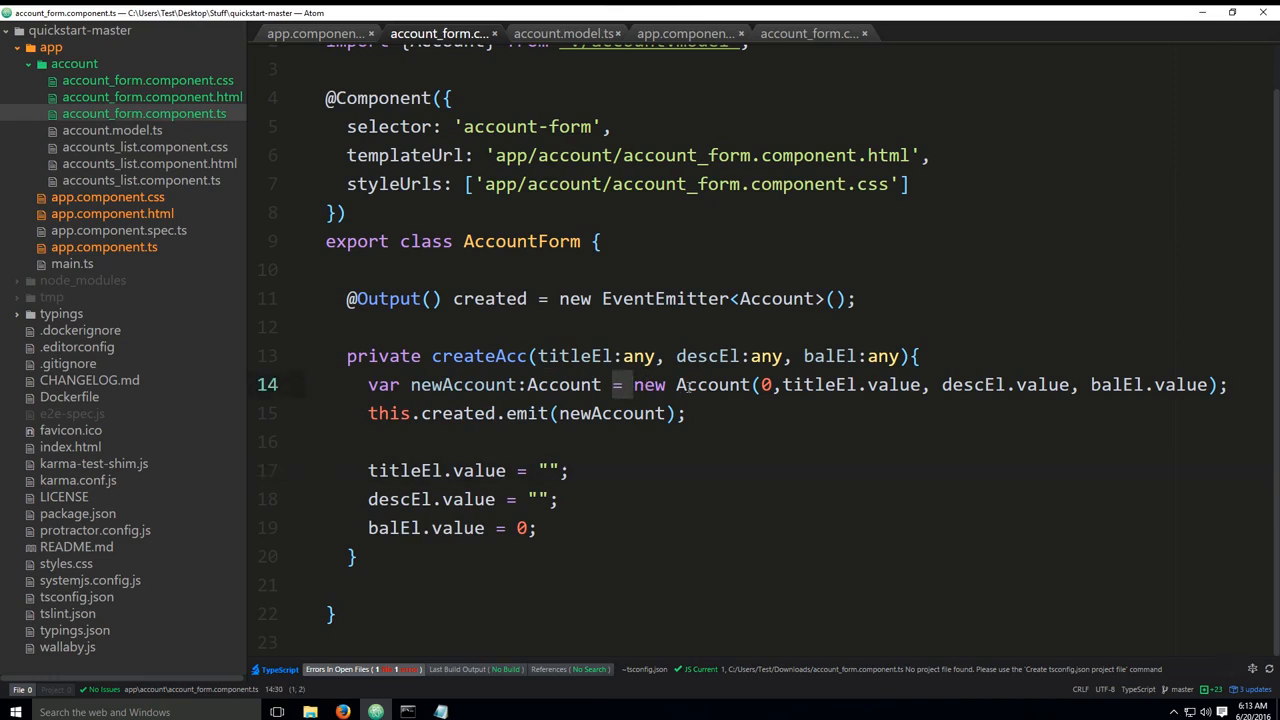
pyautogui.moveTo(712, 384)
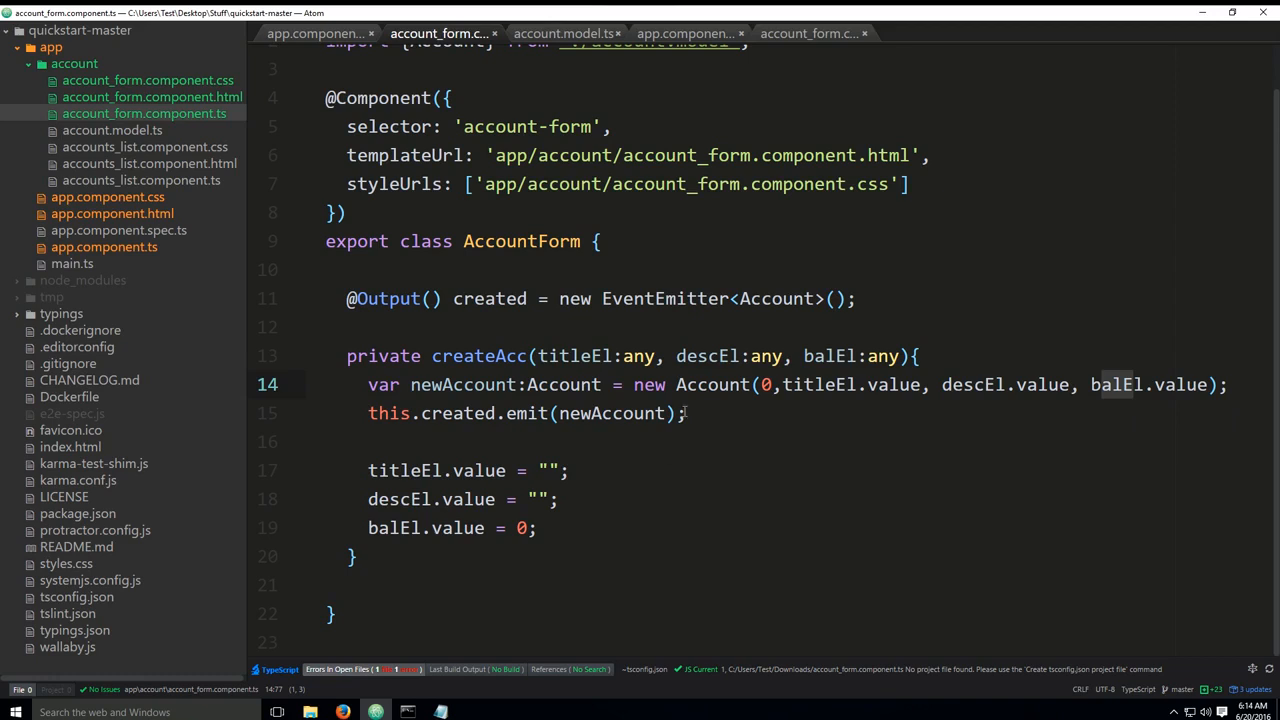
pyautogui.moveTo(1132, 619)
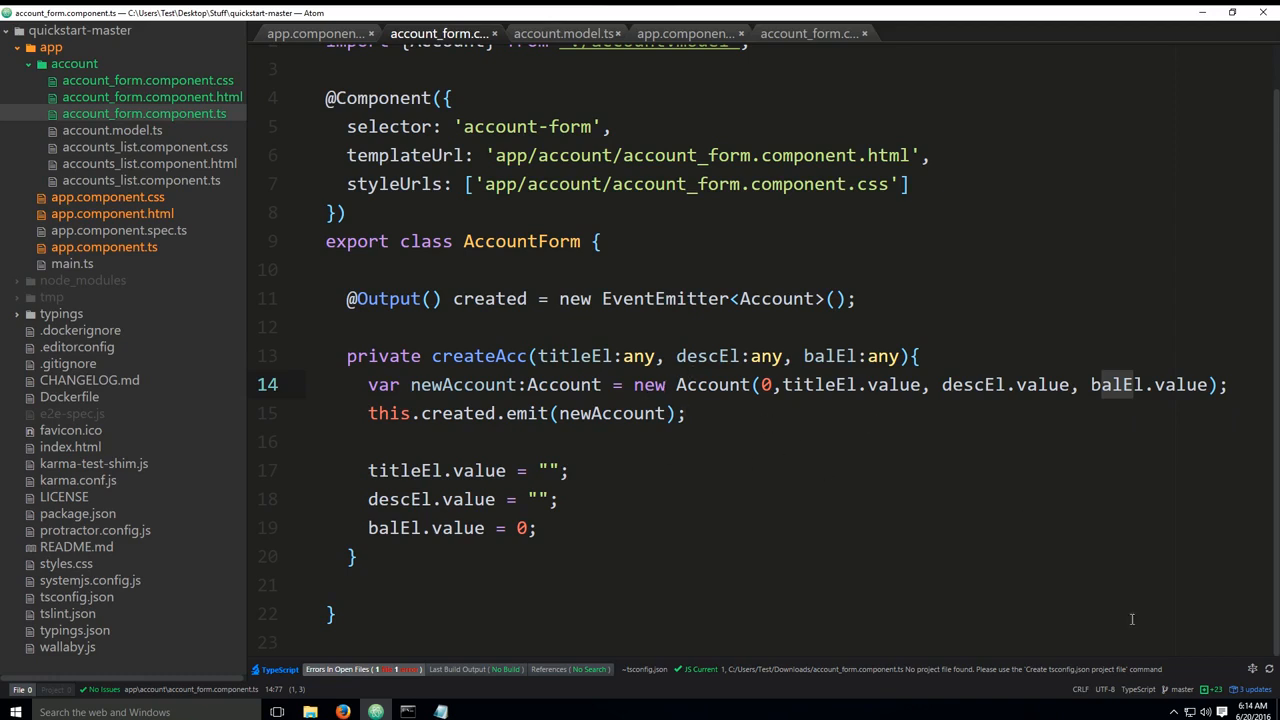
pyautogui.moveTo(648, 390)
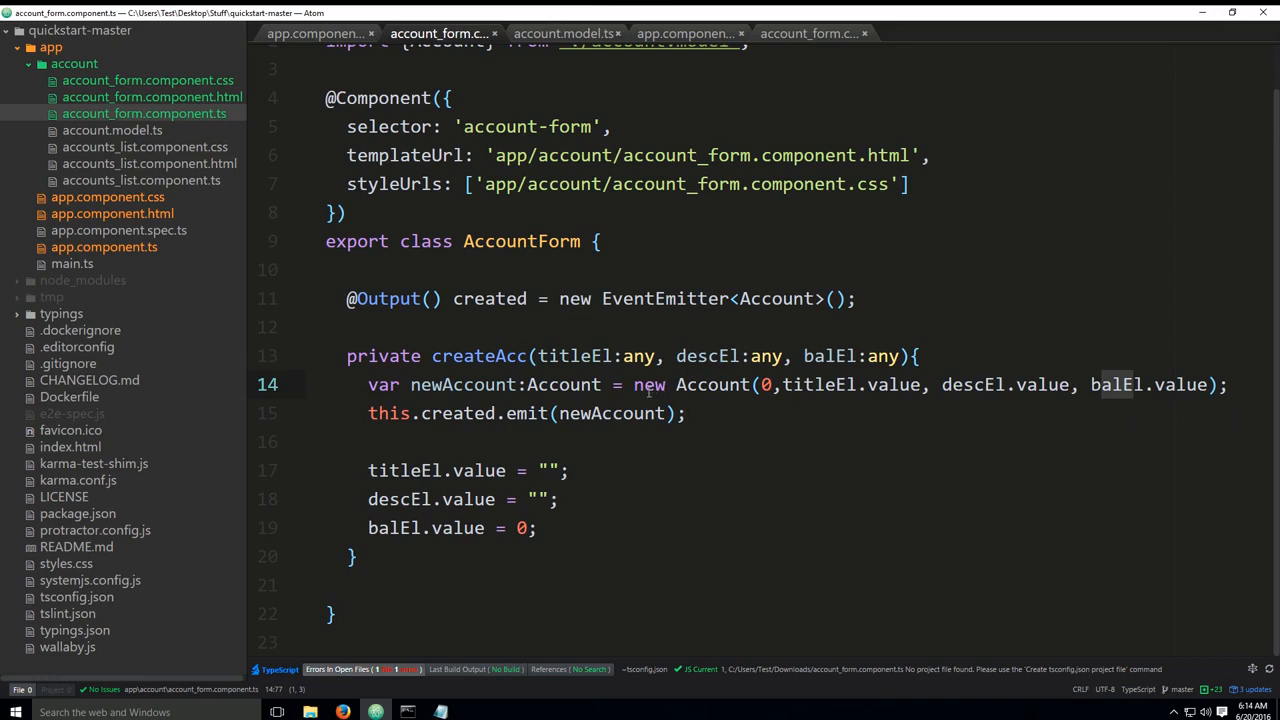
pyautogui.moveTo(1212, 478)
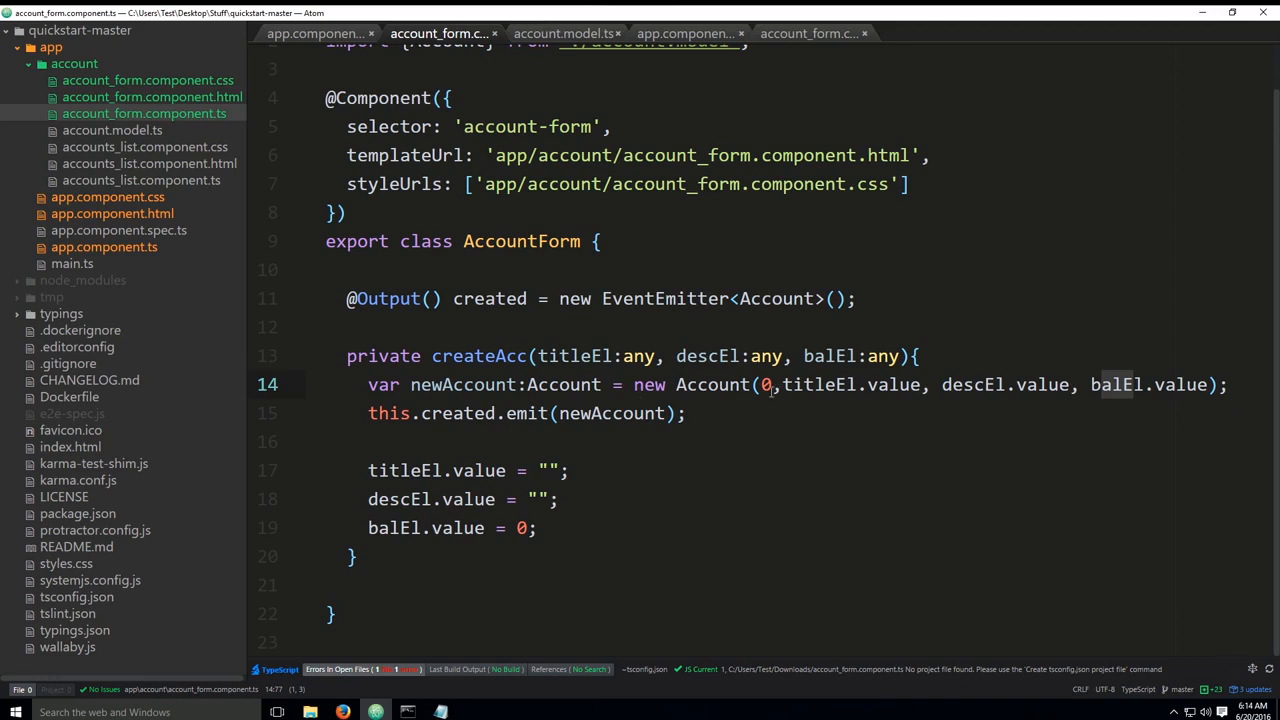
pyautogui.click(771, 384)
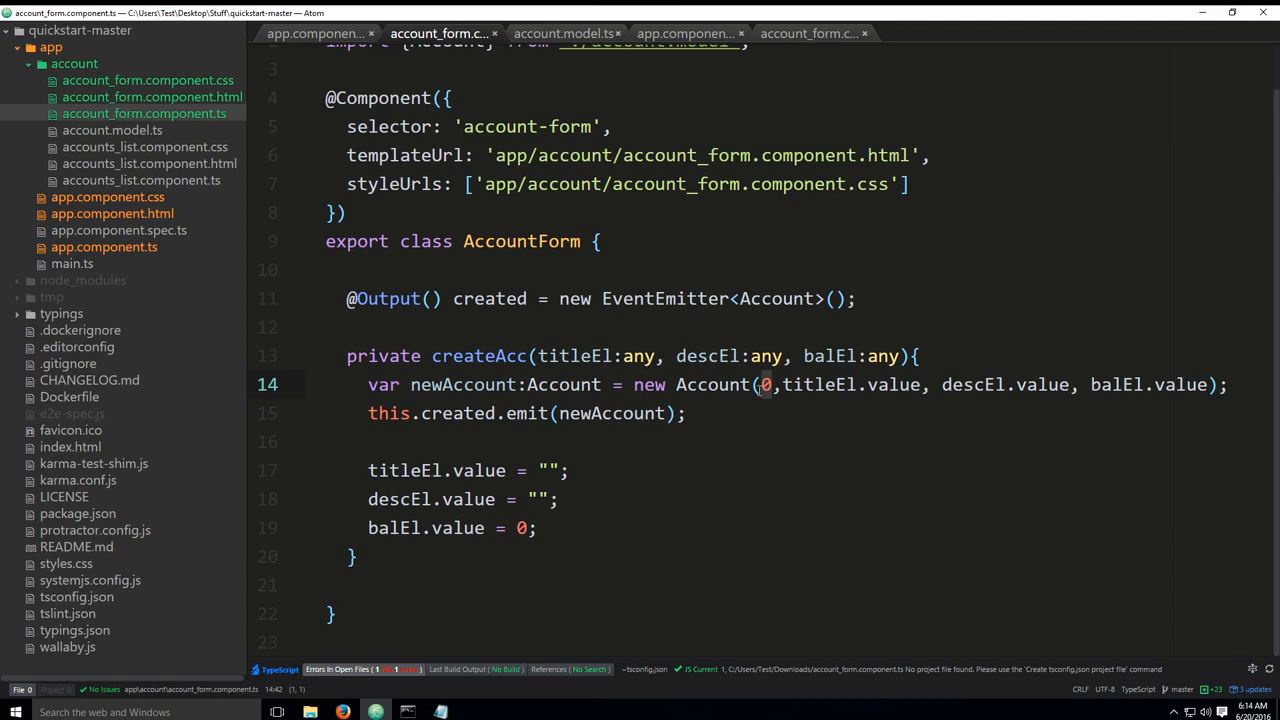
pyautogui.moveTo(624, 344)
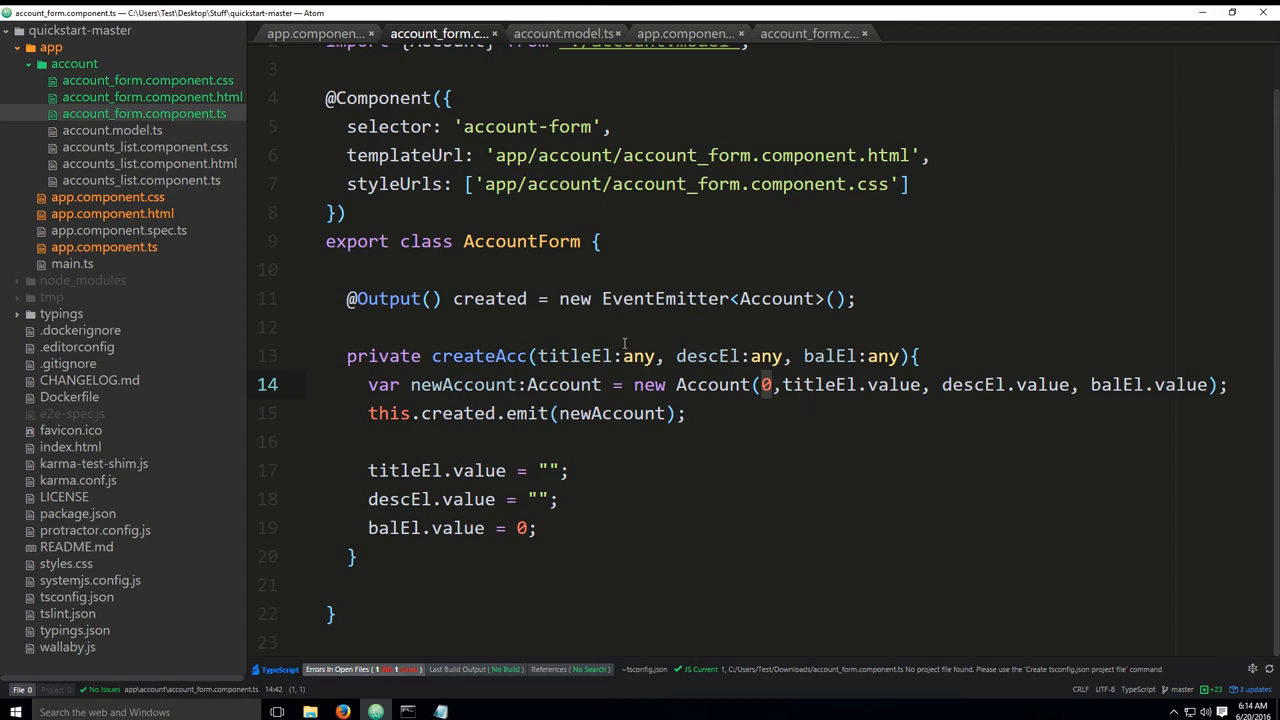
pyautogui.moveTo(884, 454)
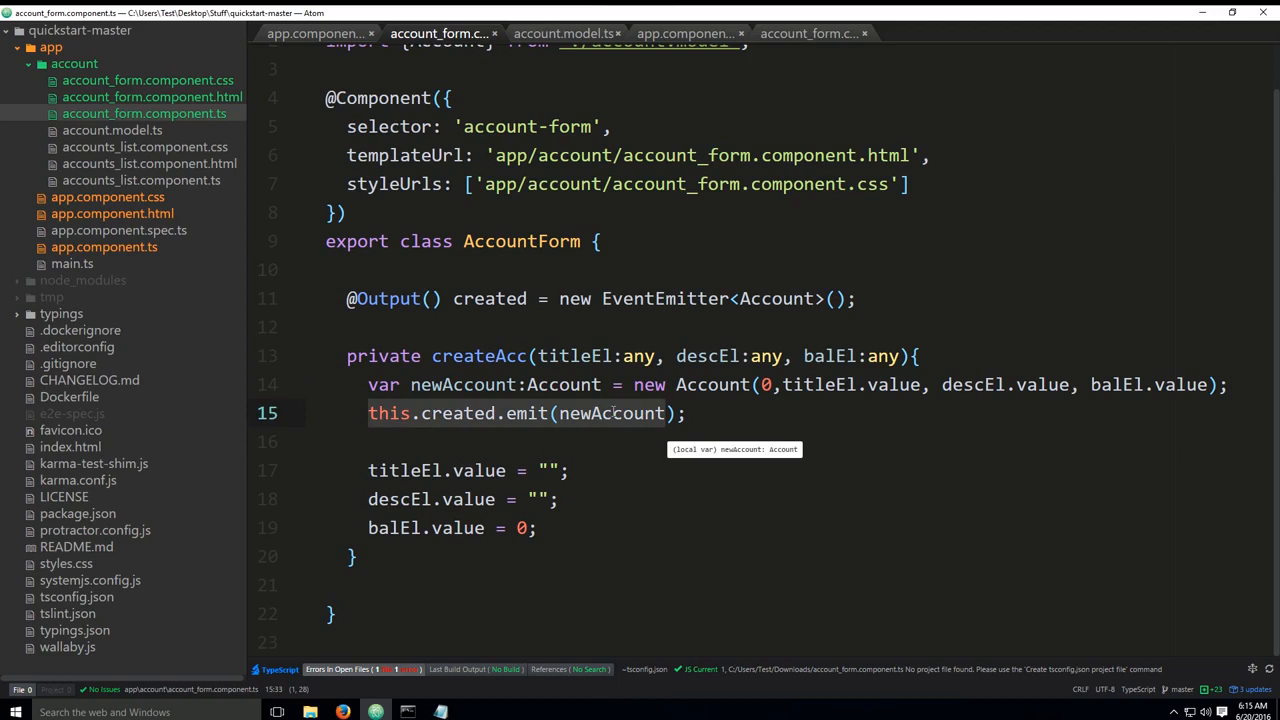
pyautogui.moveTo(511, 449)
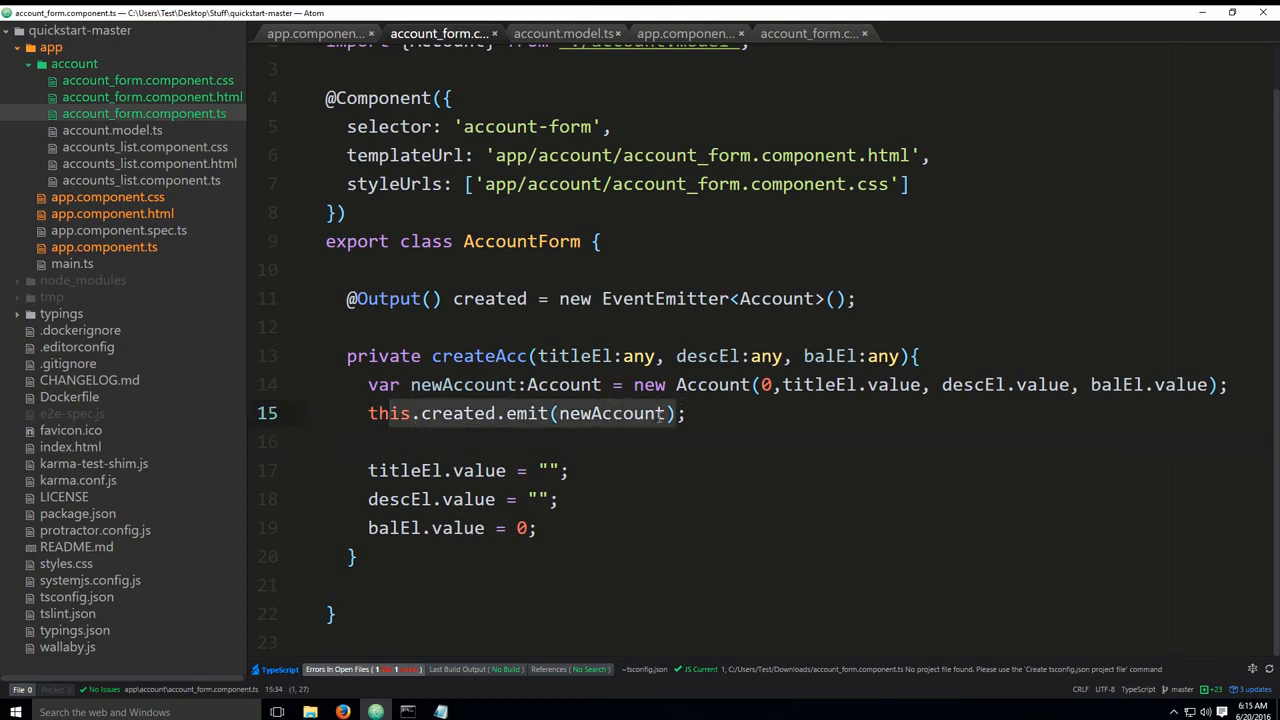
pyautogui.click(586, 528)
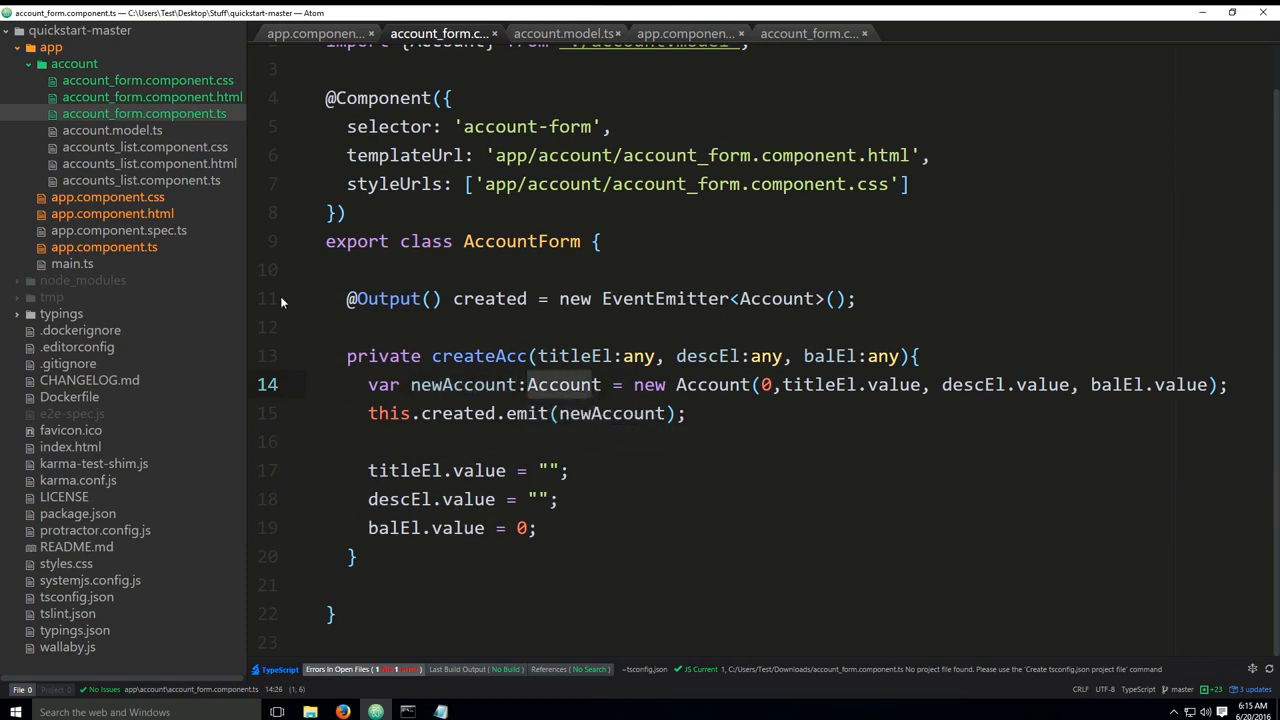
pyautogui.moveTo(612, 360)
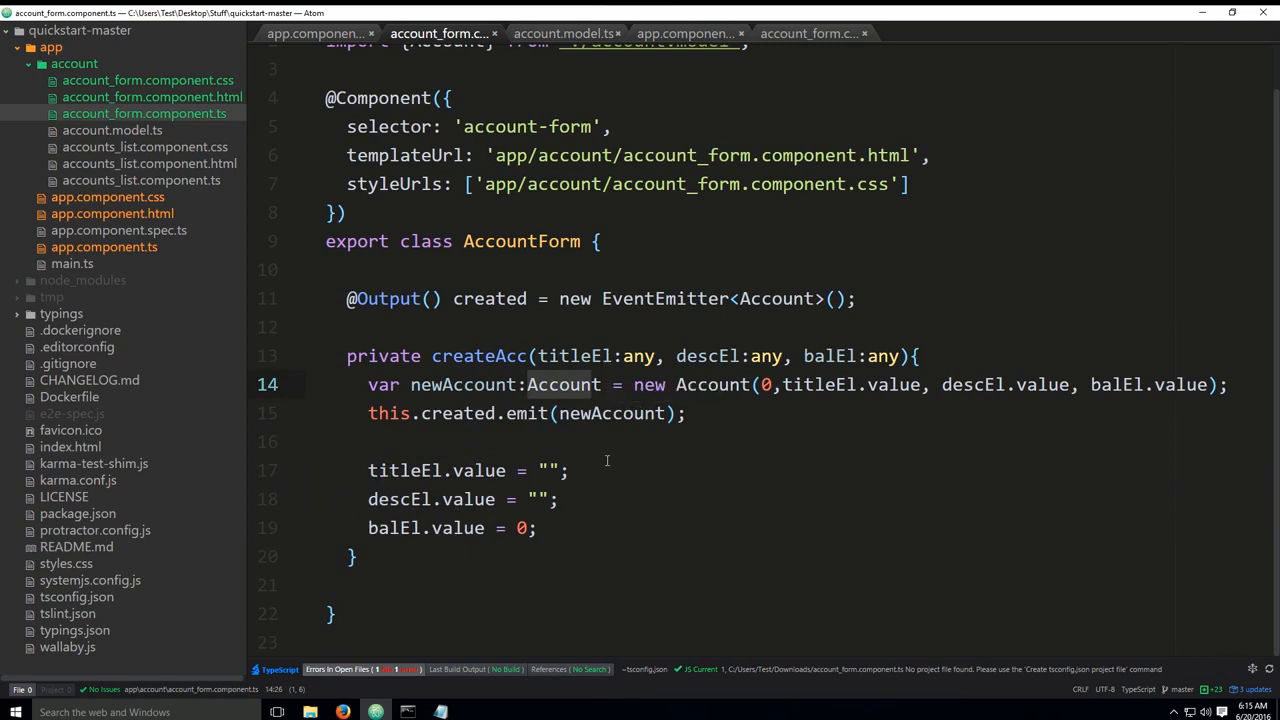
pyautogui.click(570, 470)
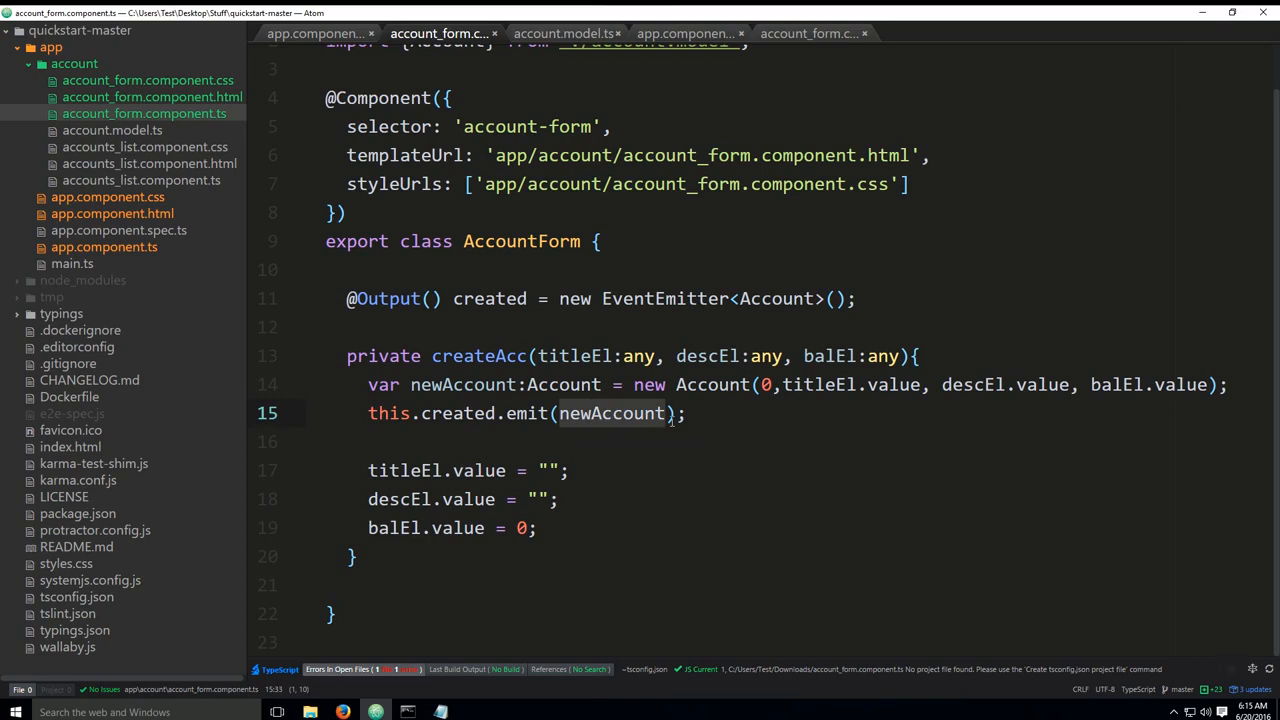
pyautogui.moveTo(610, 413)
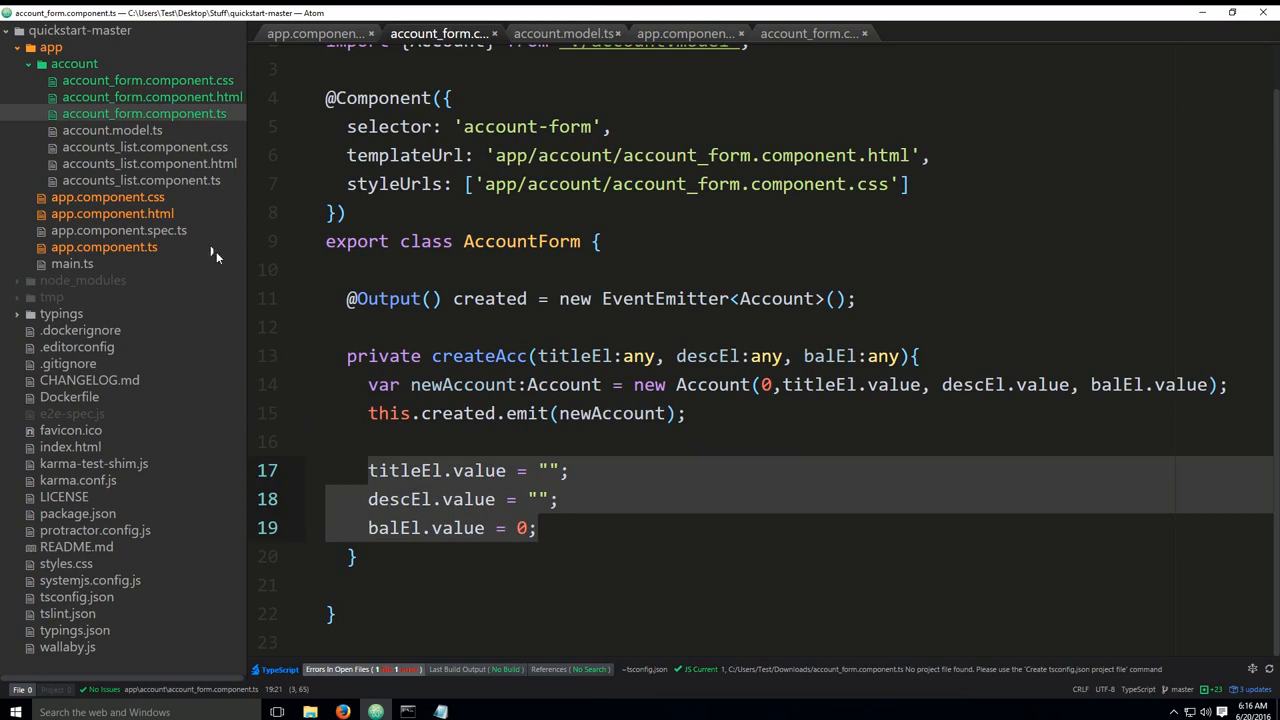
# - In app.component.html, bind account-form's (created) event to createAcc($event)
pyautogui.click(118, 230)
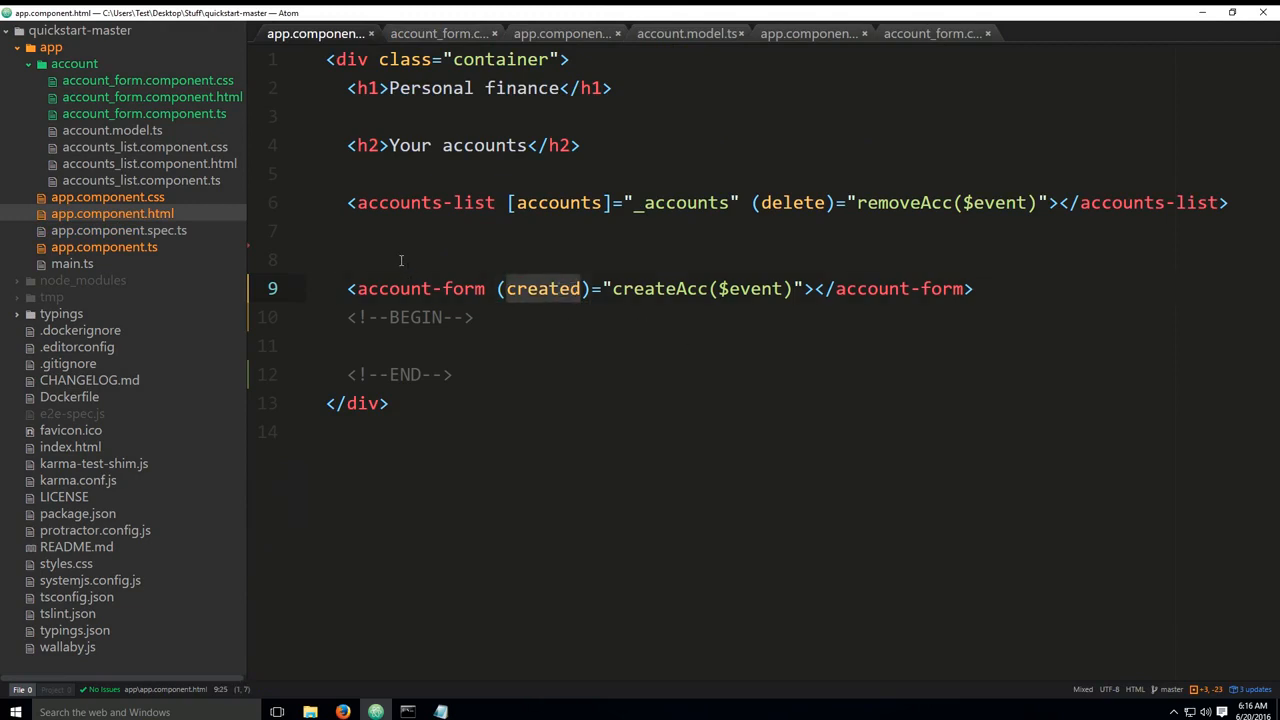
pyautogui.moveTo(531, 333)
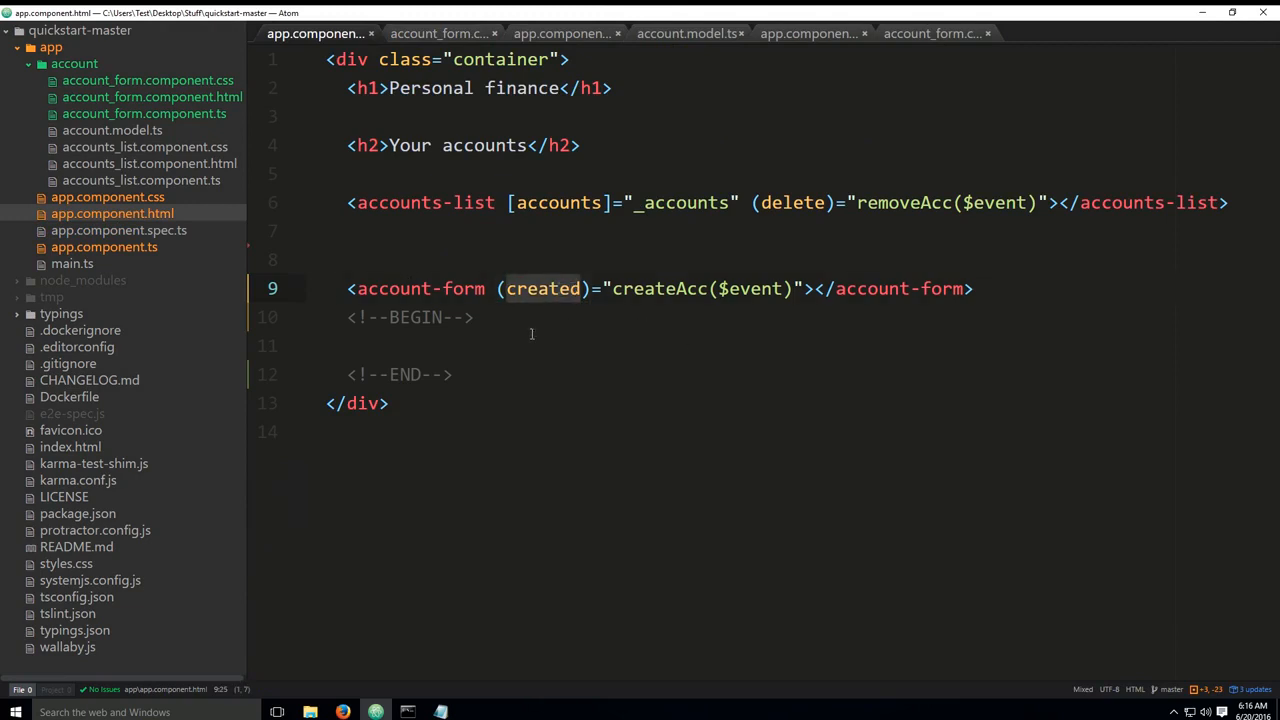
pyautogui.moveTo(518, 459)
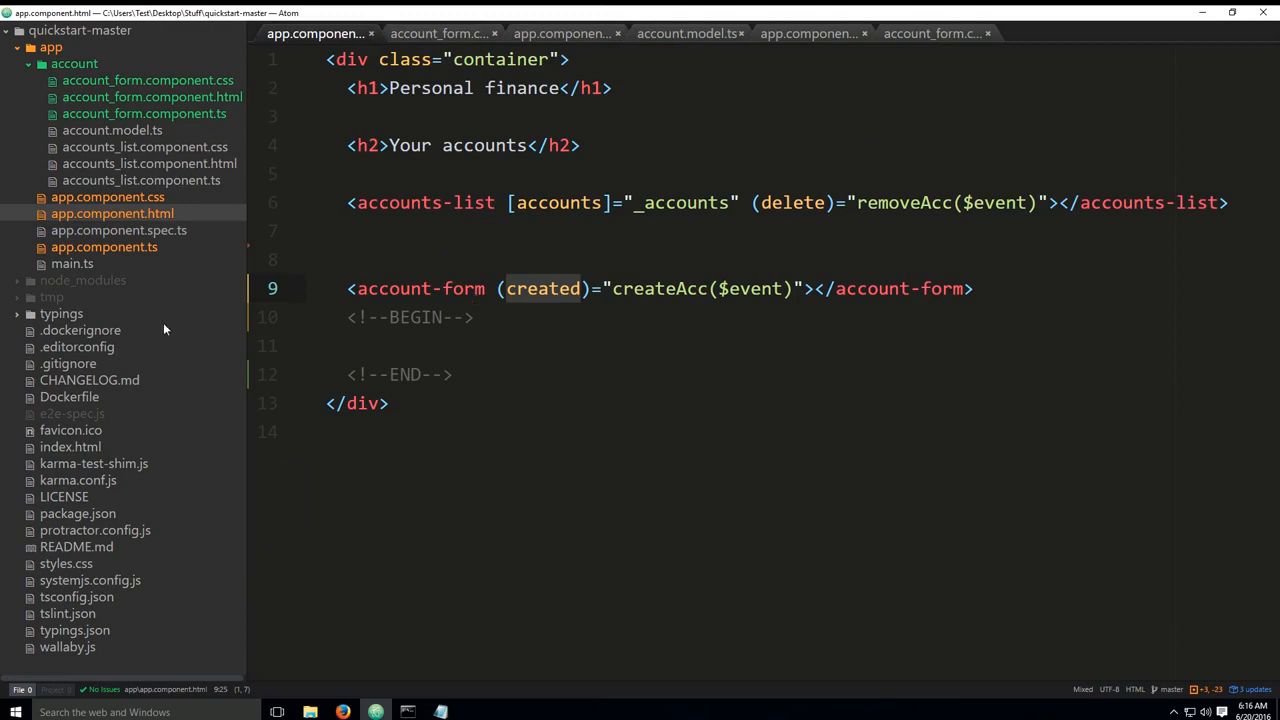
pyautogui.moveTo(315, 334)
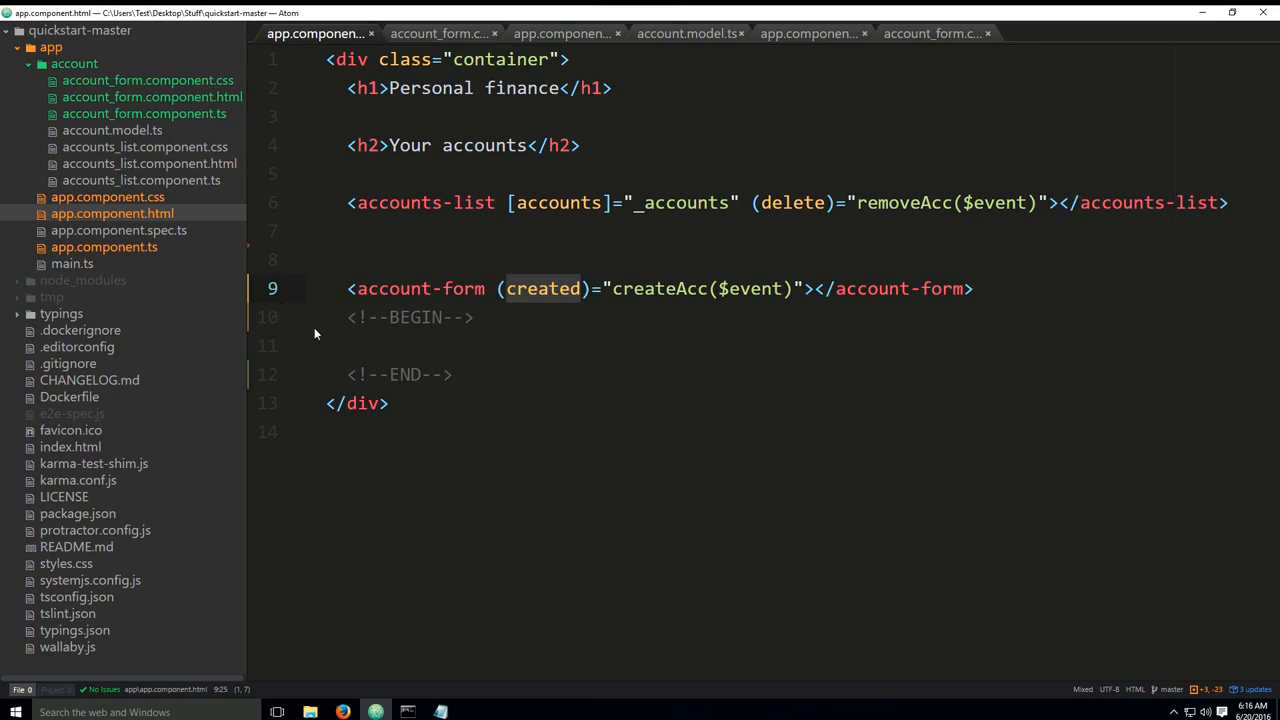
pyautogui.moveTo(713, 356)
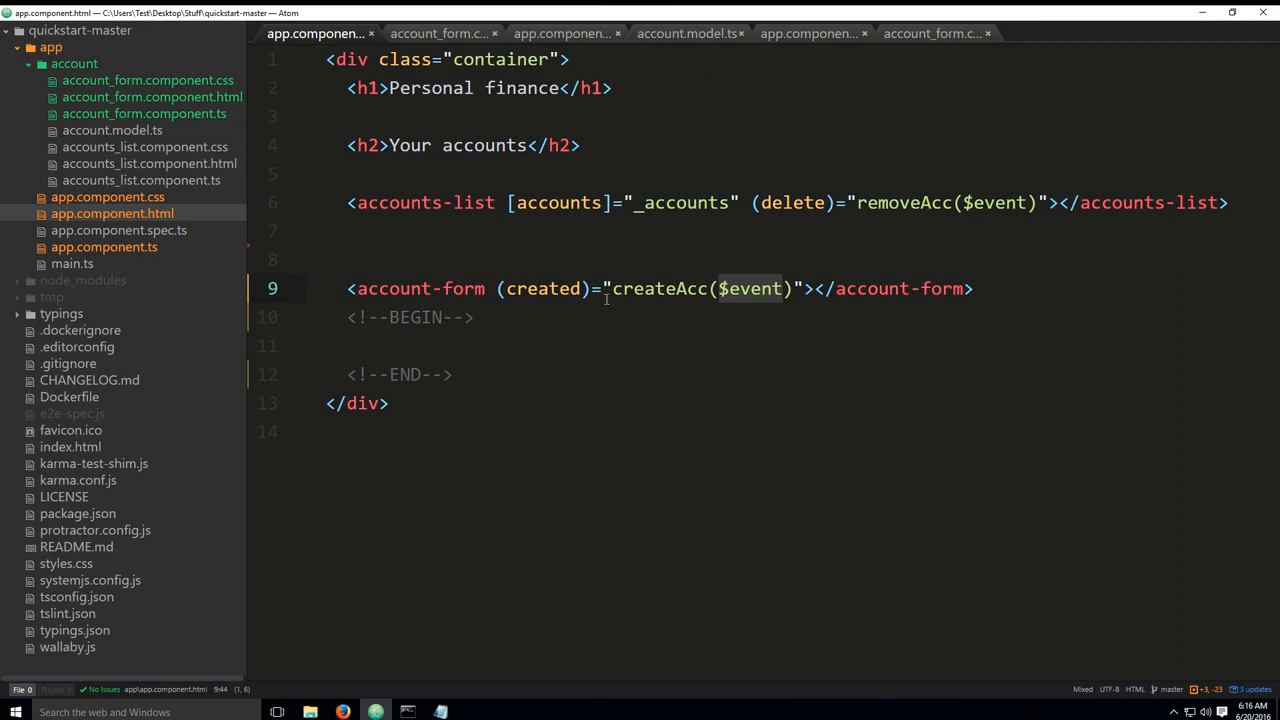
pyautogui.doubleClick(655, 288)
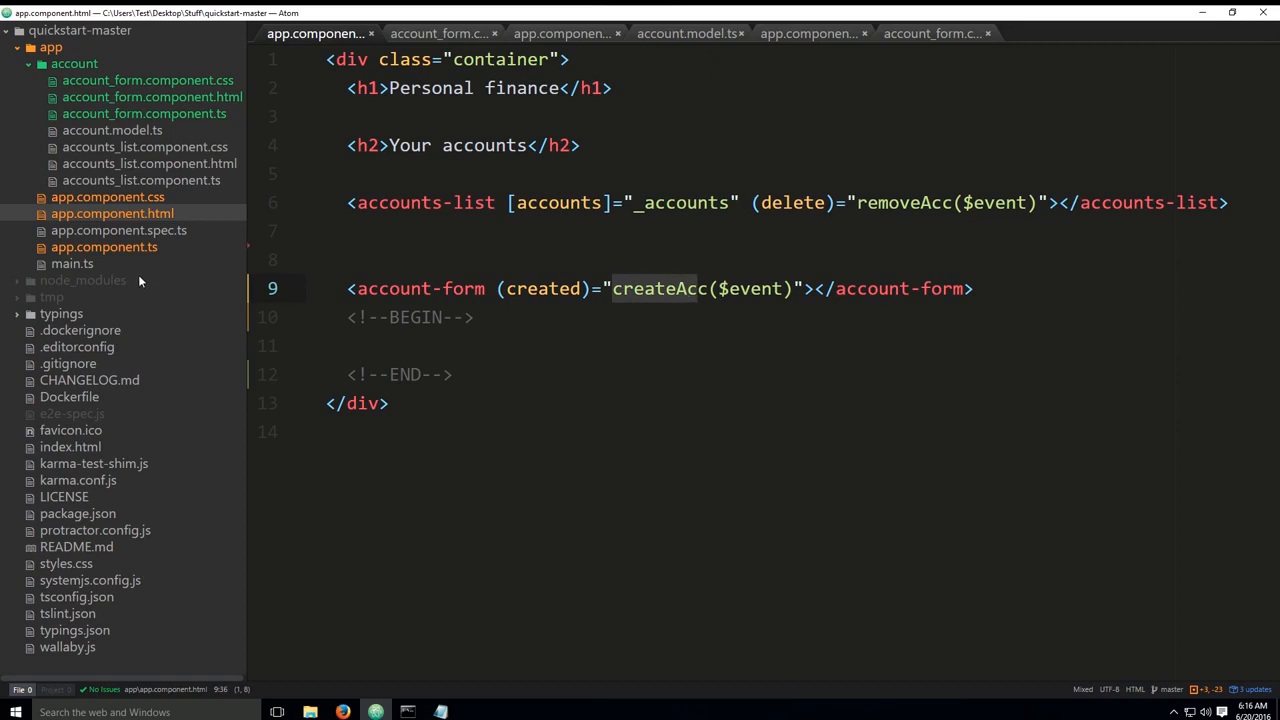
# - Delete the commented-out createAcc block in app.component.ts, keeping createAcc(newAccount:Account) and removeAcc
pyautogui.click(807, 33)
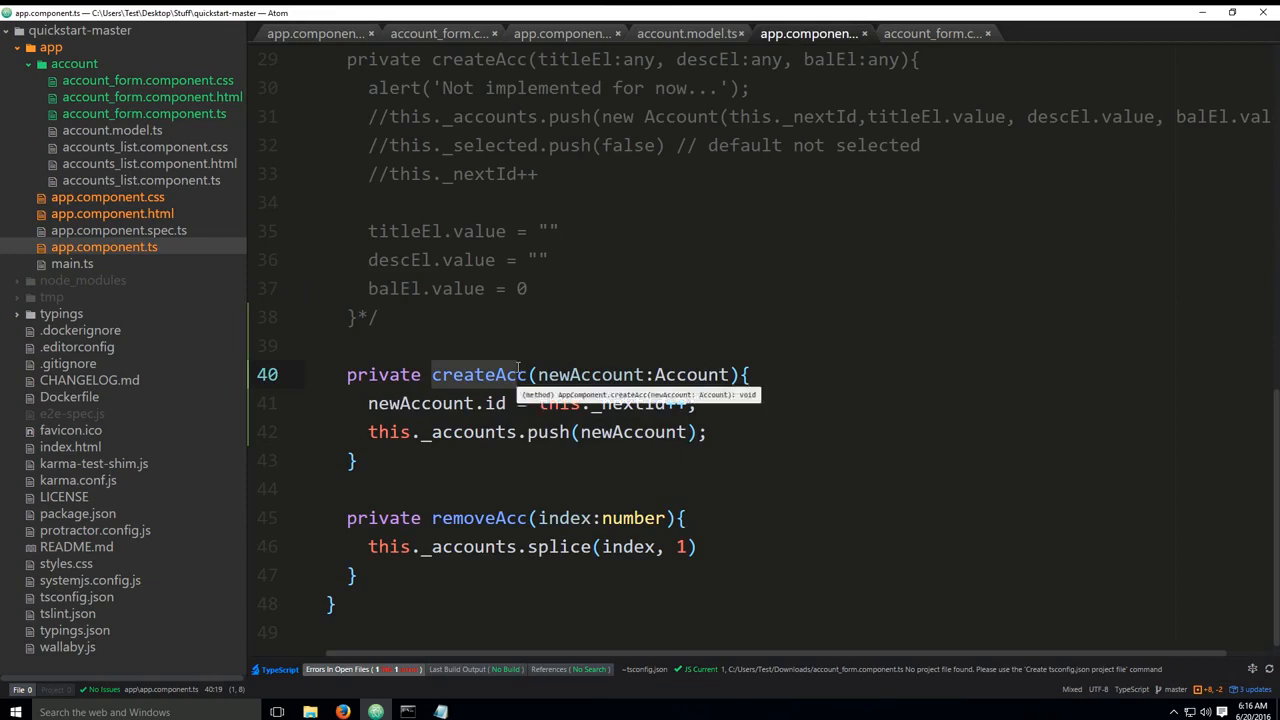
pyautogui.scroll(3)
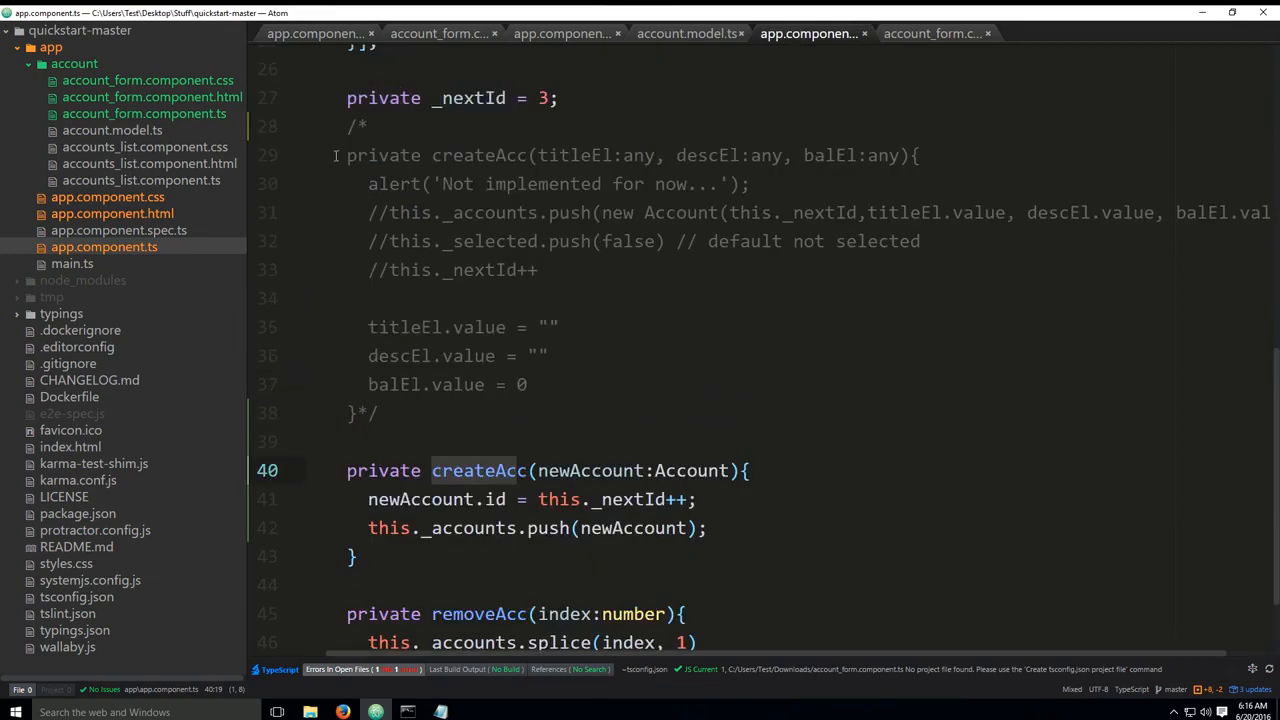
pyautogui.moveTo(331, 155); pyautogui.dragTo(378, 413)
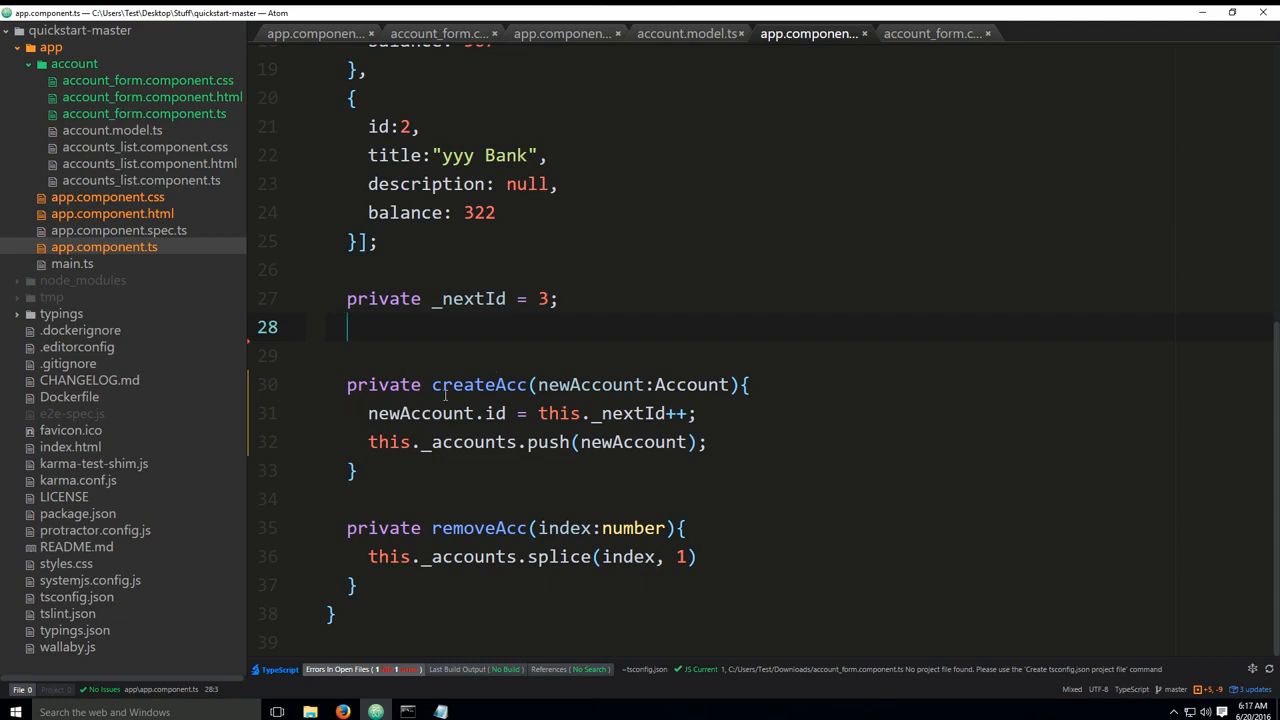
pyautogui.click(478, 384)
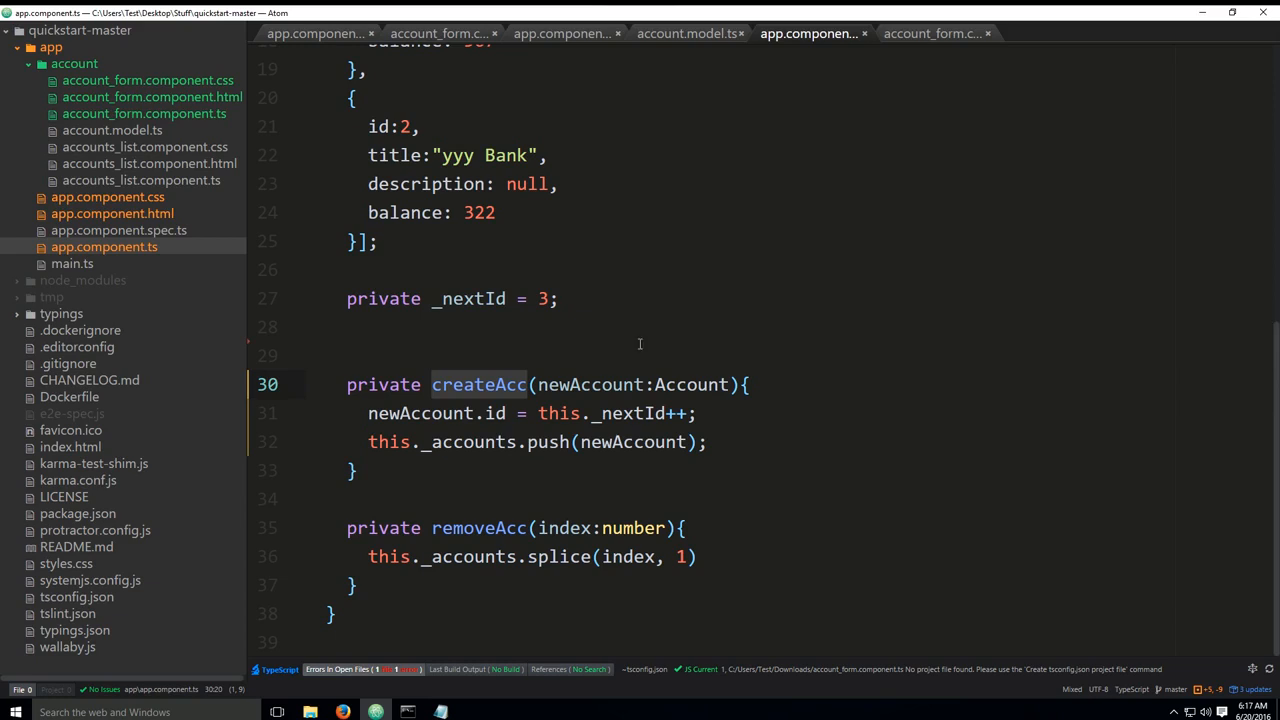
pyautogui.scroll(3)
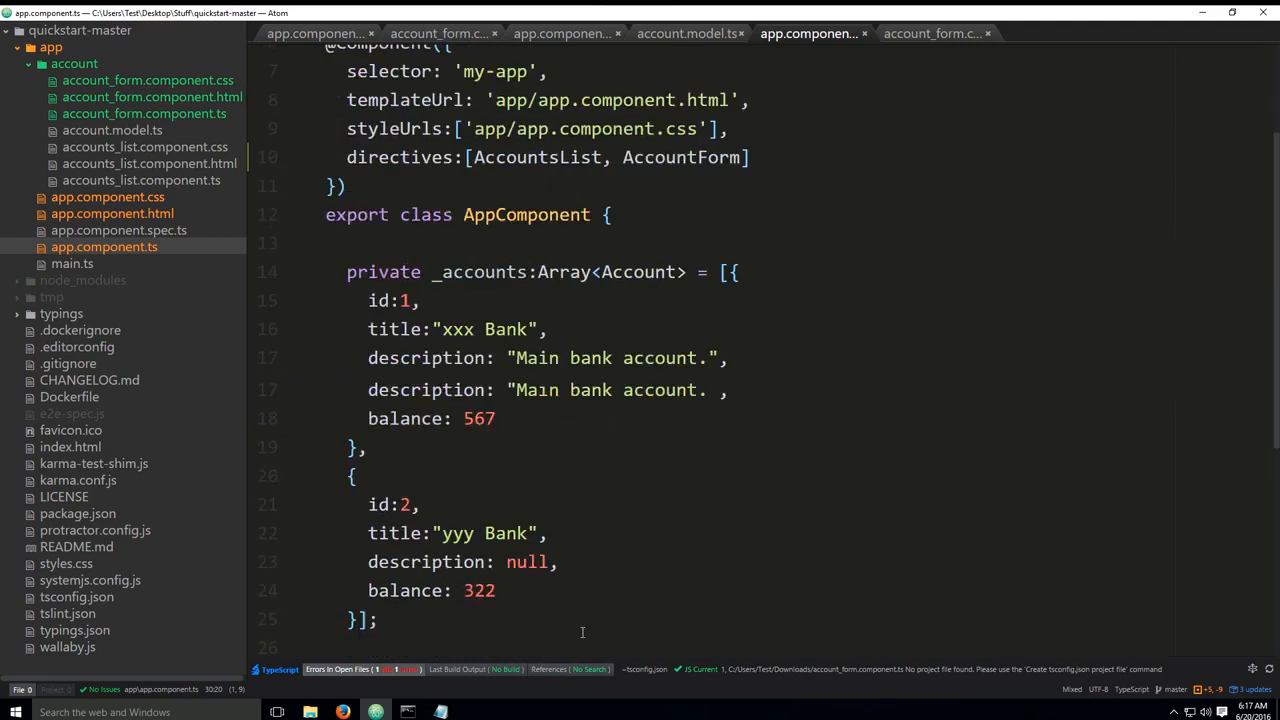
pyautogui.scroll(-3)
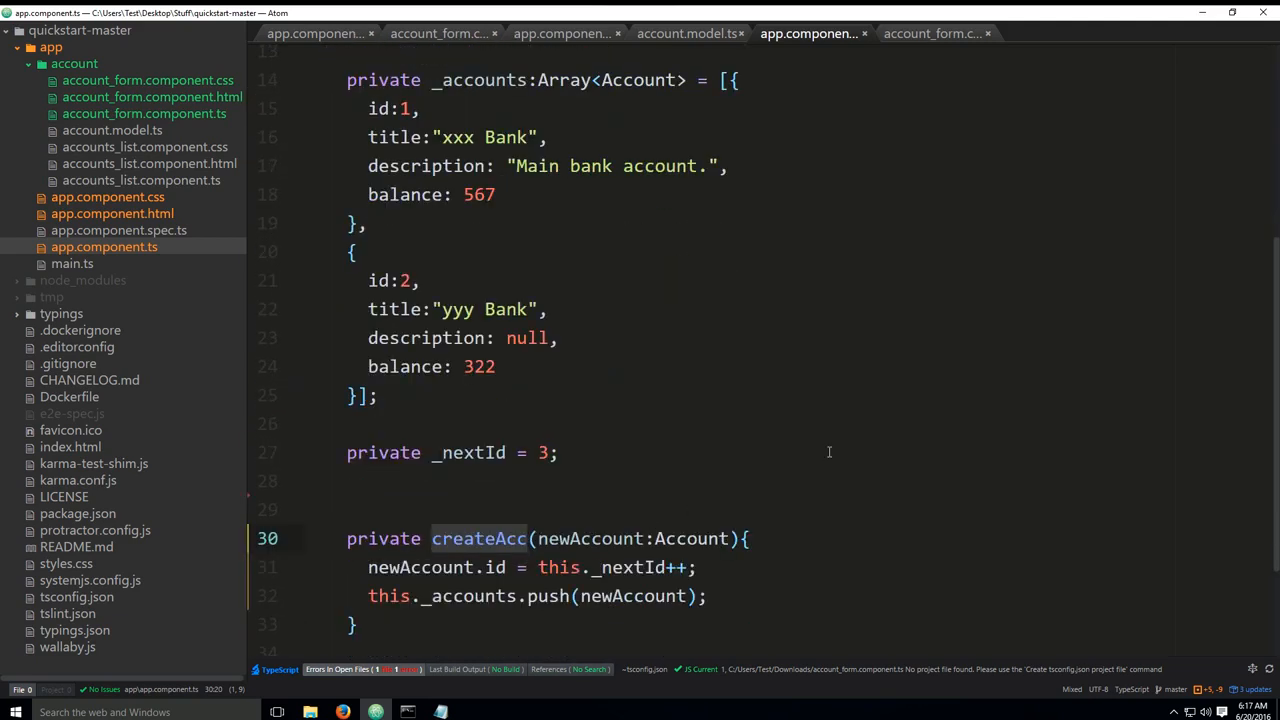
pyautogui.moveTo(1023, 354)
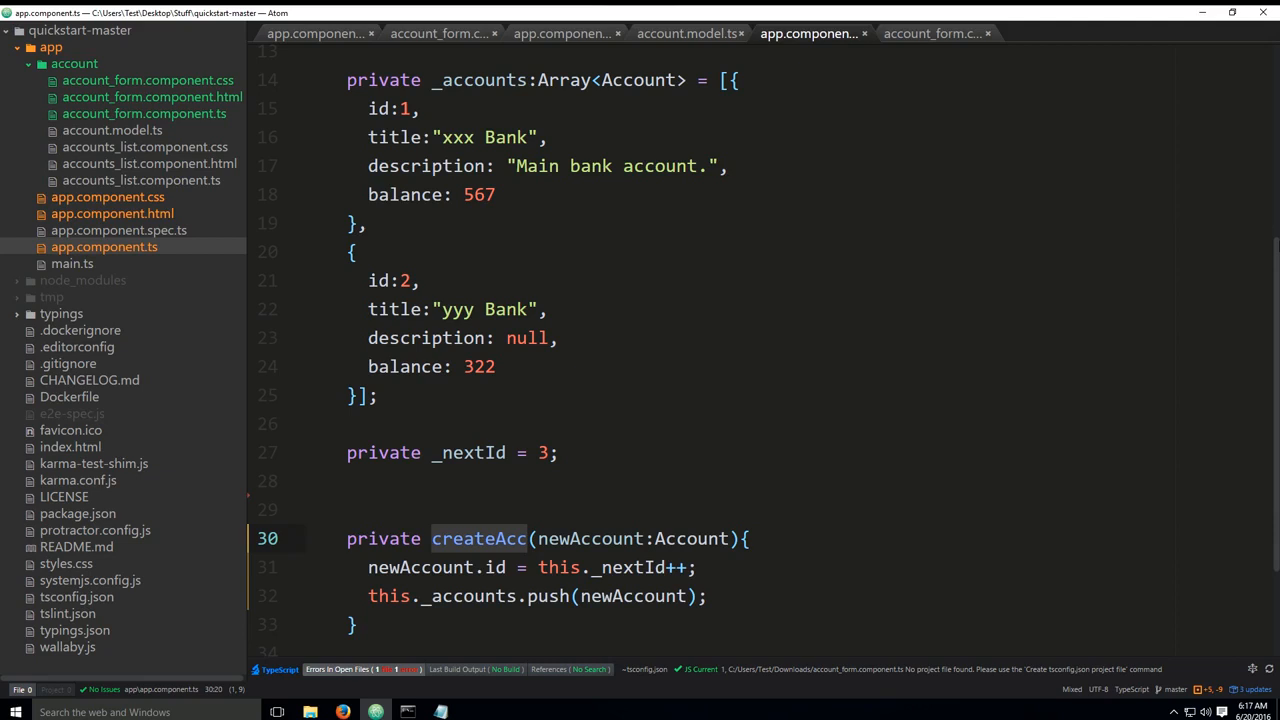
pyautogui.moveTo(575, 538)
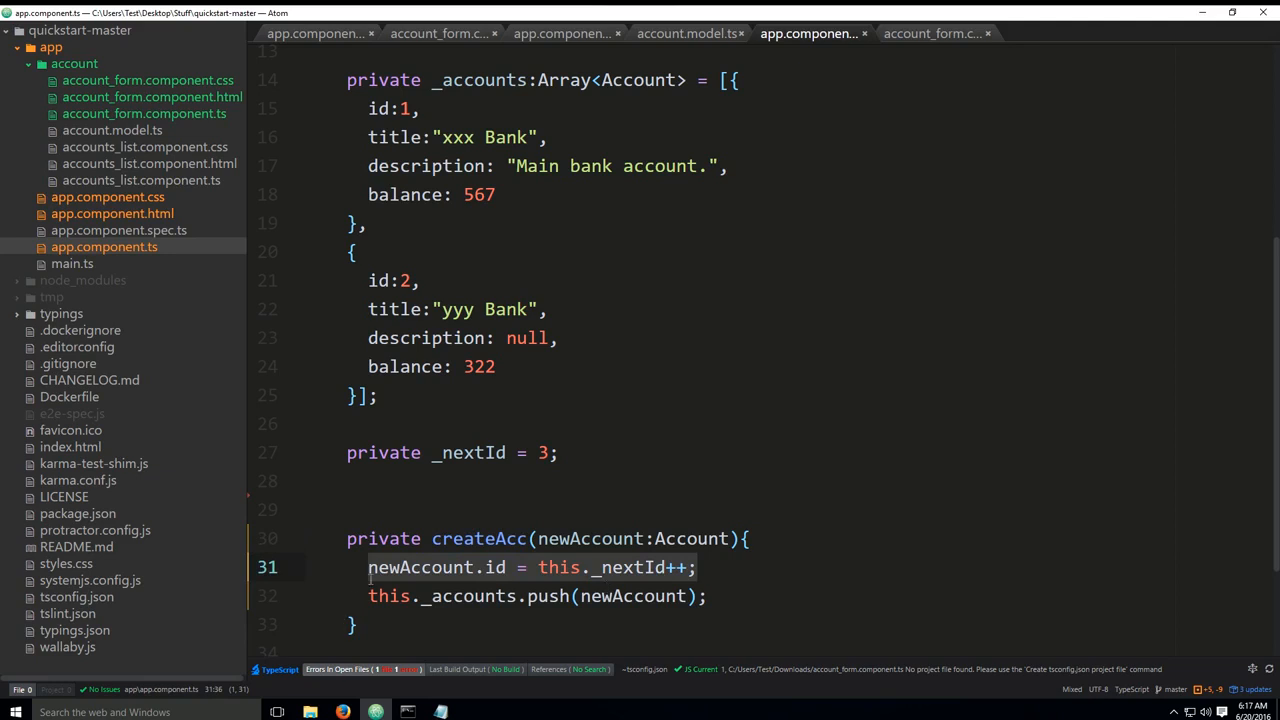
pyautogui.moveTo(630, 567)
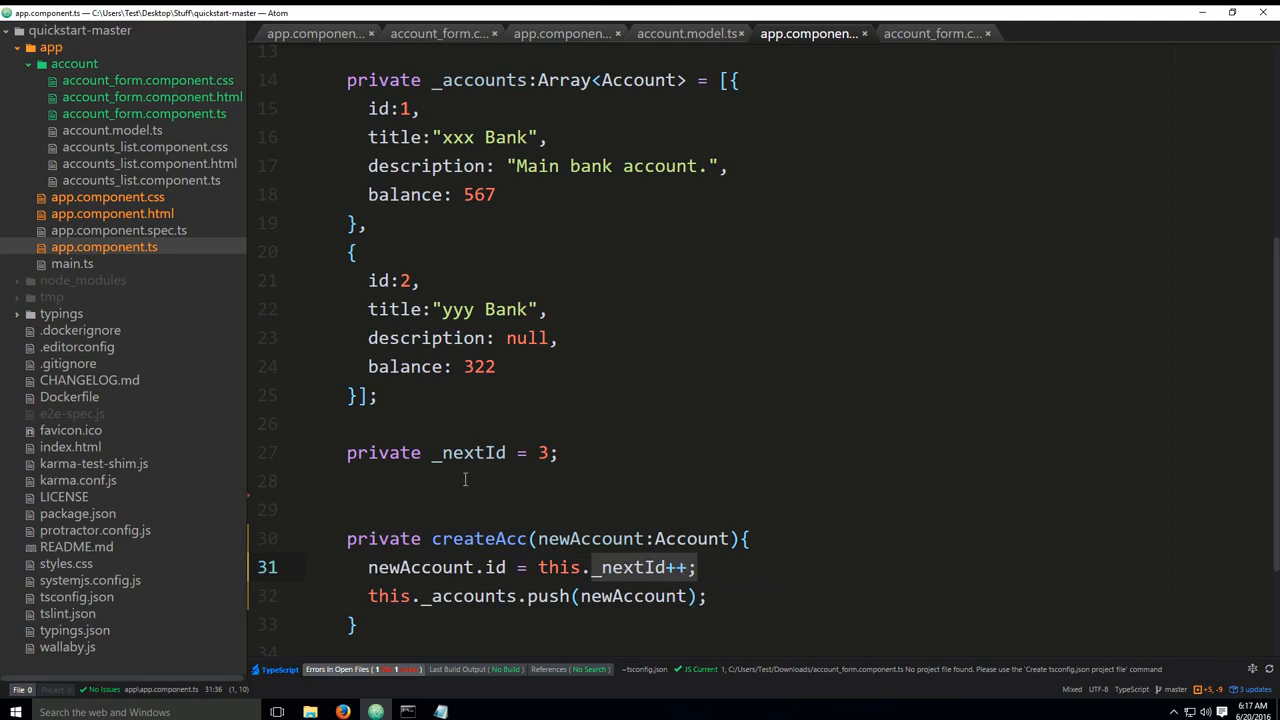
pyautogui.moveTo(470, 452)
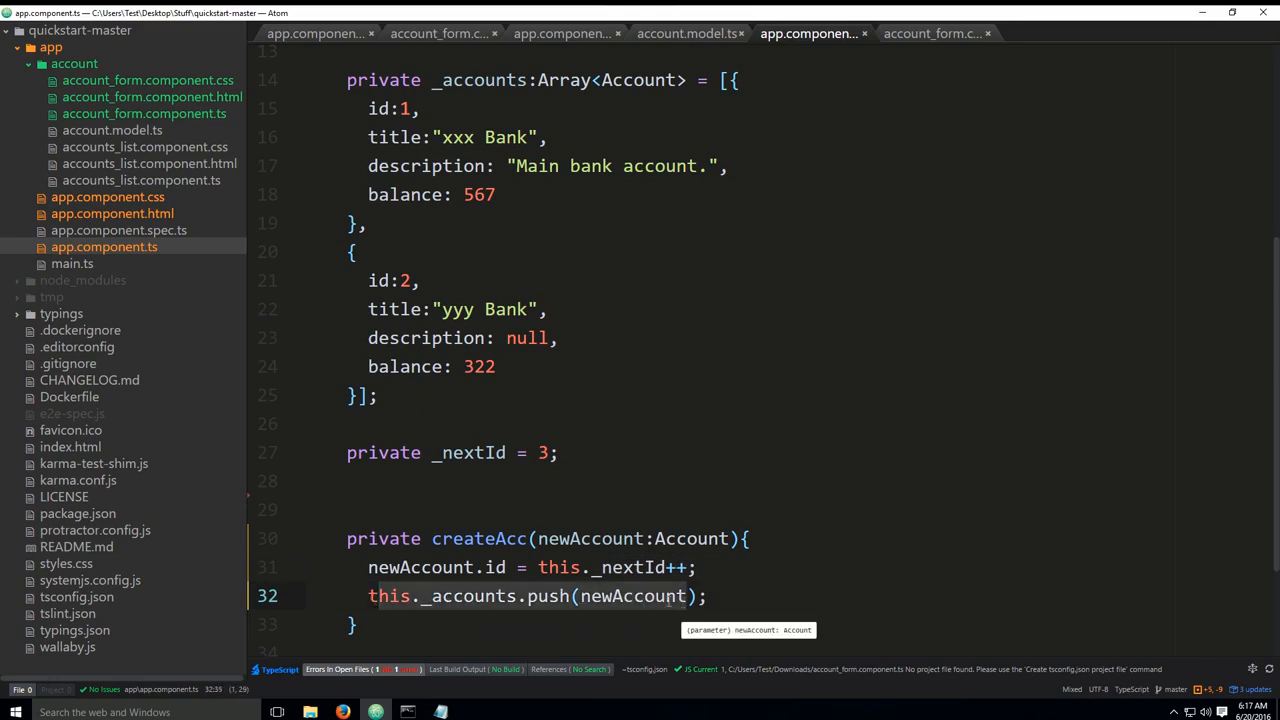
pyautogui.scroll(3)
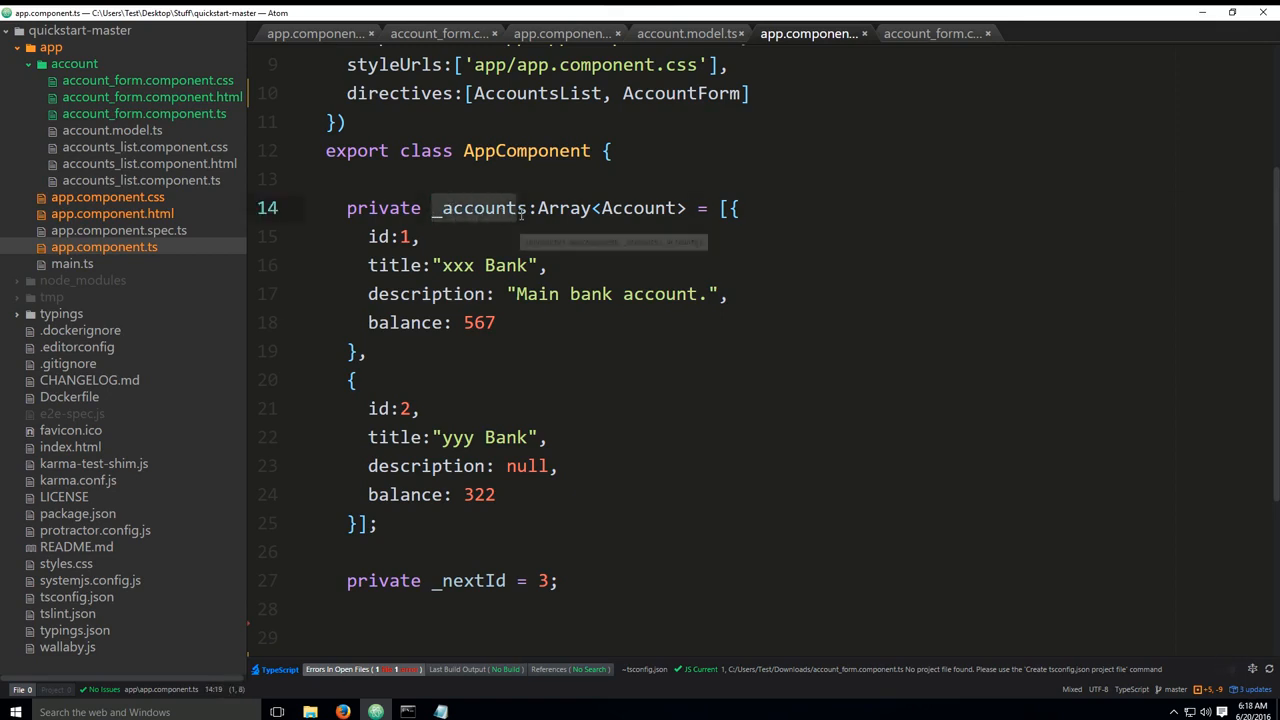
pyautogui.scroll(-3)
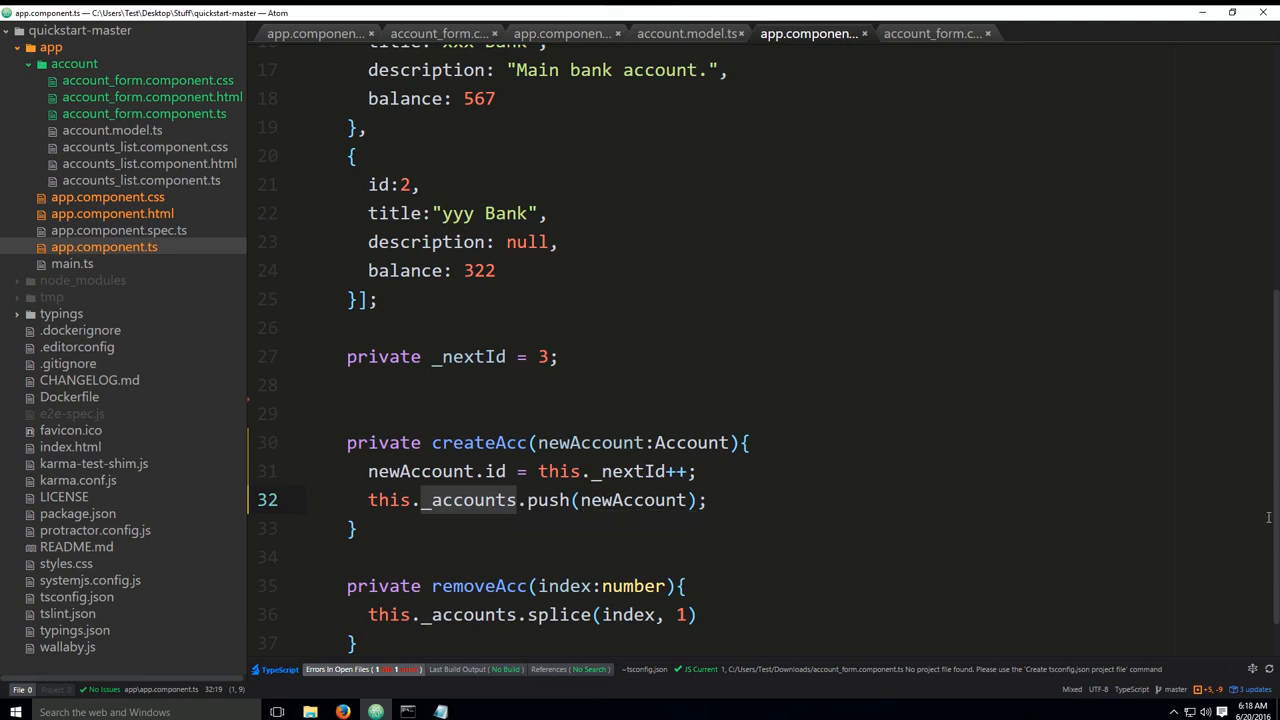
pyautogui.moveTo(923, 565)
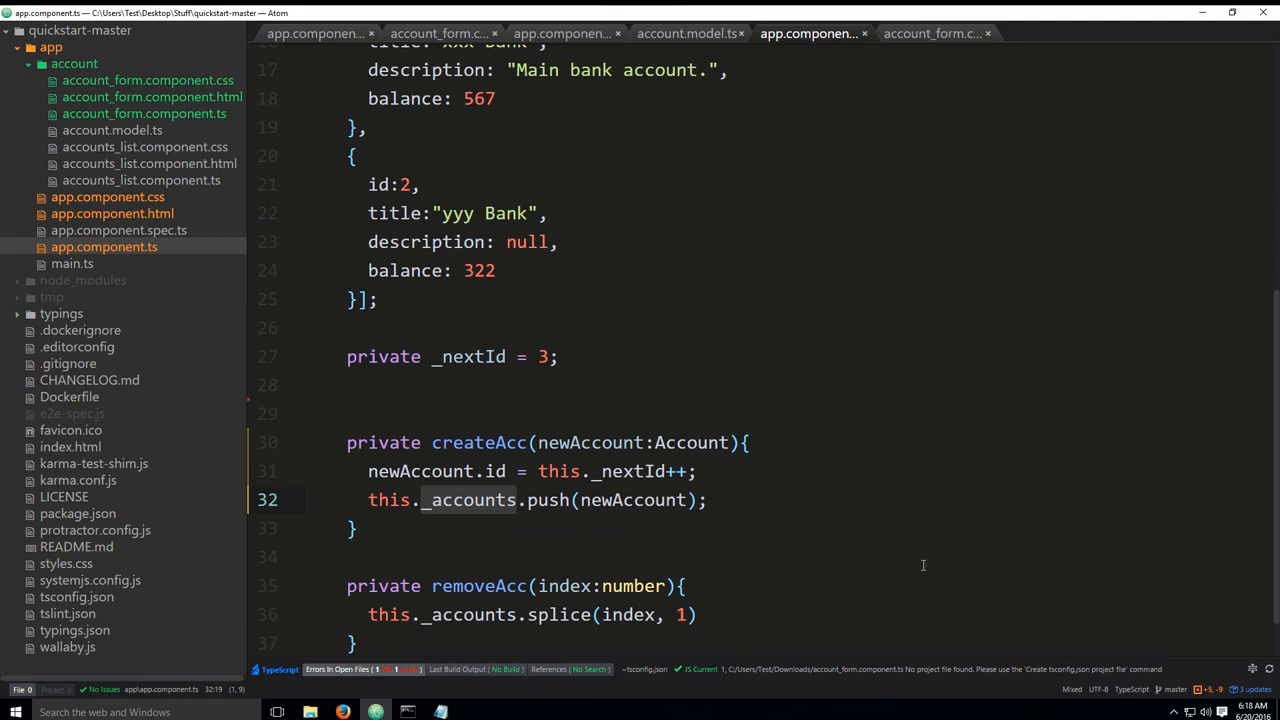
pyautogui.moveTo(807, 453)
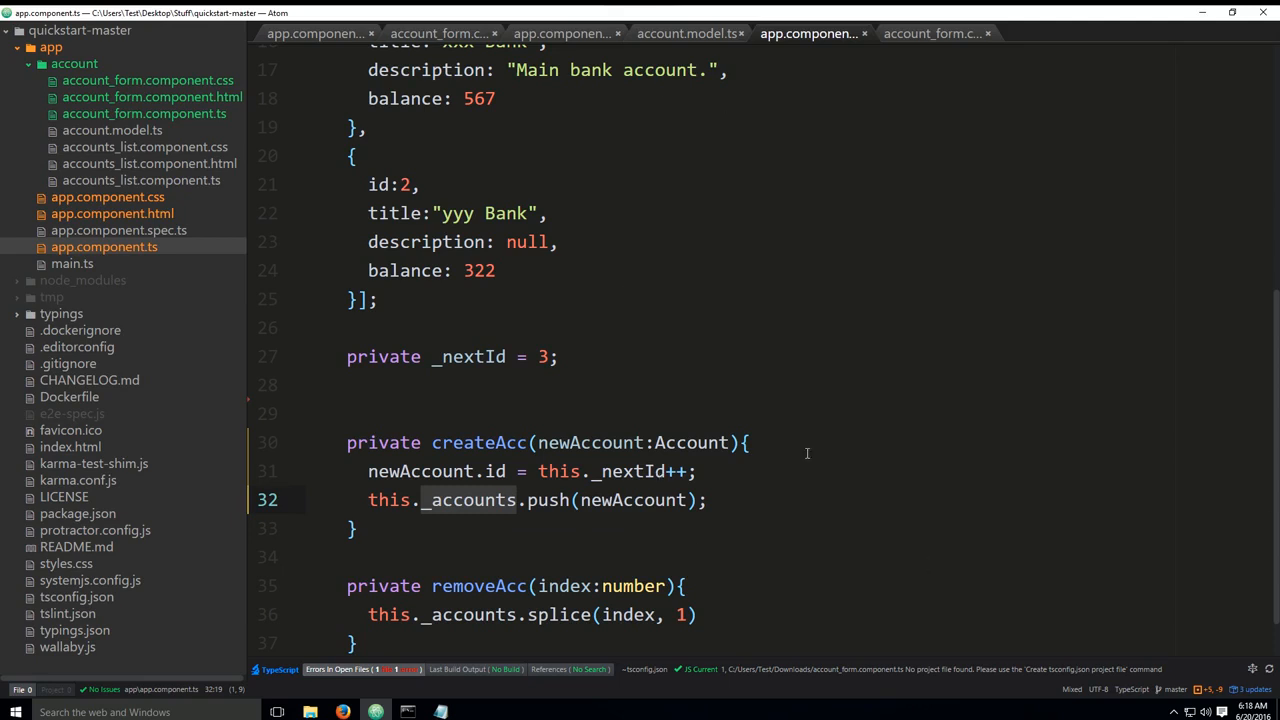
# - View the Personal finance app at localhost:3000 in Firefox, then return to Atom
pyautogui.click(343, 711)
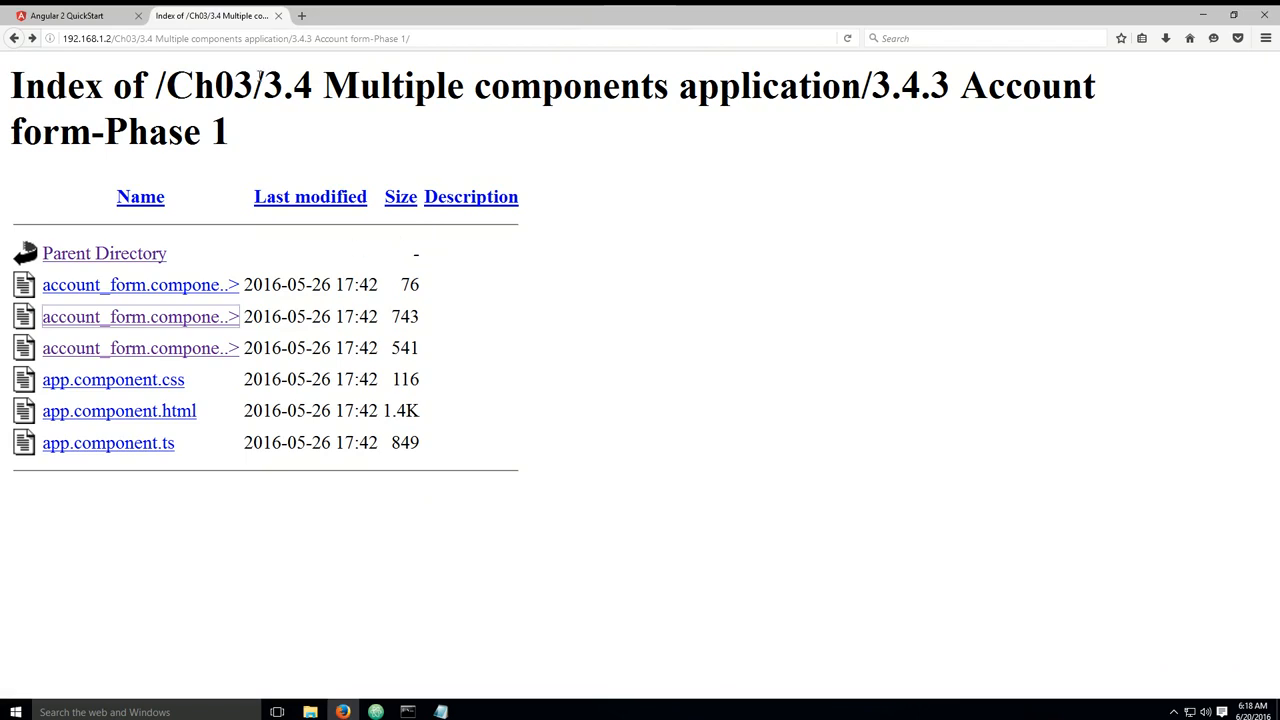
pyautogui.moveTo(67, 15)
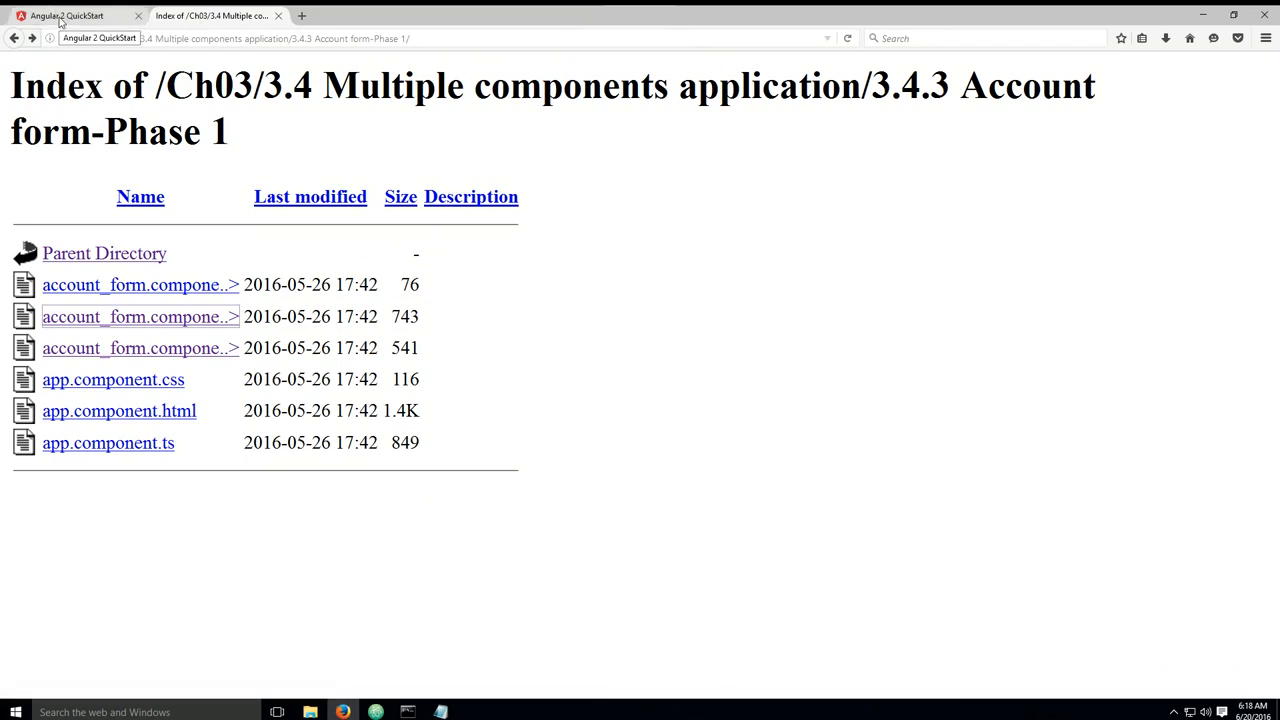
pyautogui.click(67, 15)
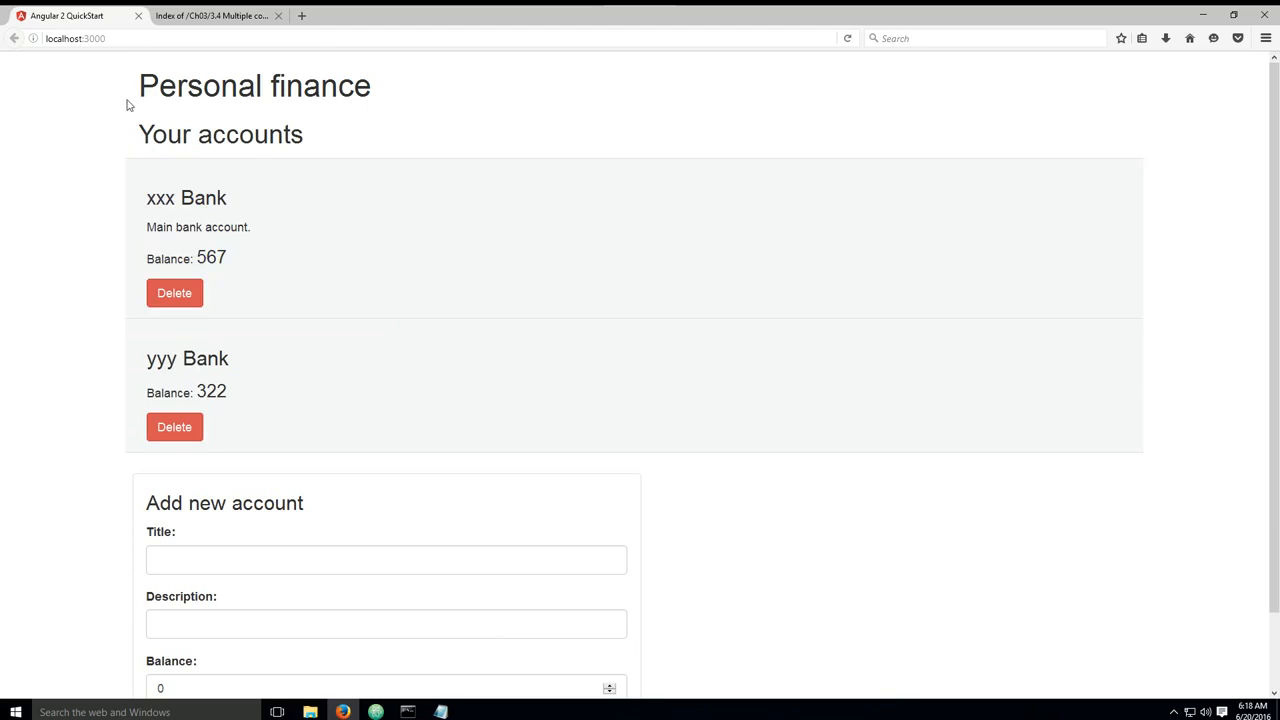
pyautogui.click(847, 38)
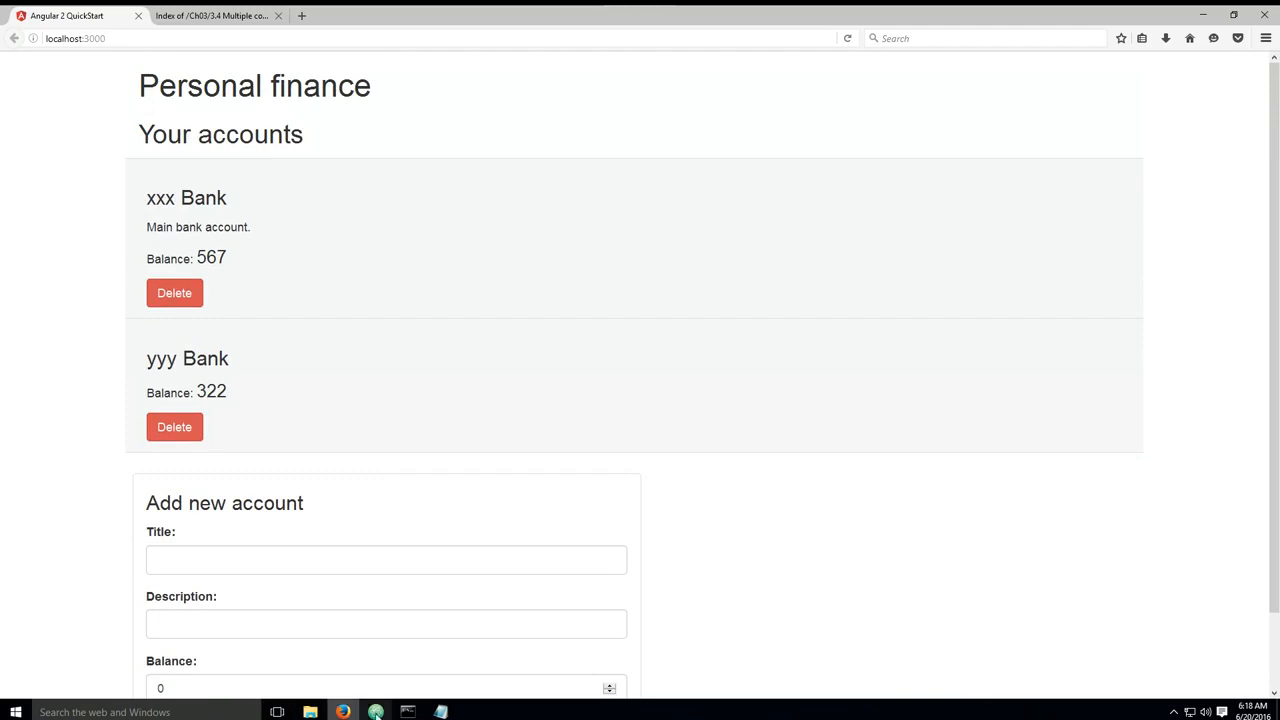
pyautogui.click(375, 711)
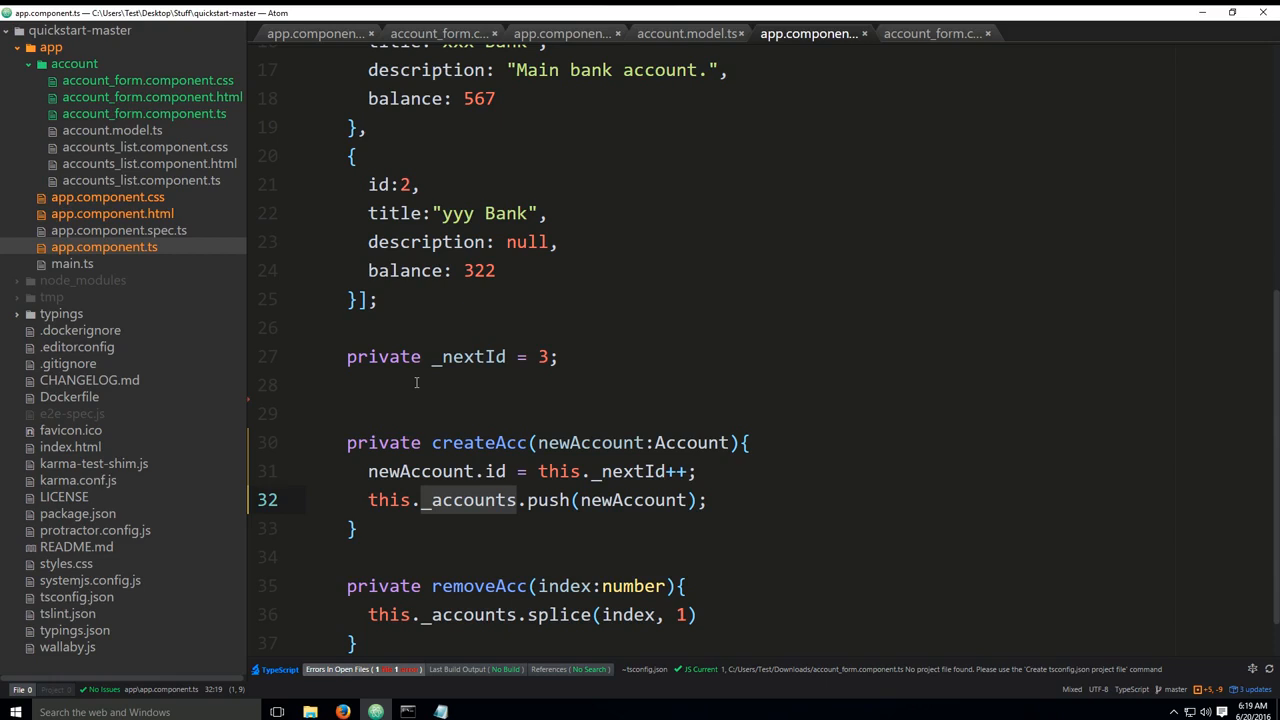
pyautogui.moveTo(80, 220)
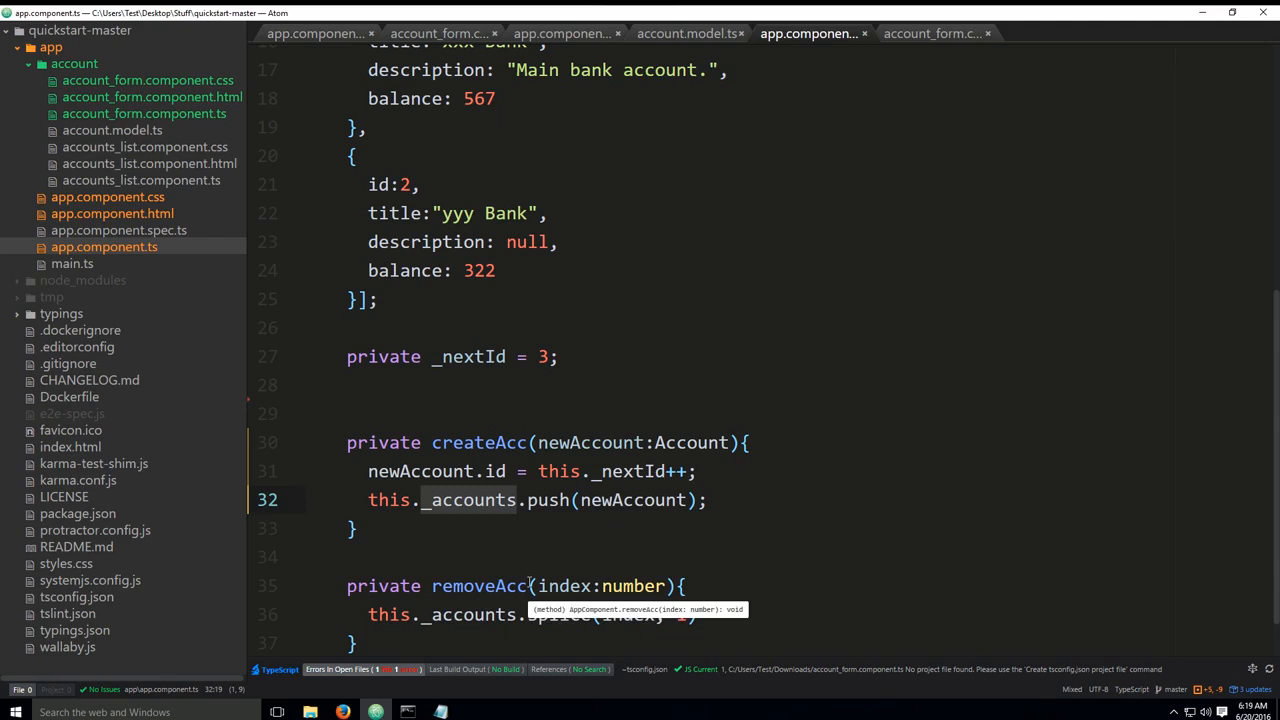
pyautogui.moveTo(430, 520)
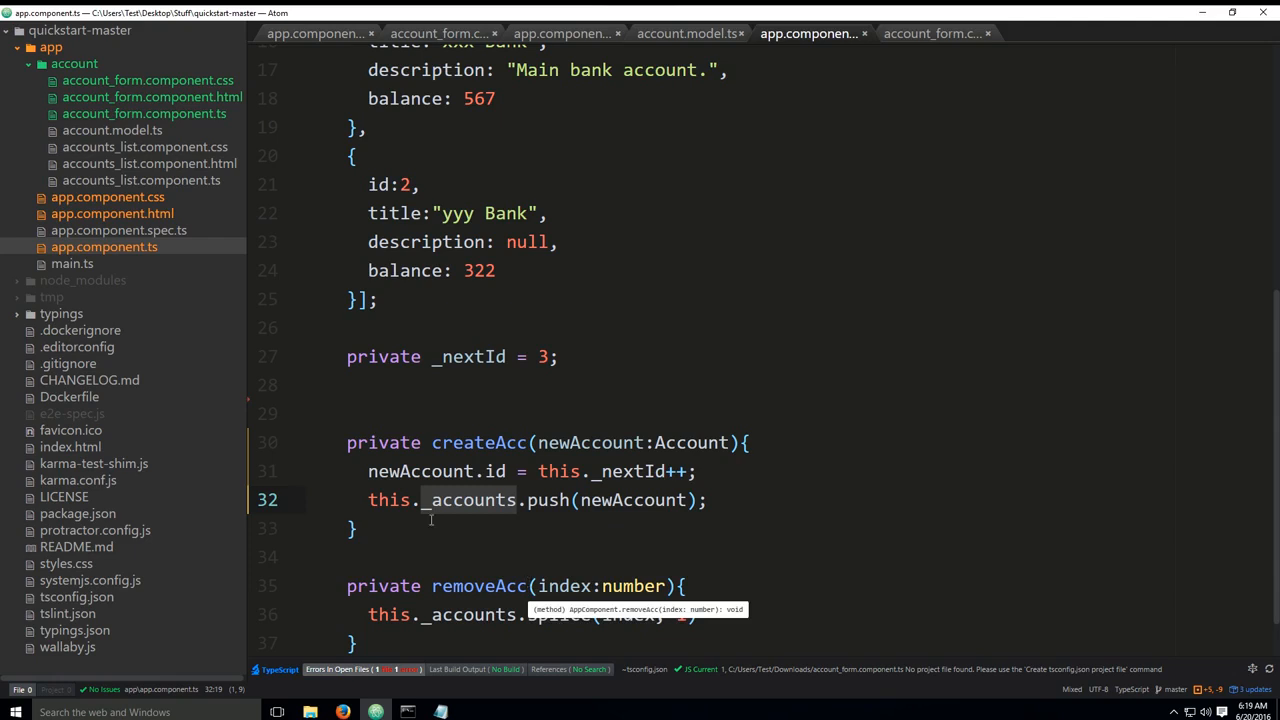
pyautogui.scroll(3)
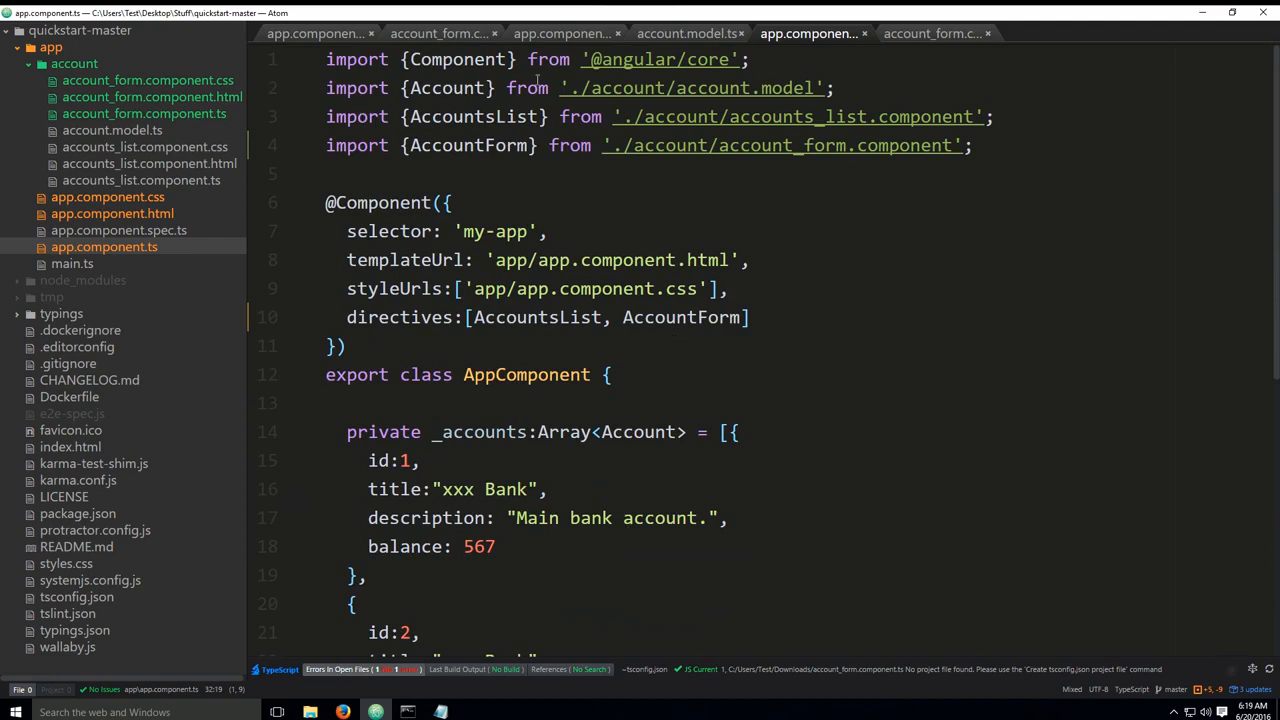
pyautogui.moveTo(401, 173)
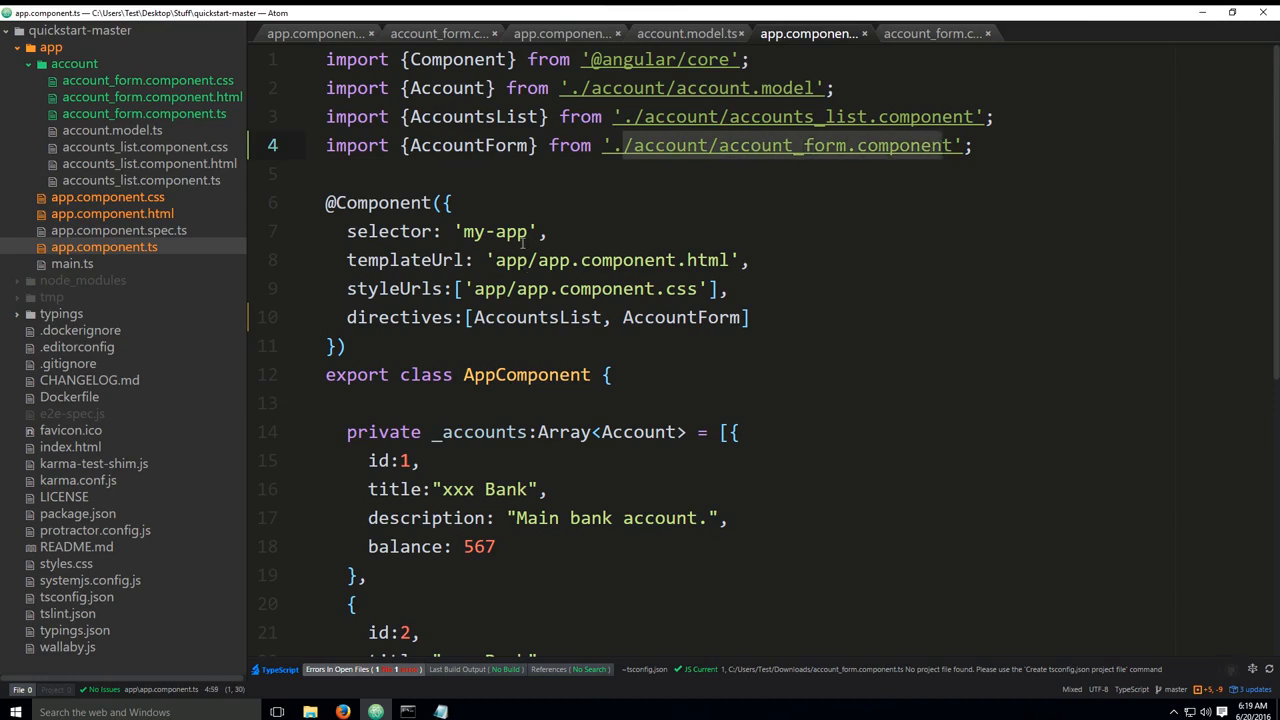
pyautogui.moveTo(434, 343)
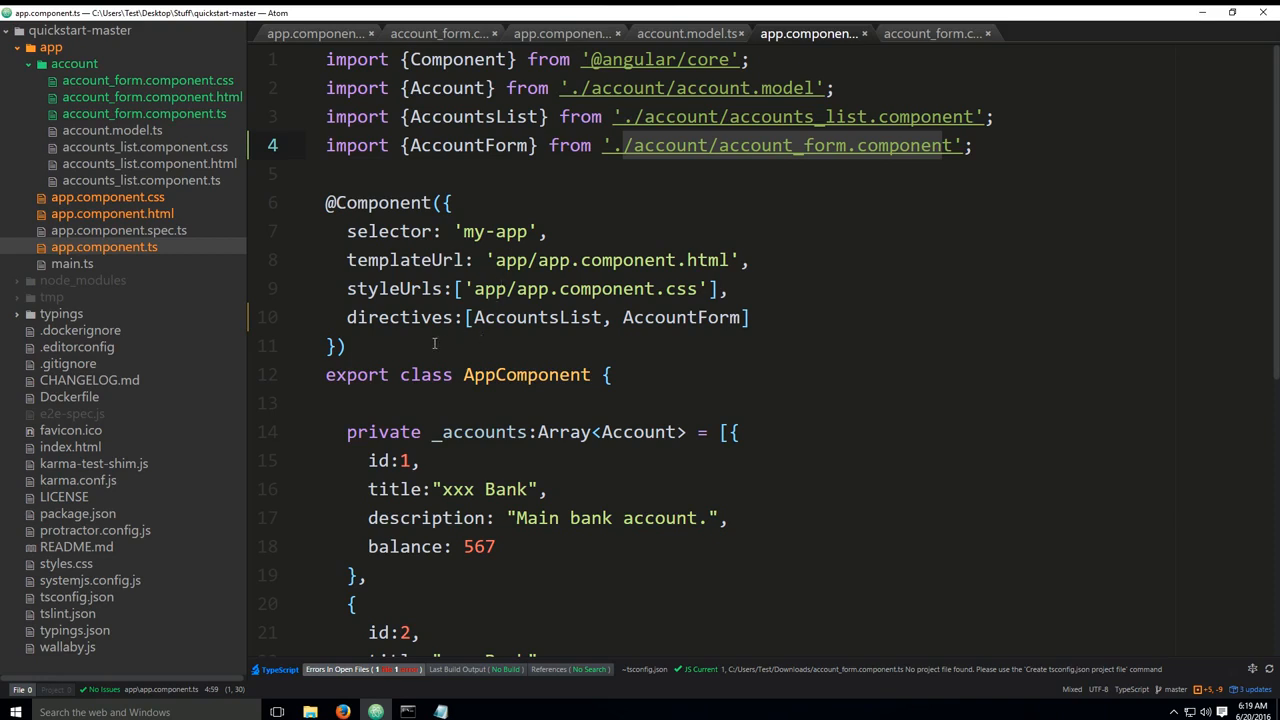
pyautogui.moveTo(623, 317)
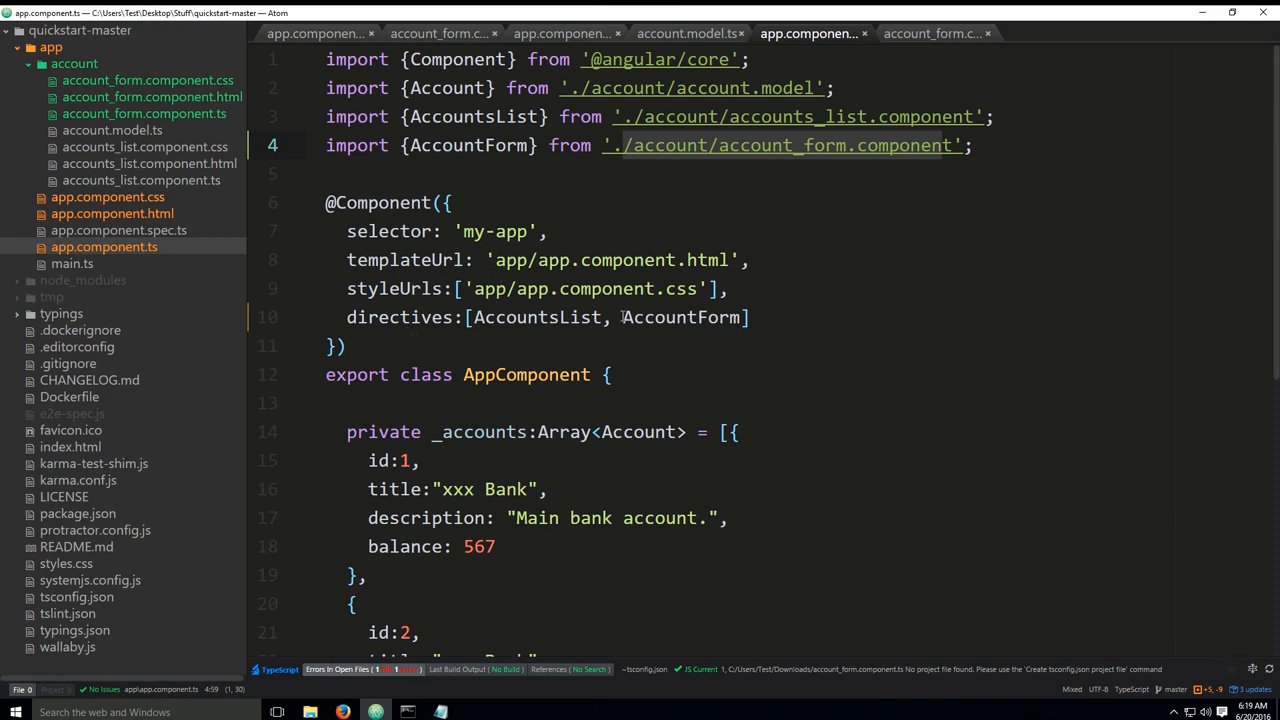